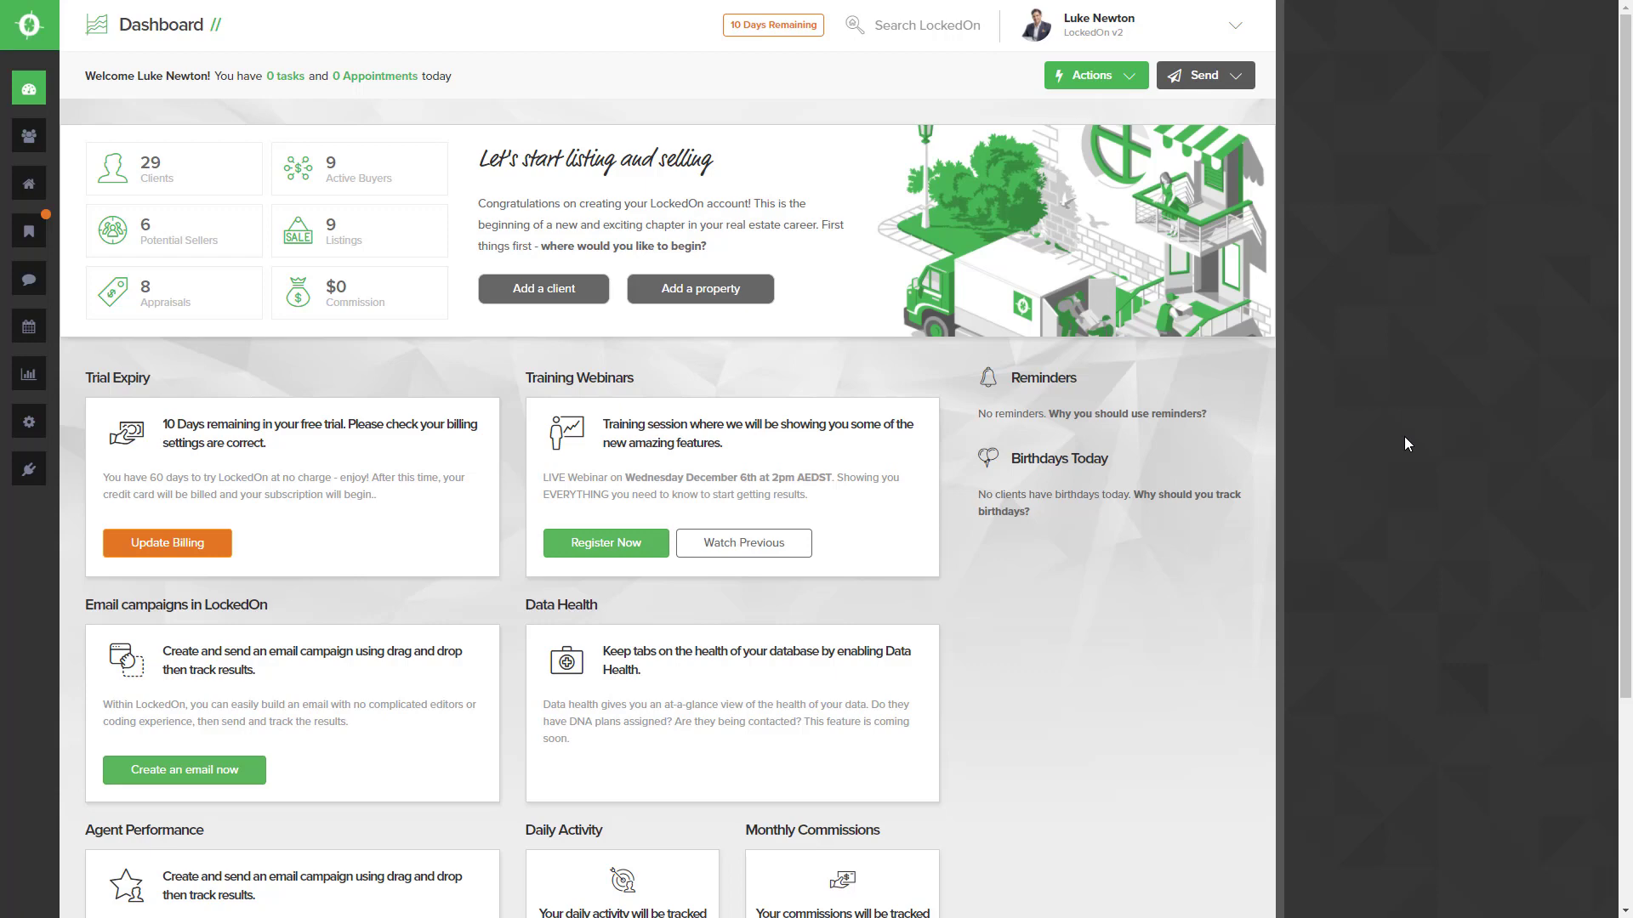
pyautogui.moveTo(951, 435)
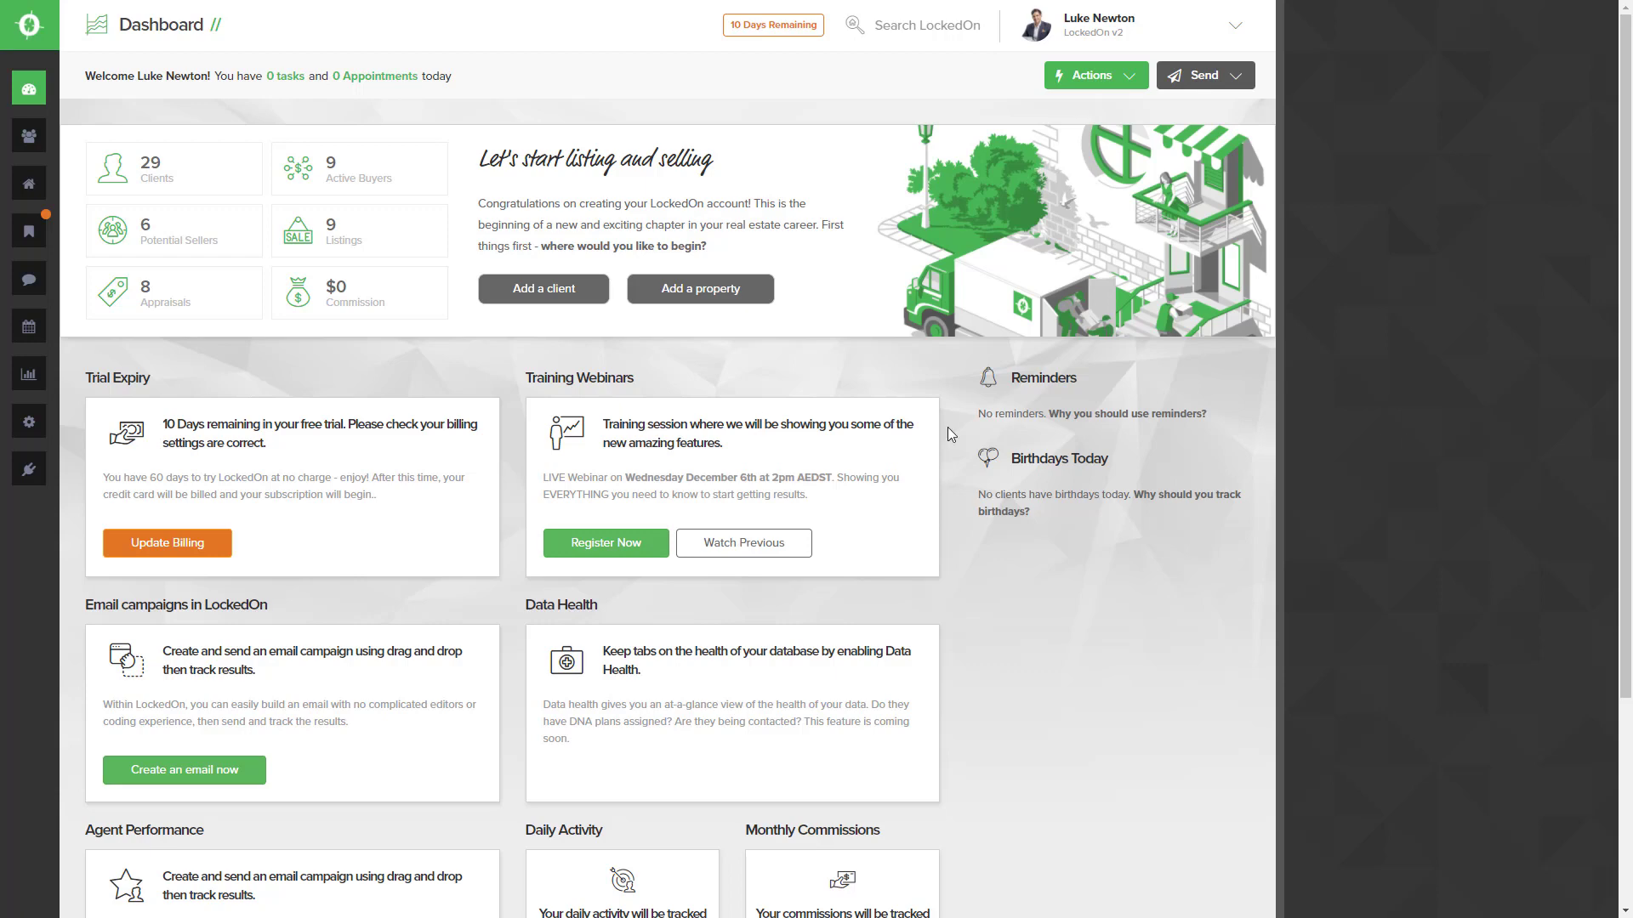
# Open the Engine Room from the gear icon in the sidebar.
pyautogui.click(28, 421)
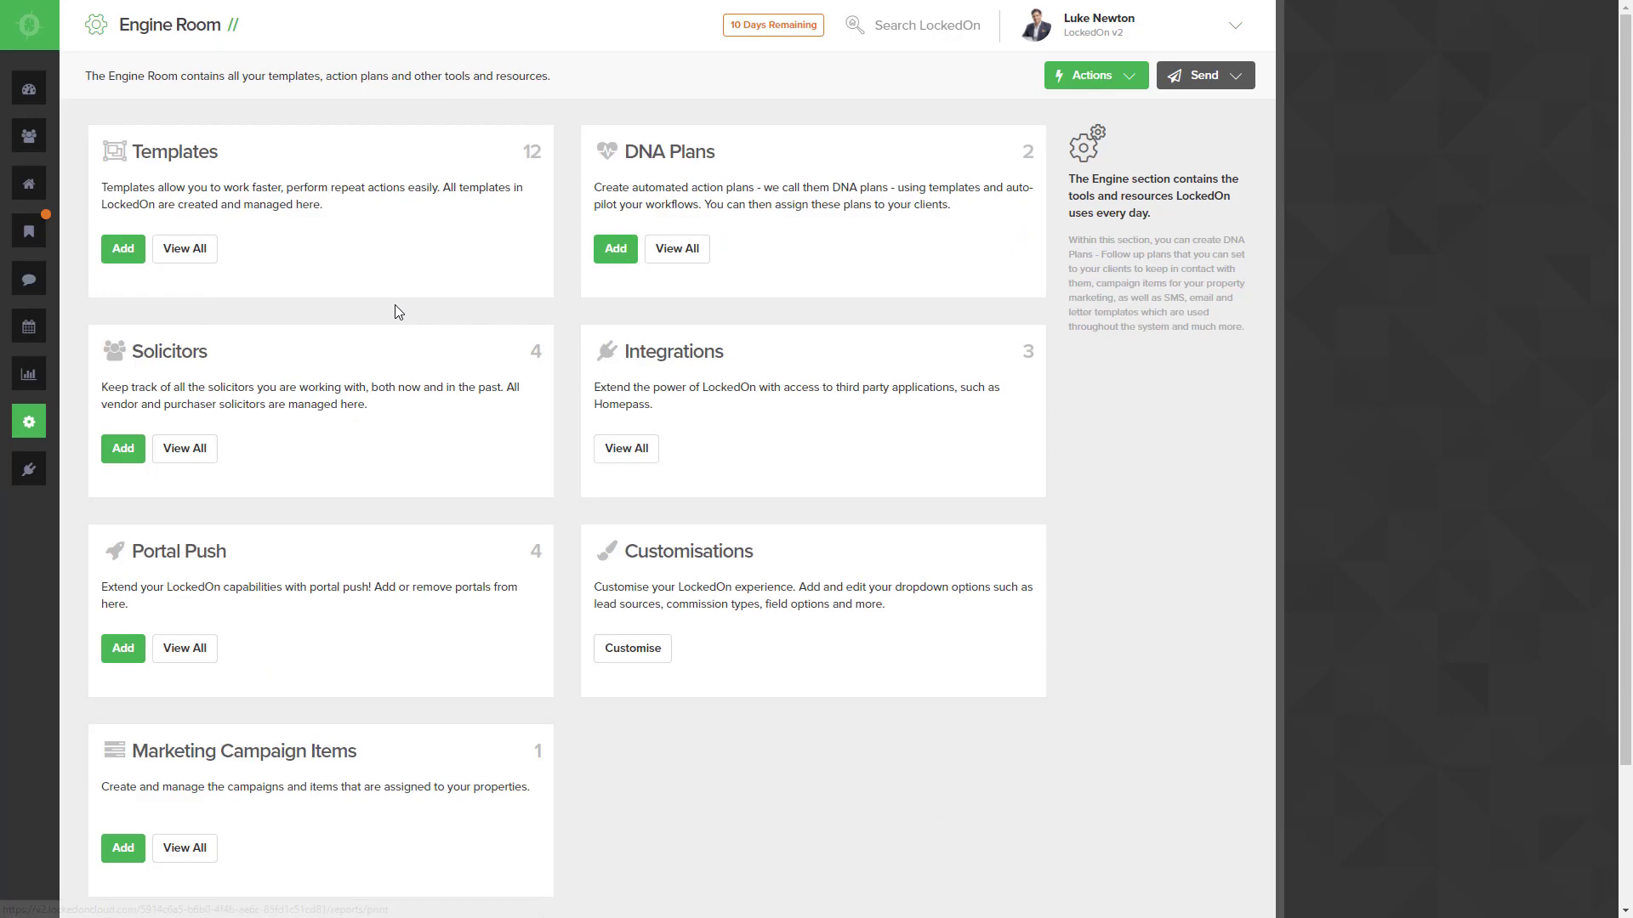
# Add a new email template labelled '1. Blank'.
pyautogui.click(122, 248)
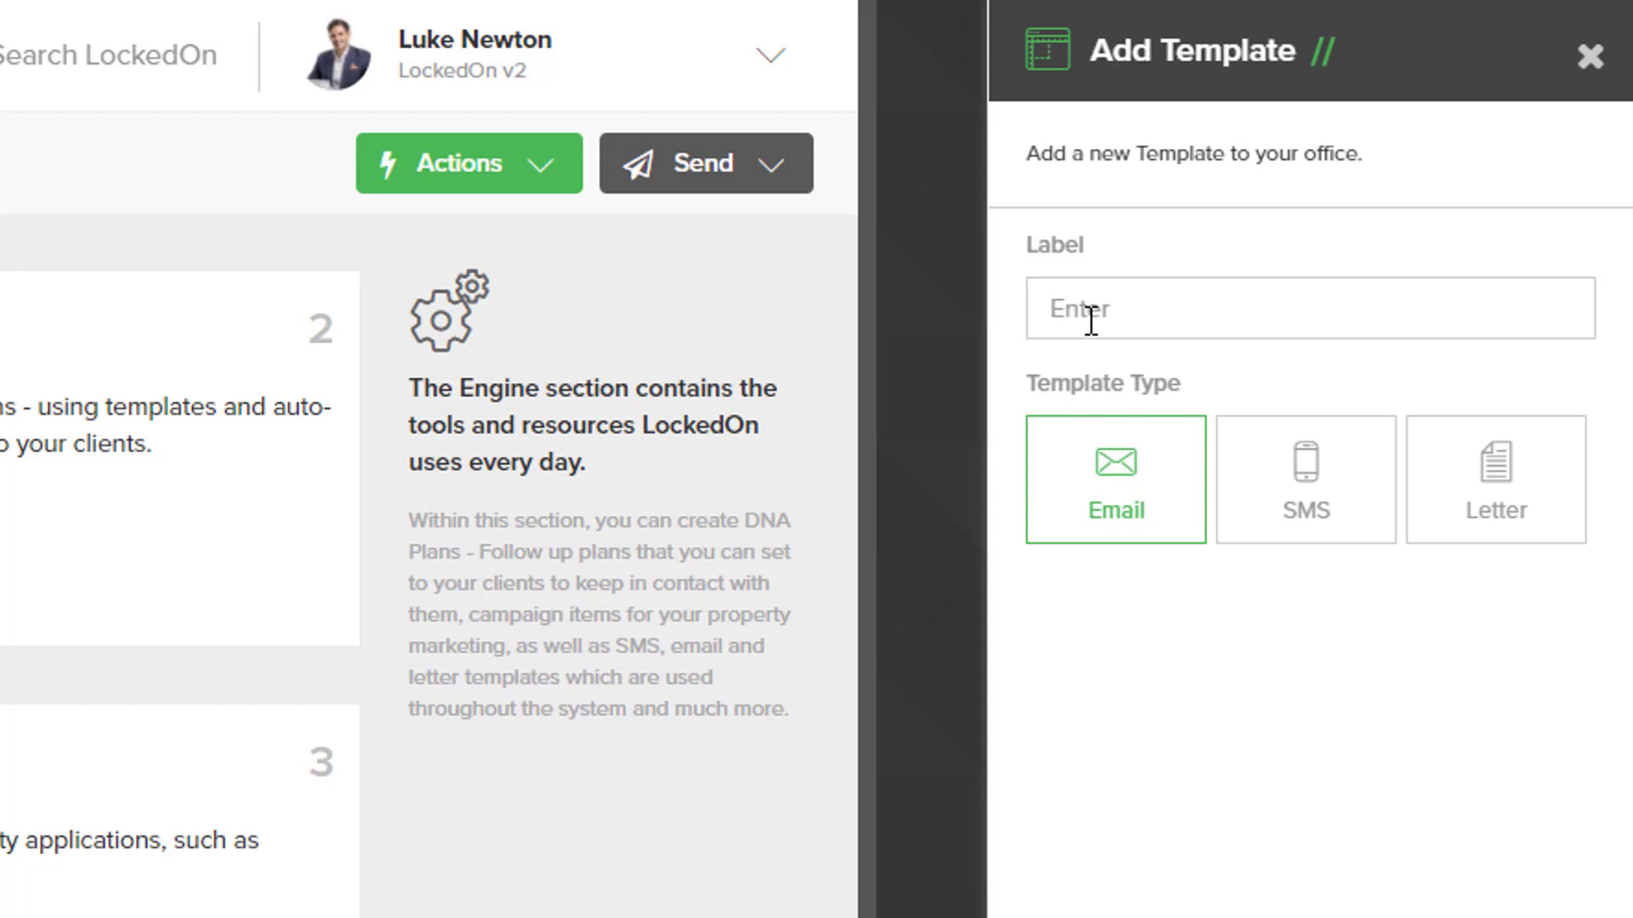
pyautogui.write('1. Blank')
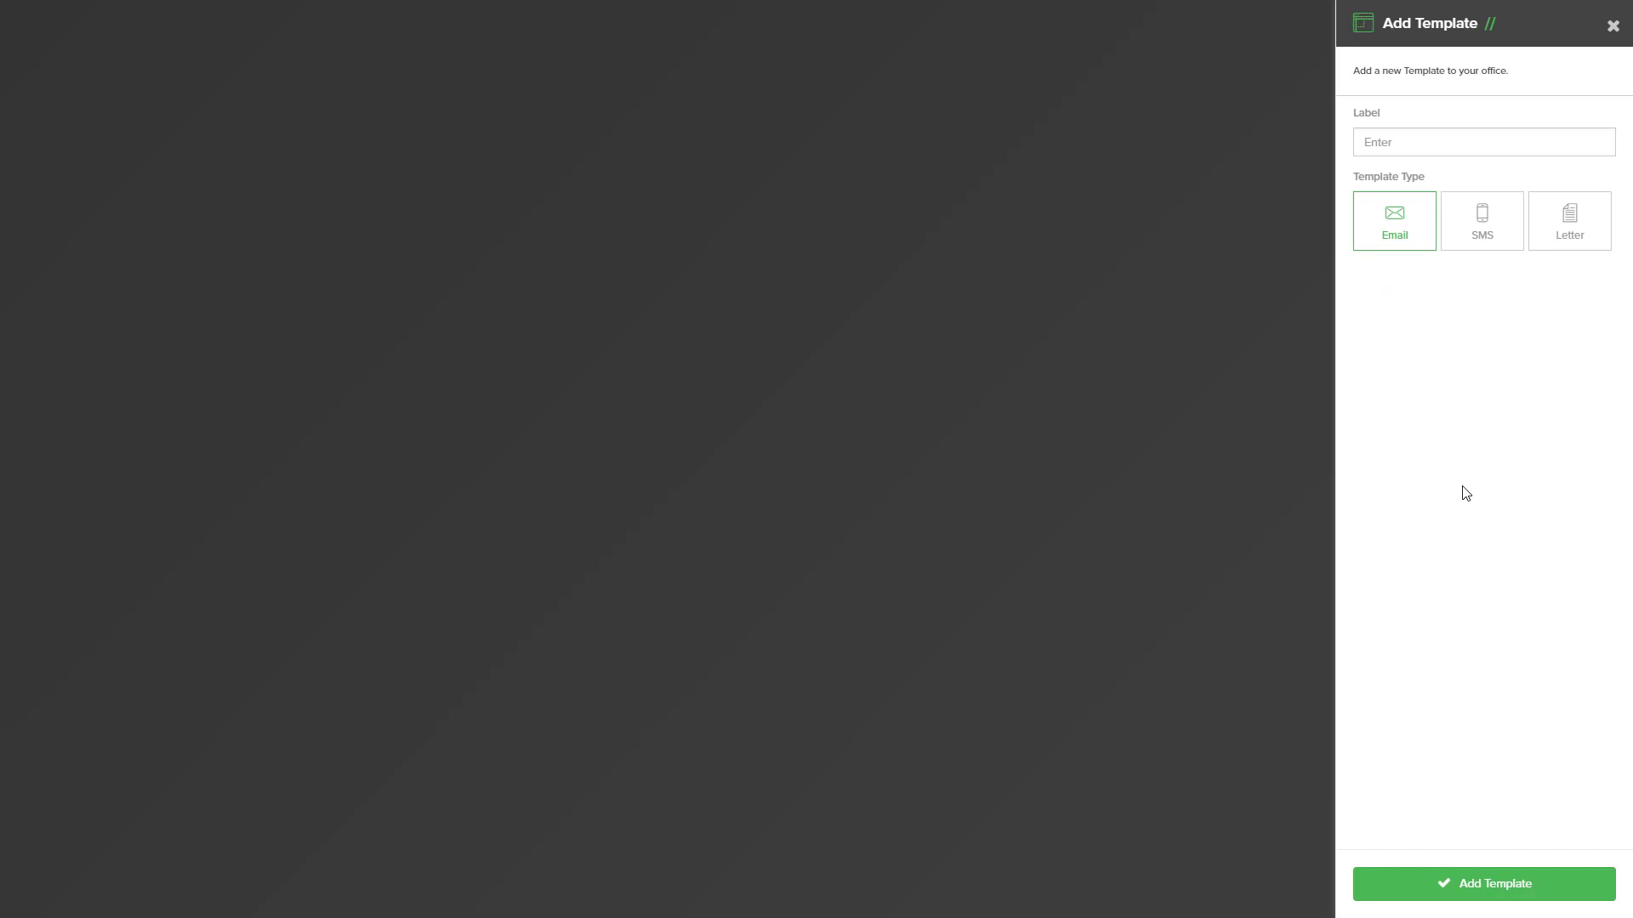
# Create the template, set the header logo for white backgrounds, and edit the header title.
pyautogui.click(1481, 883)
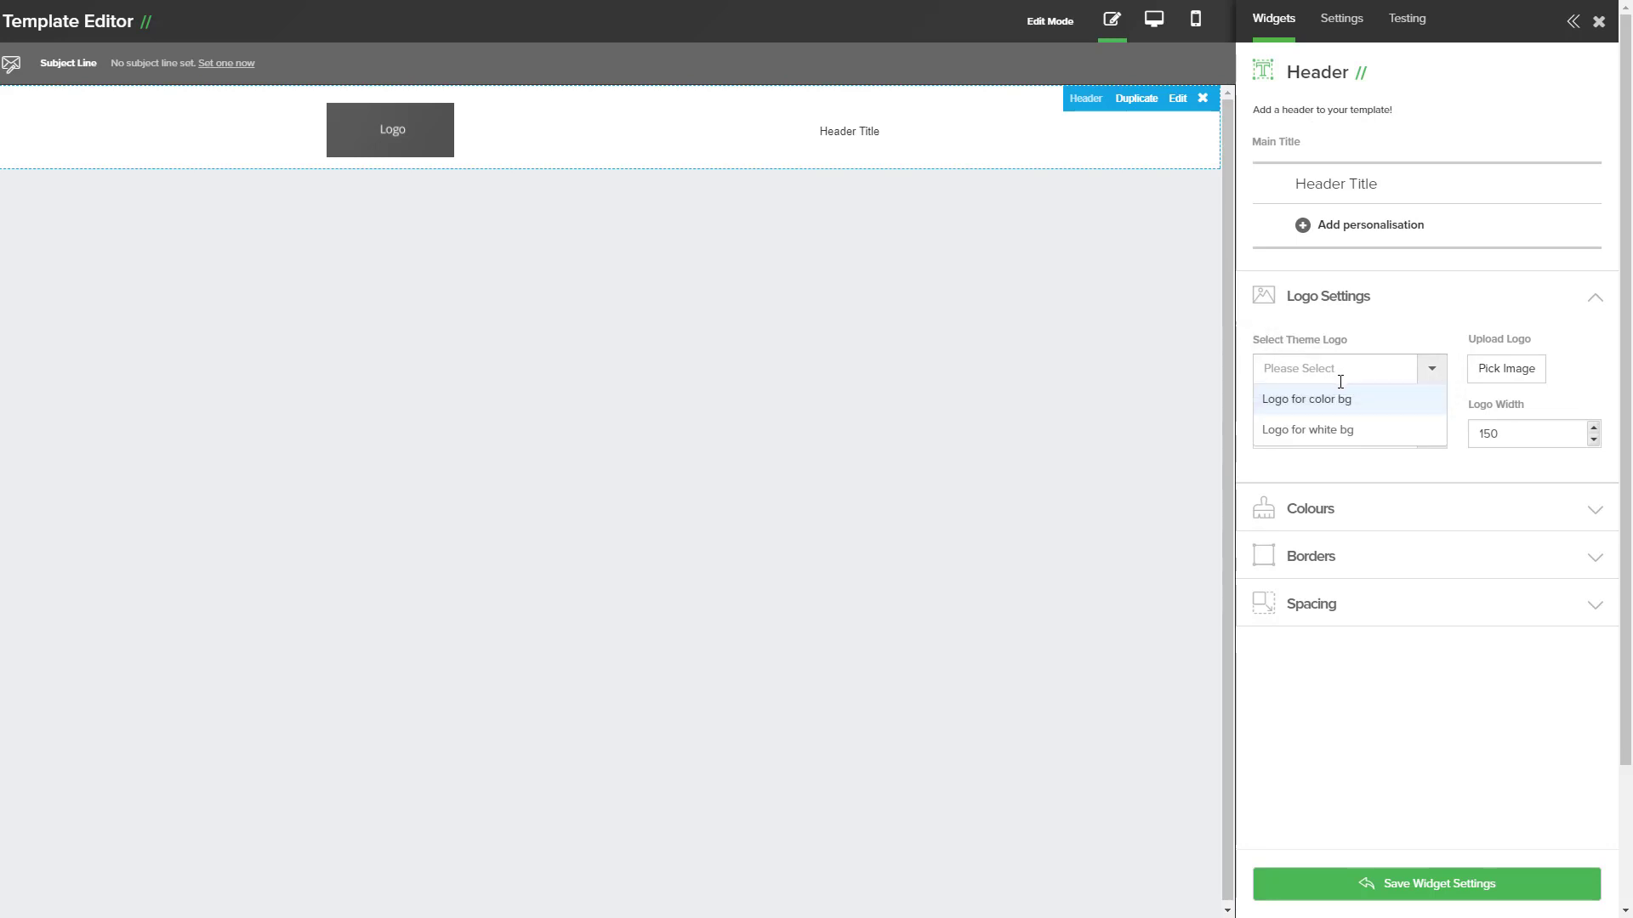
pyautogui.click(1306, 399)
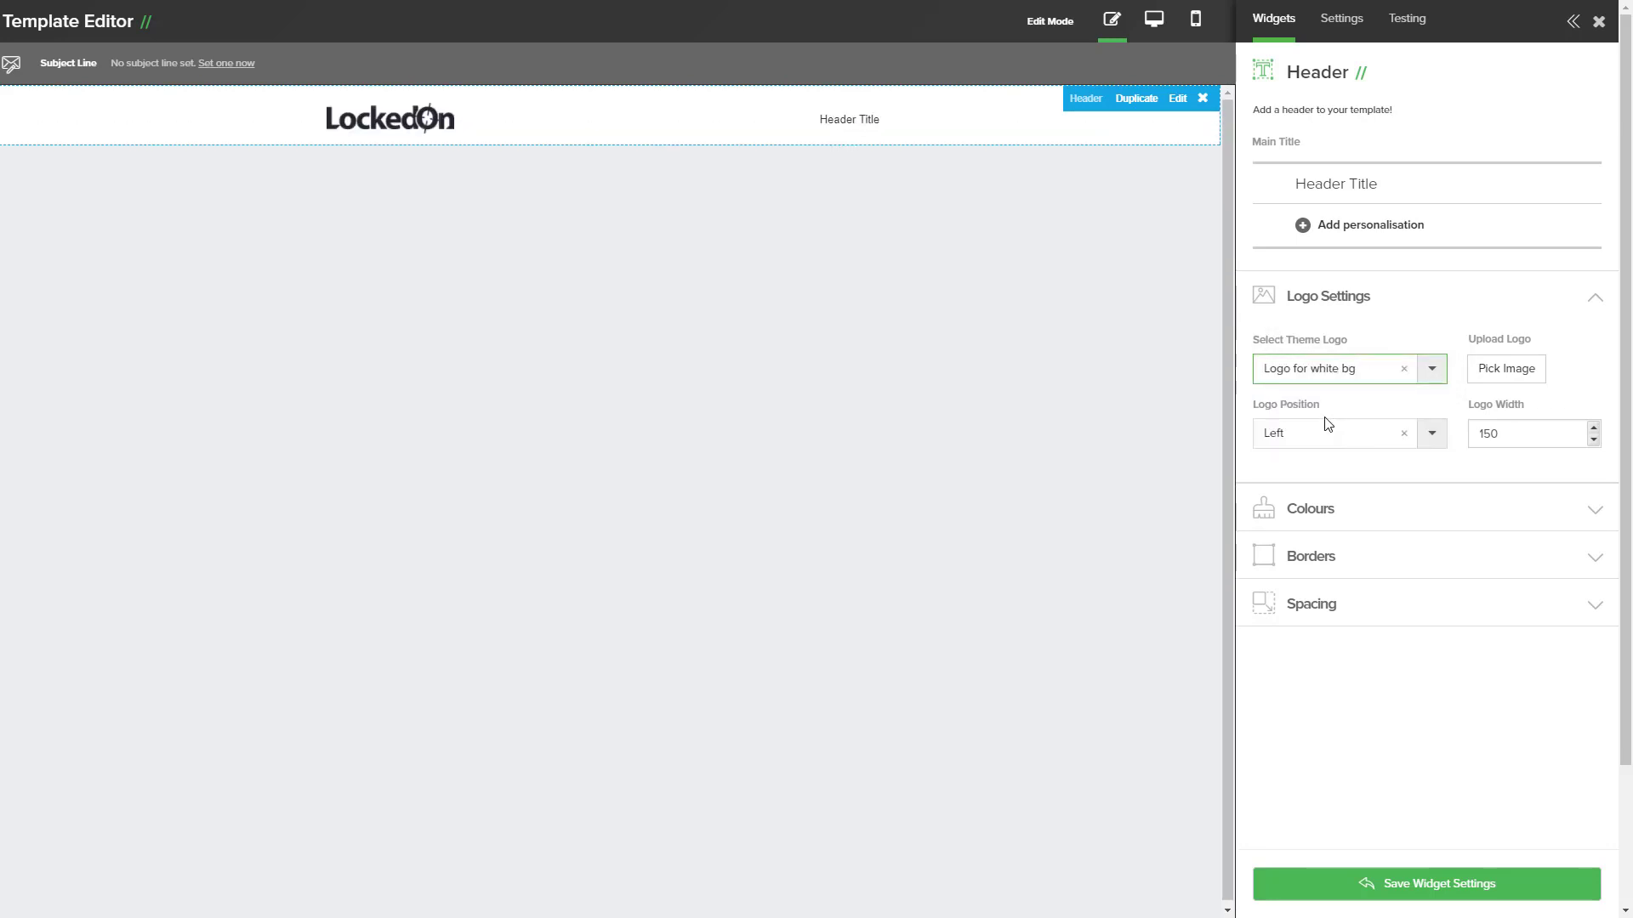
pyautogui.moveTo(1189, 249)
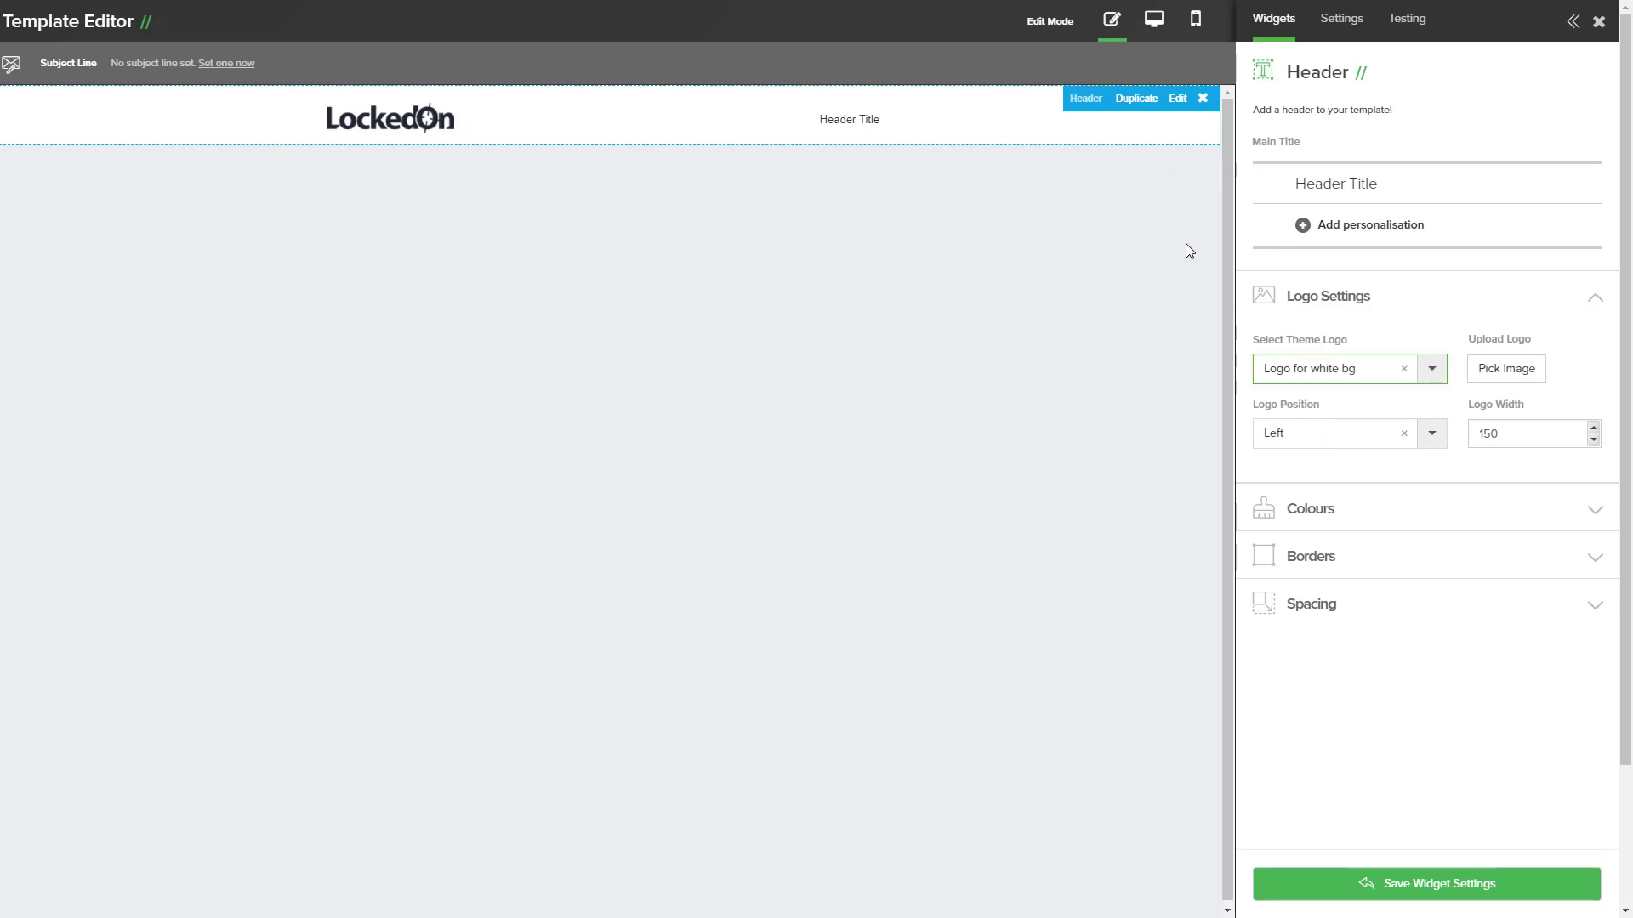
pyautogui.moveTo(728, 125)
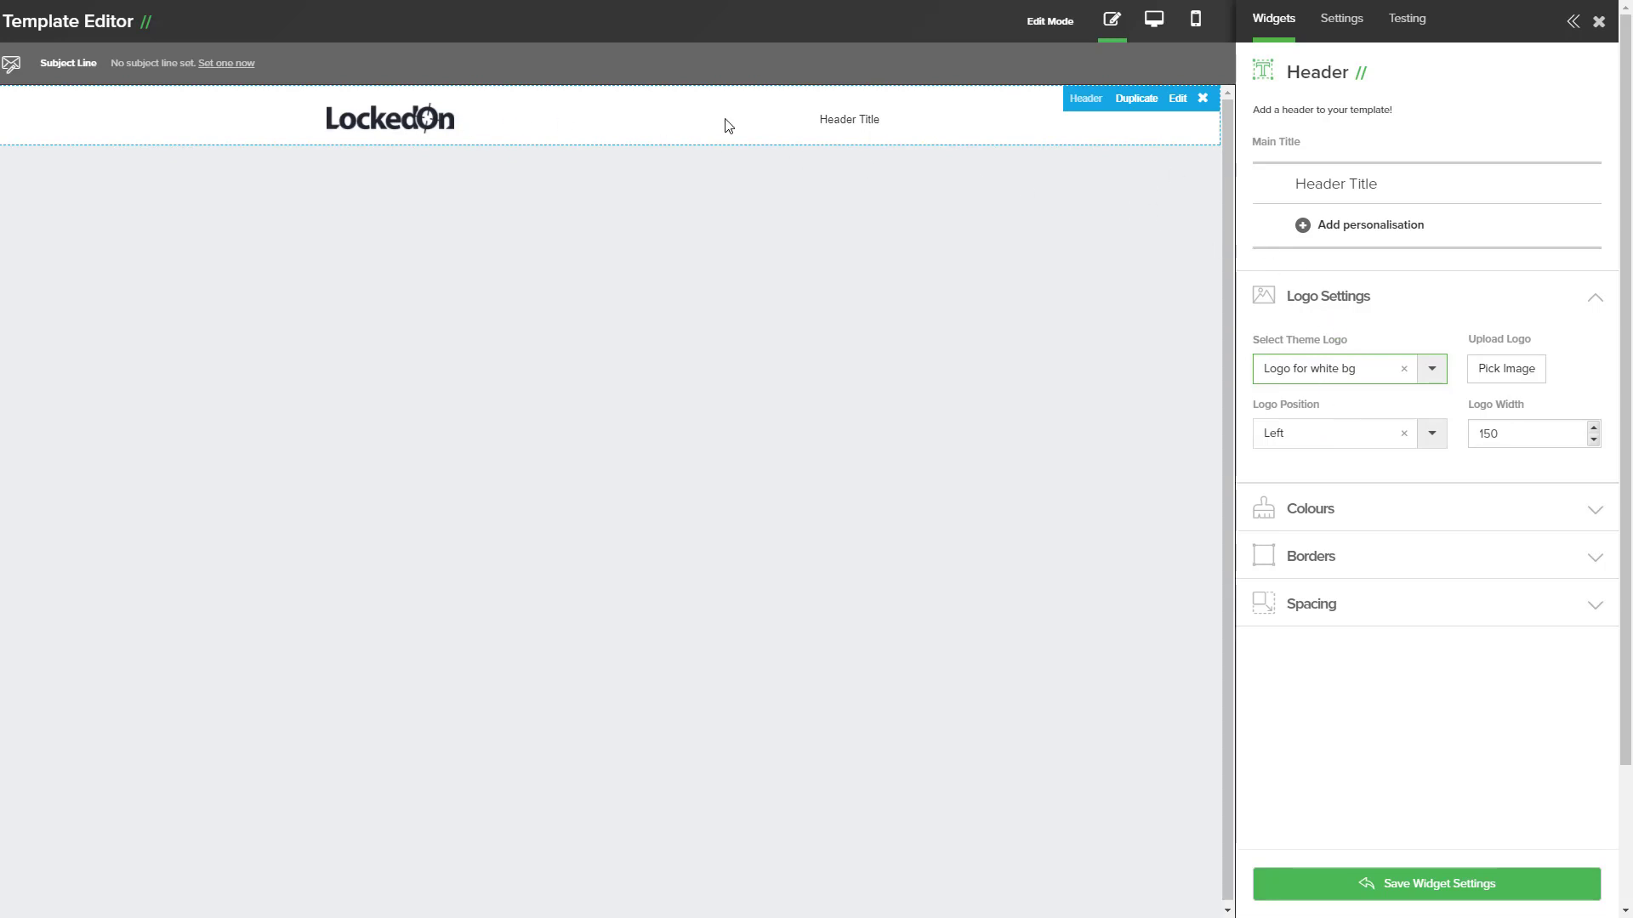
pyautogui.moveTo(1029, 124)
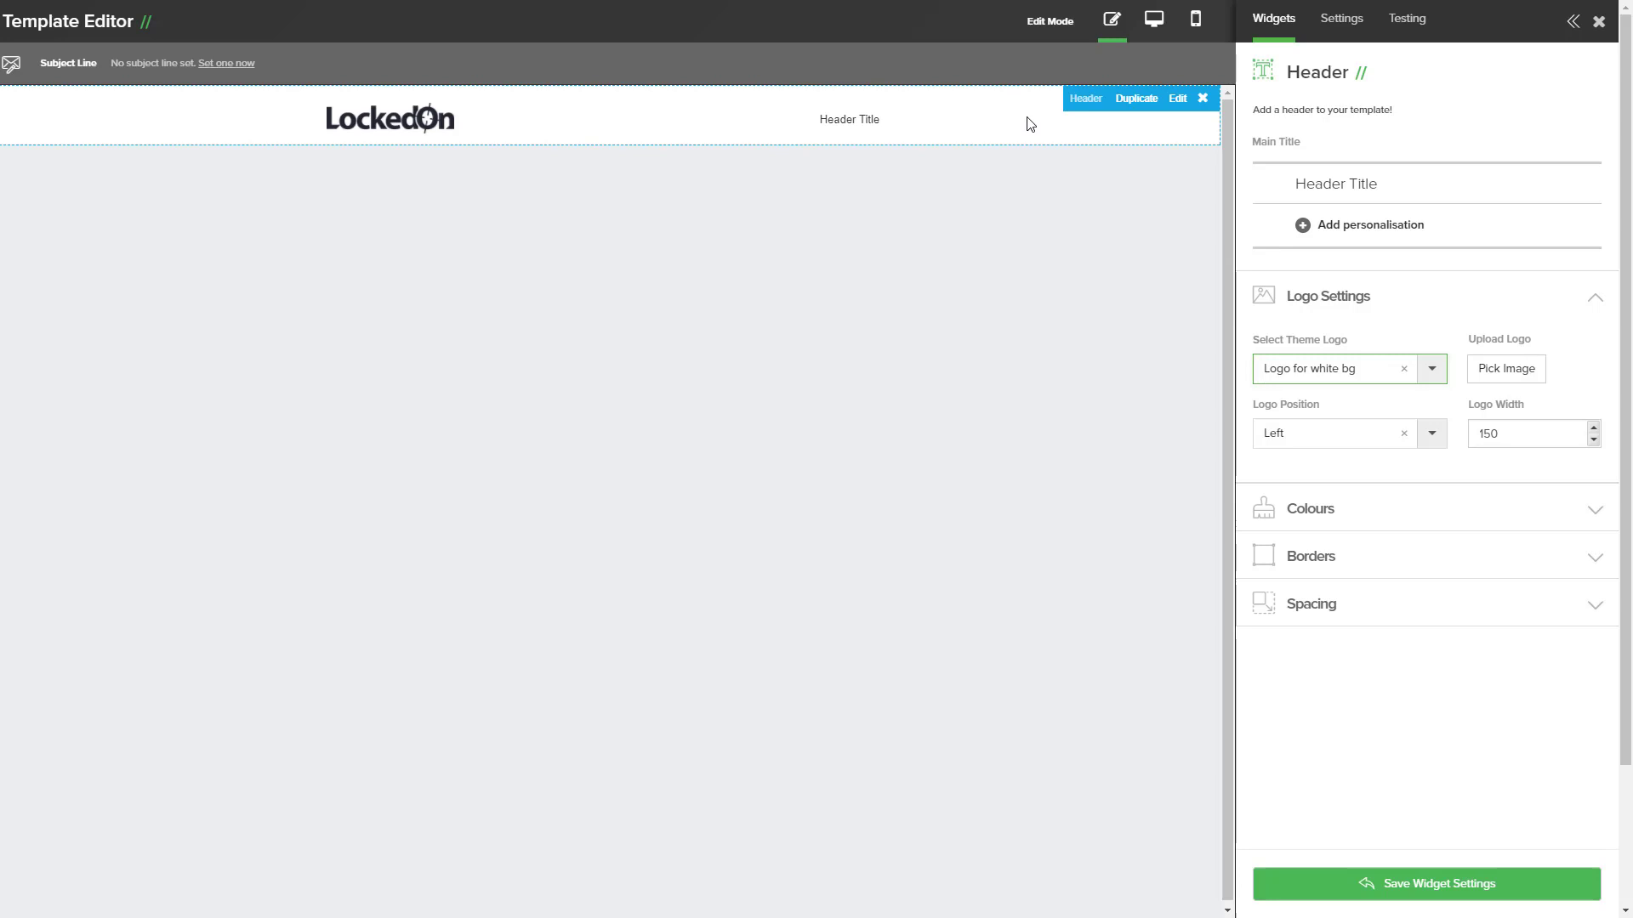
pyautogui.click(1354, 185)
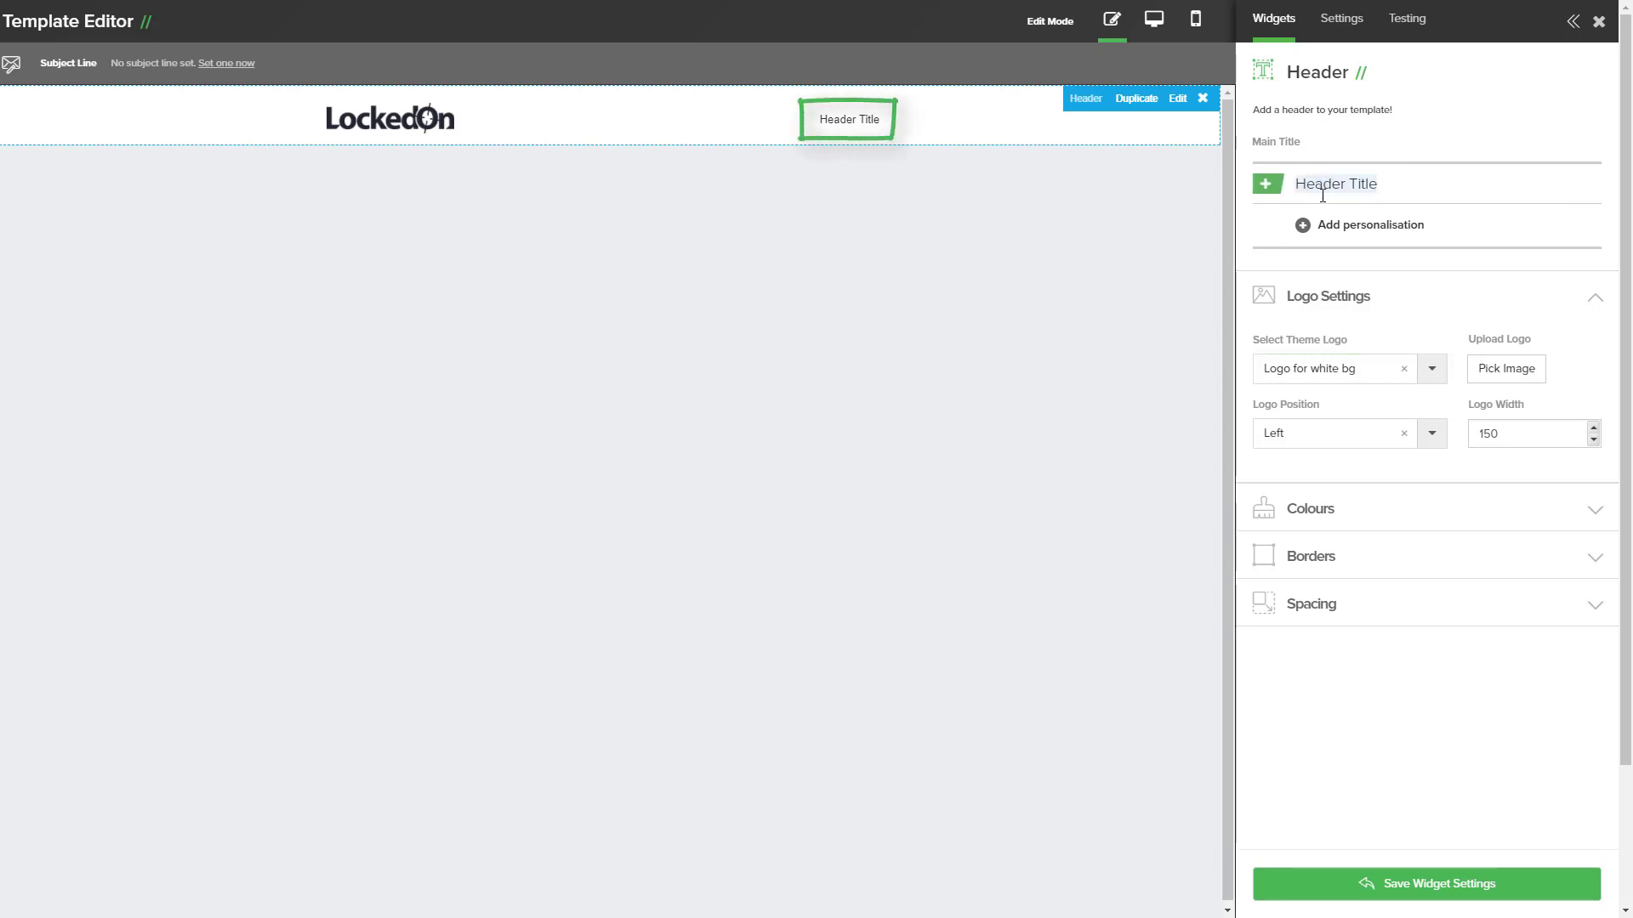
pyautogui.write('Test')
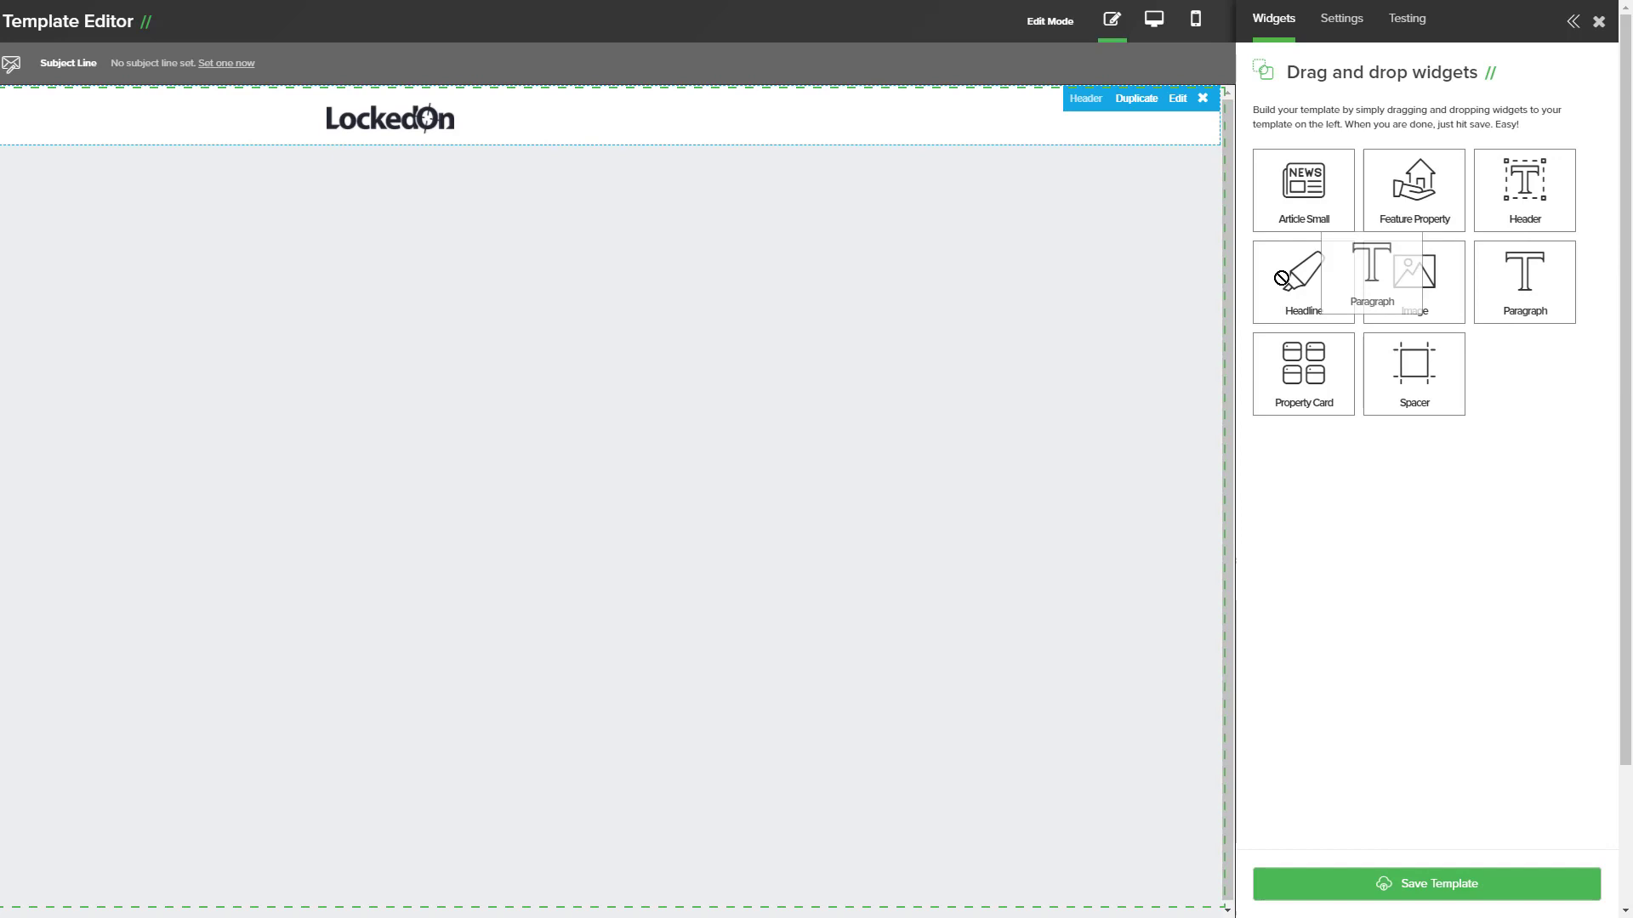
# Add a paragraph greeting 'Hi' with a first-name-only Recipient Name personalisation.
pyautogui.moveTo(1371, 274); pyautogui.dragTo(603, 173)
pyautogui.write('Hi')
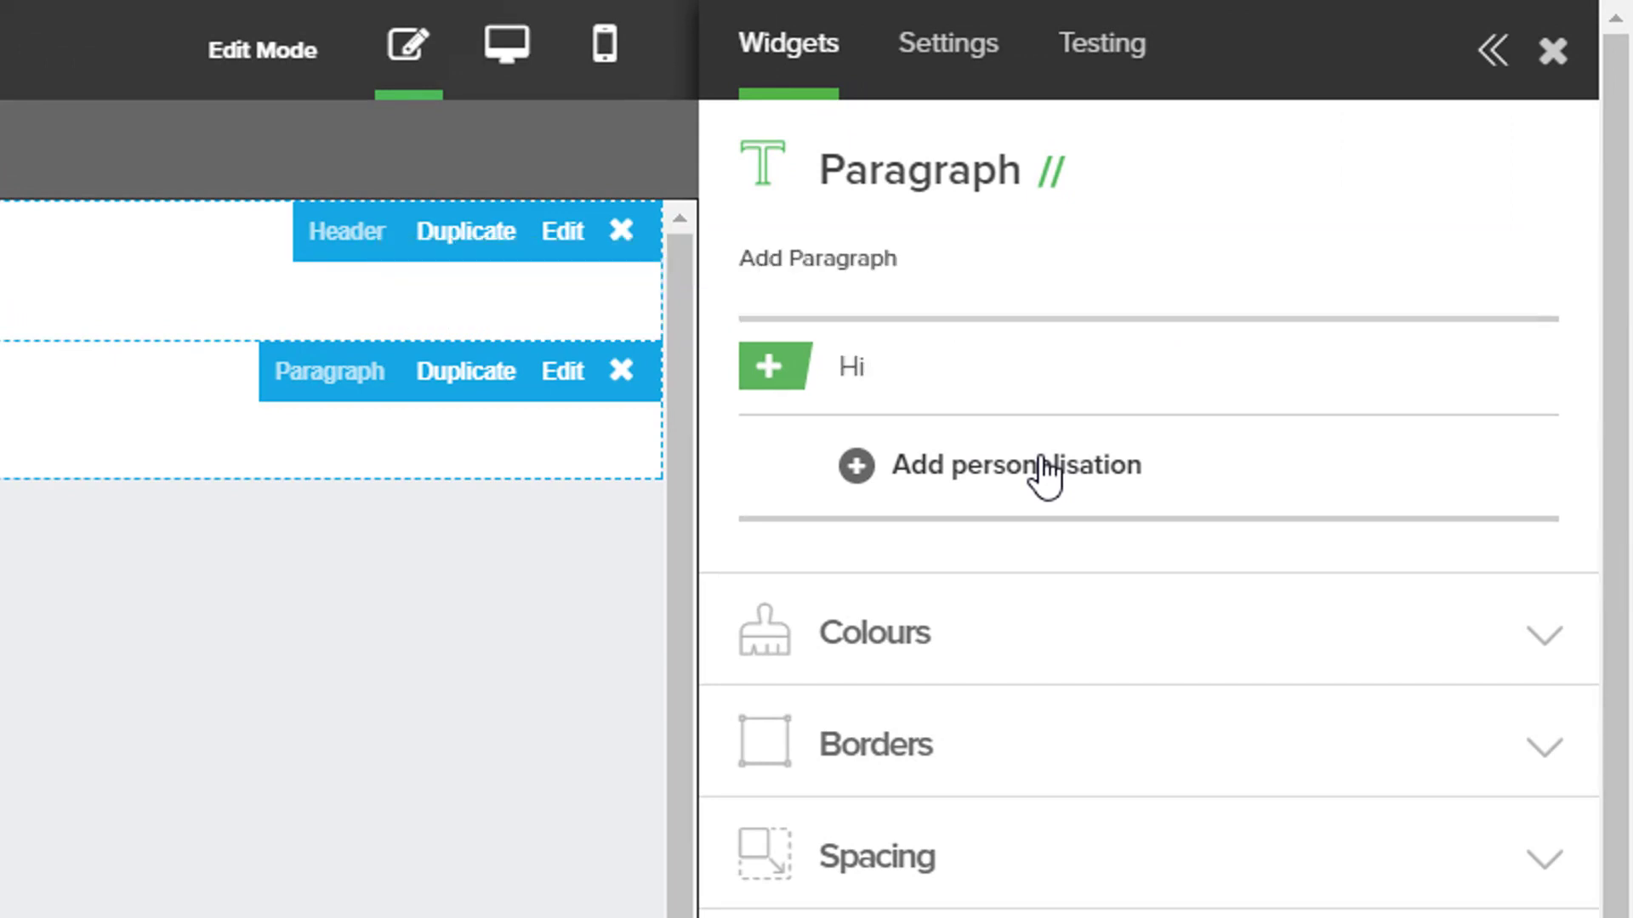
pyautogui.click(1015, 465)
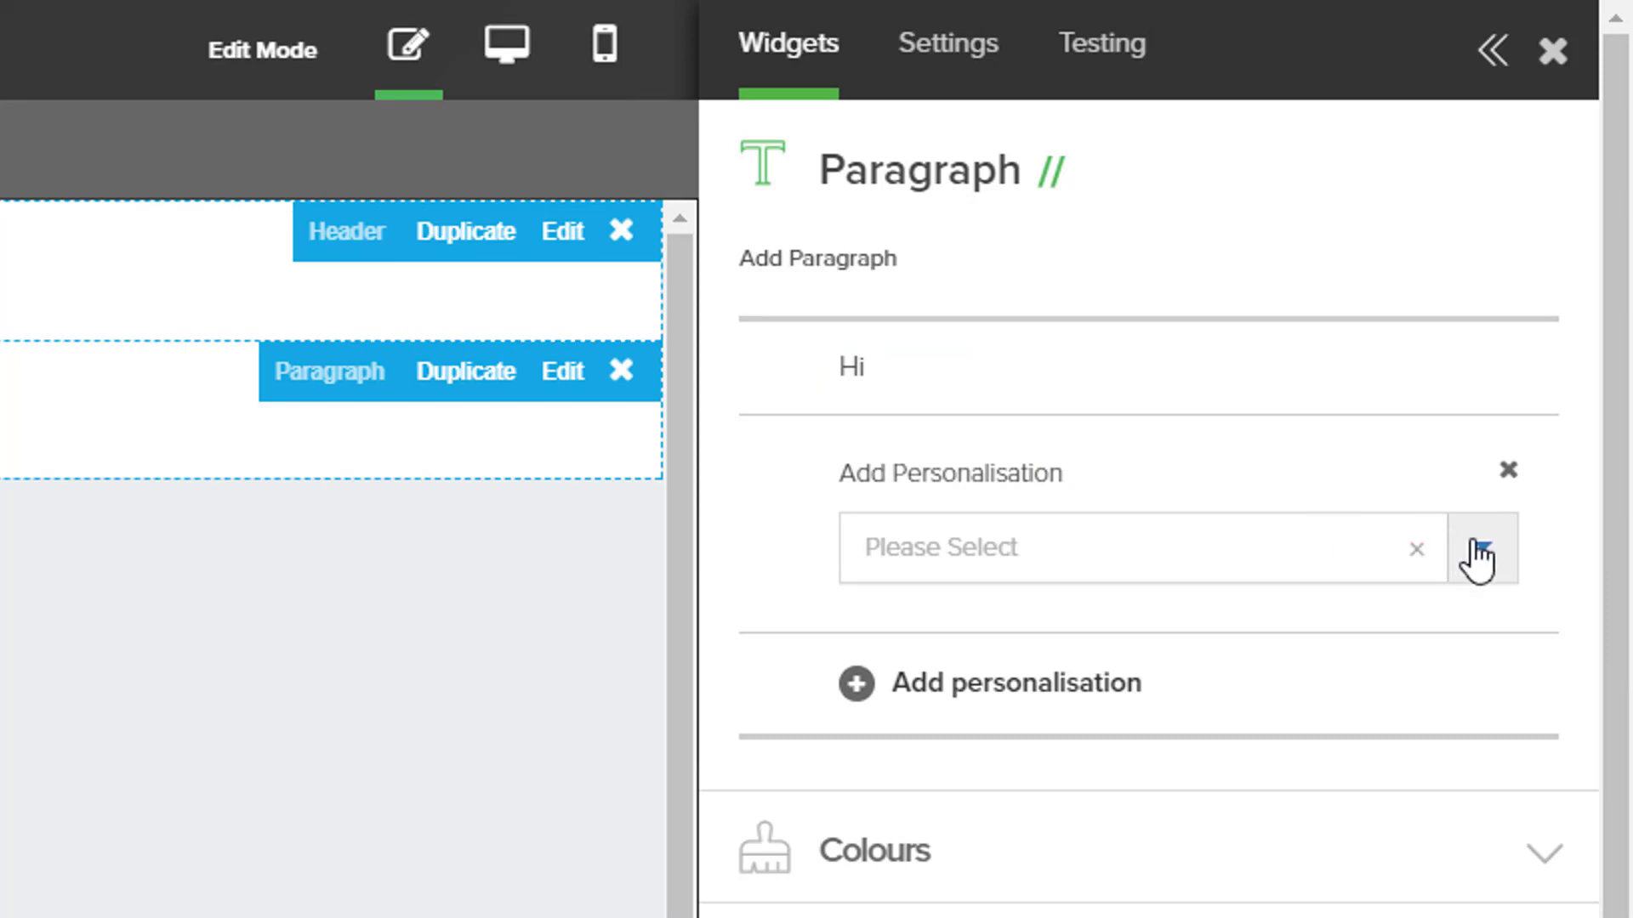
pyautogui.write('recip')
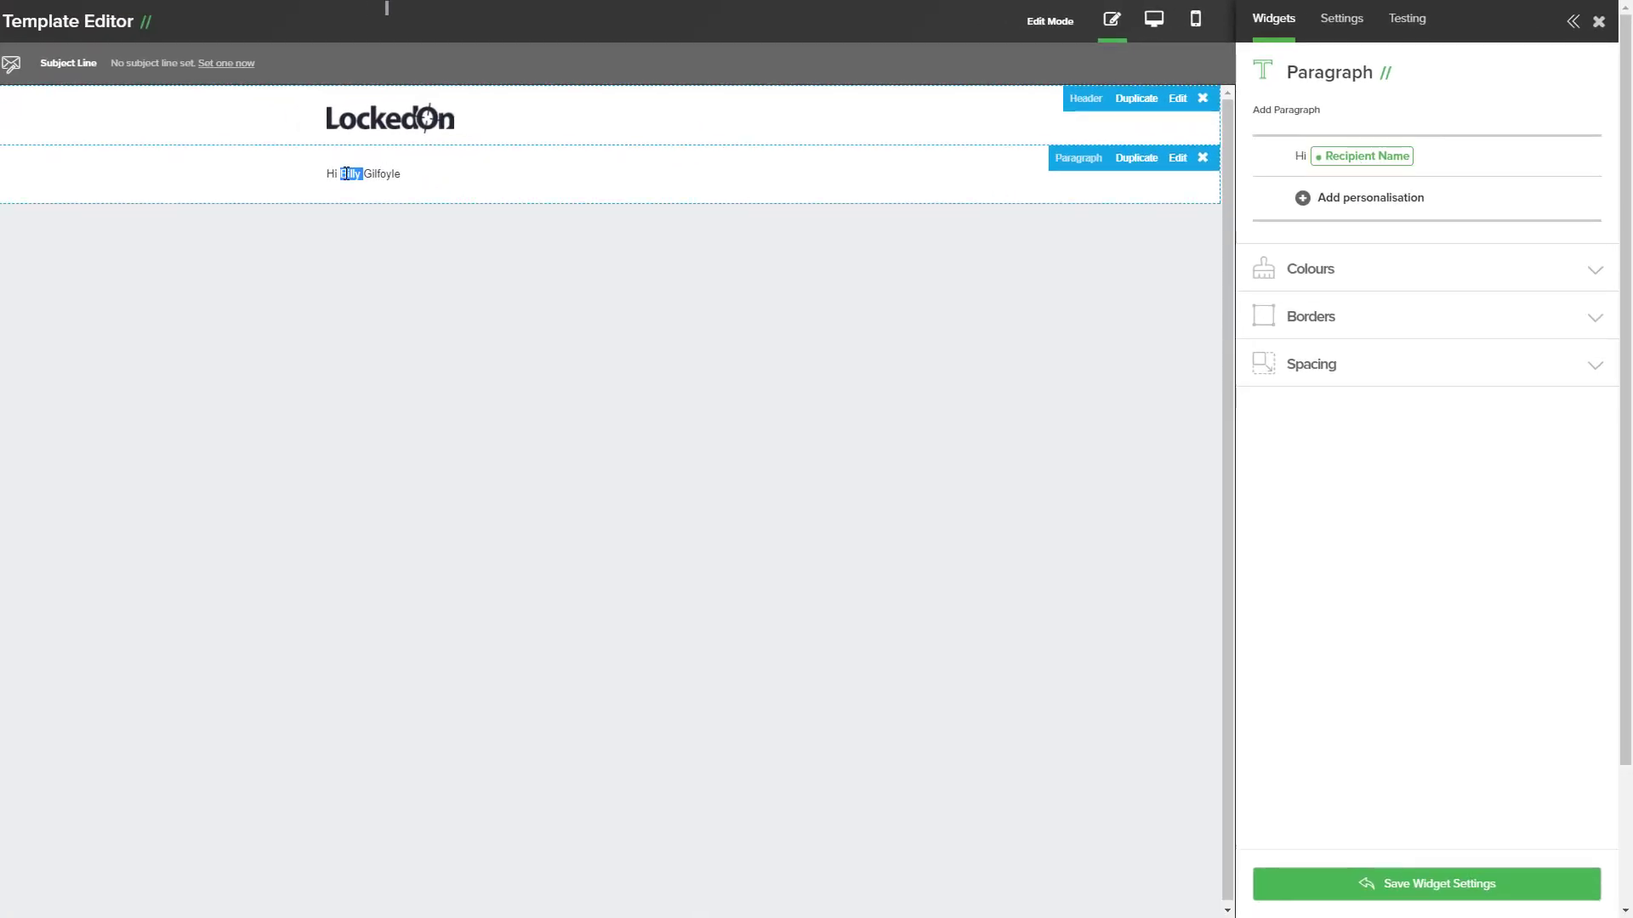
pyautogui.doubleClick(382, 174)
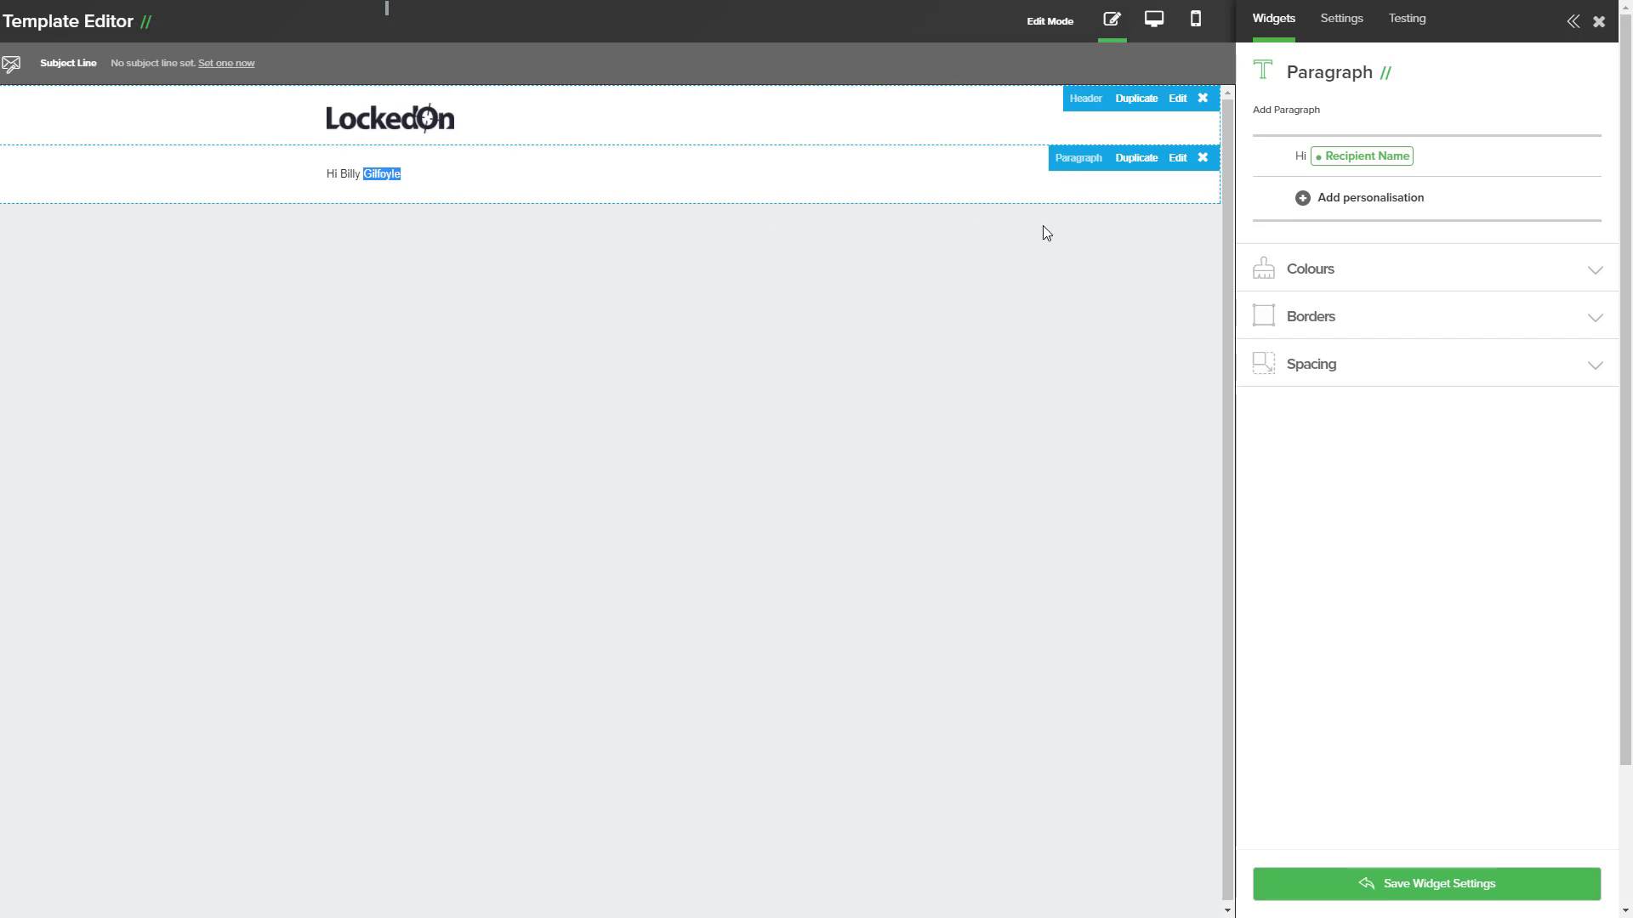
pyautogui.moveTo(1369, 159)
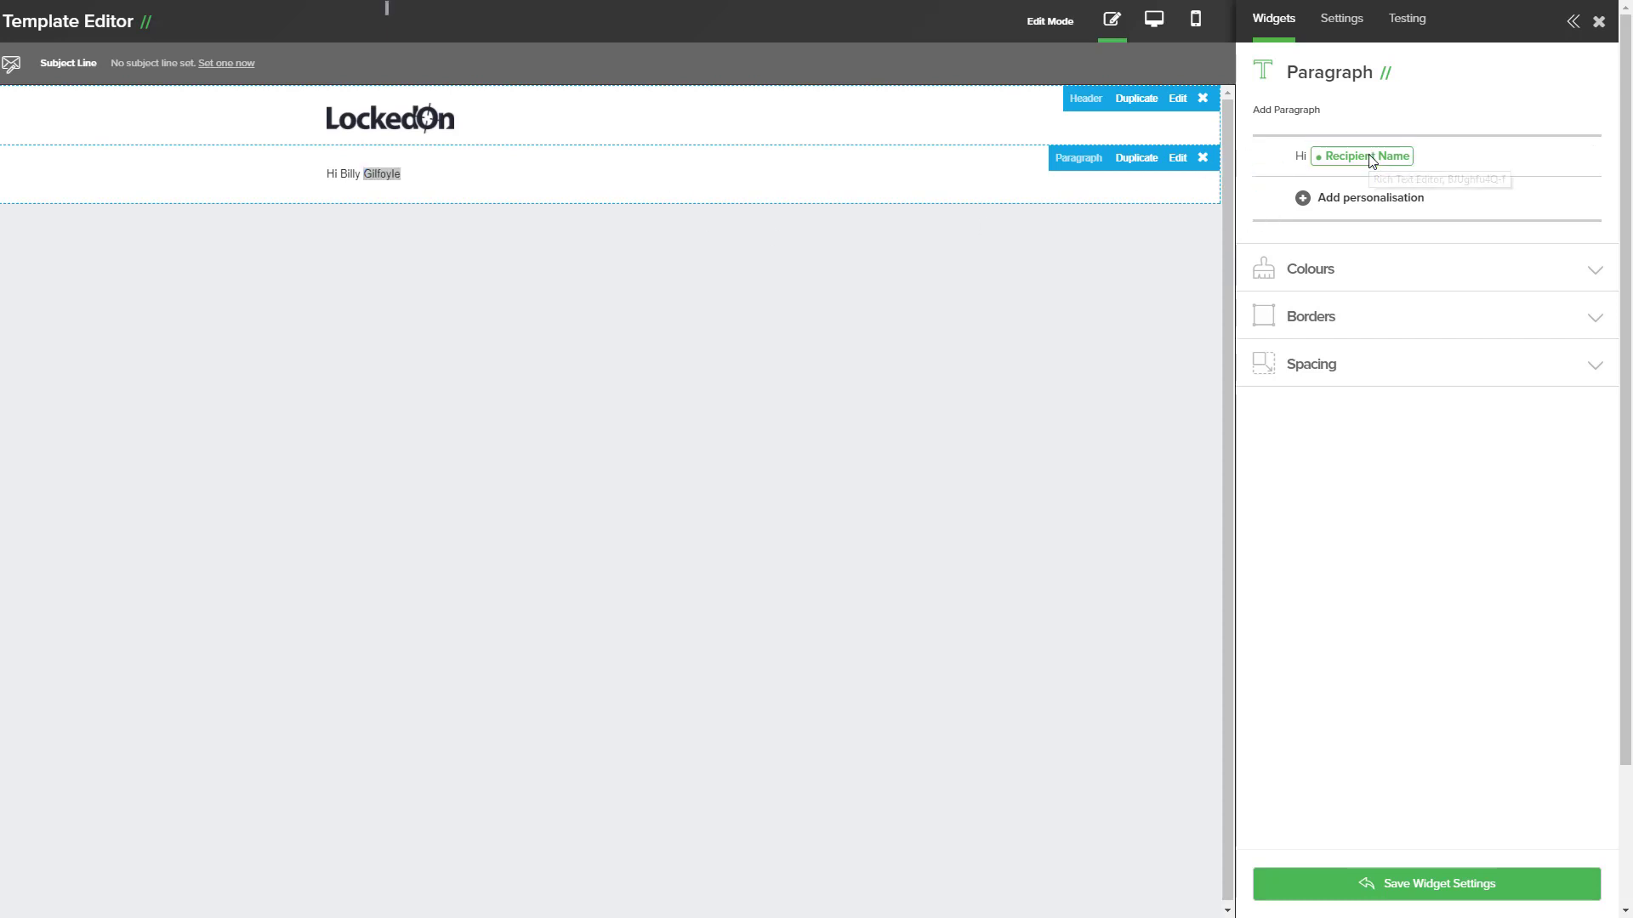
pyautogui.click(1360, 155)
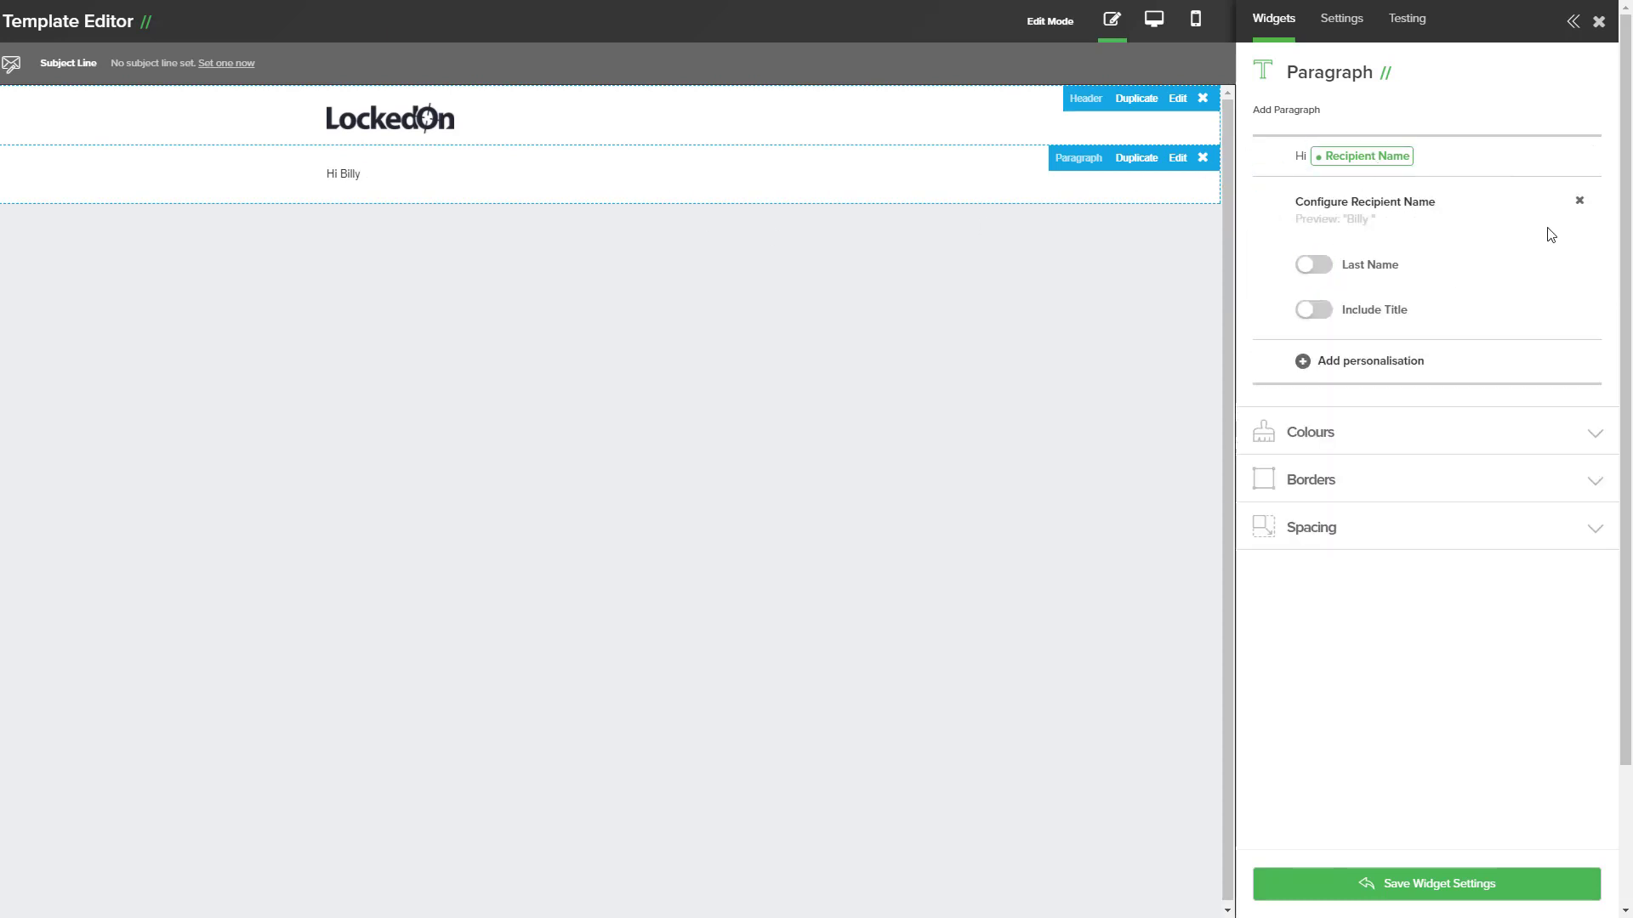
pyautogui.click(1582, 201)
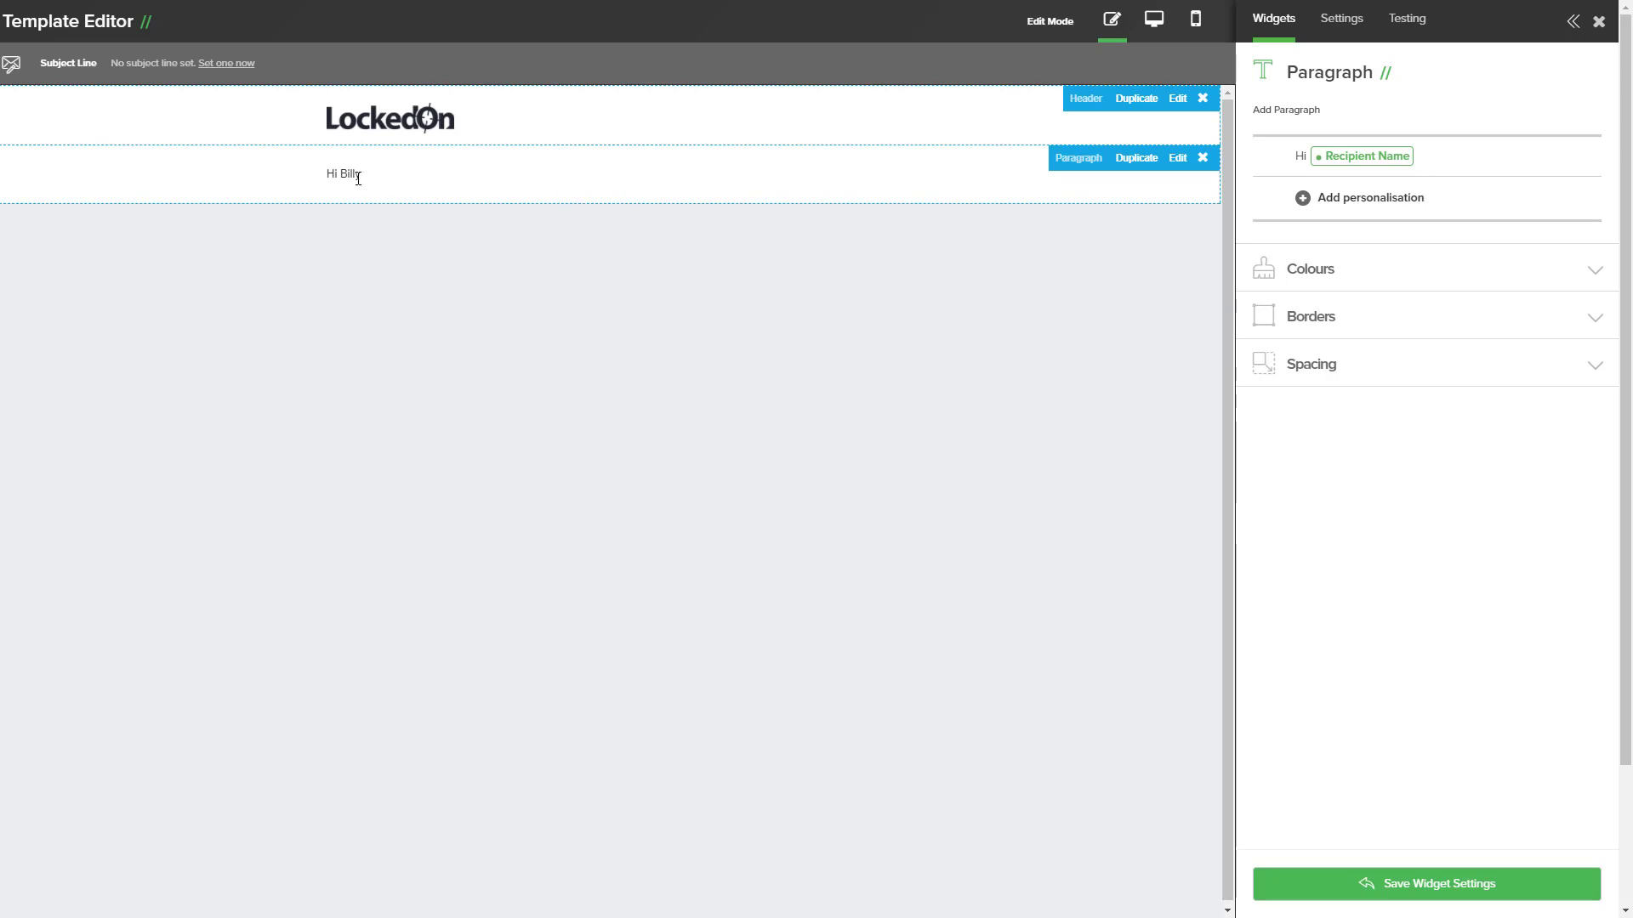
pyautogui.click(1457, 155)
pyautogui.write(' ,')
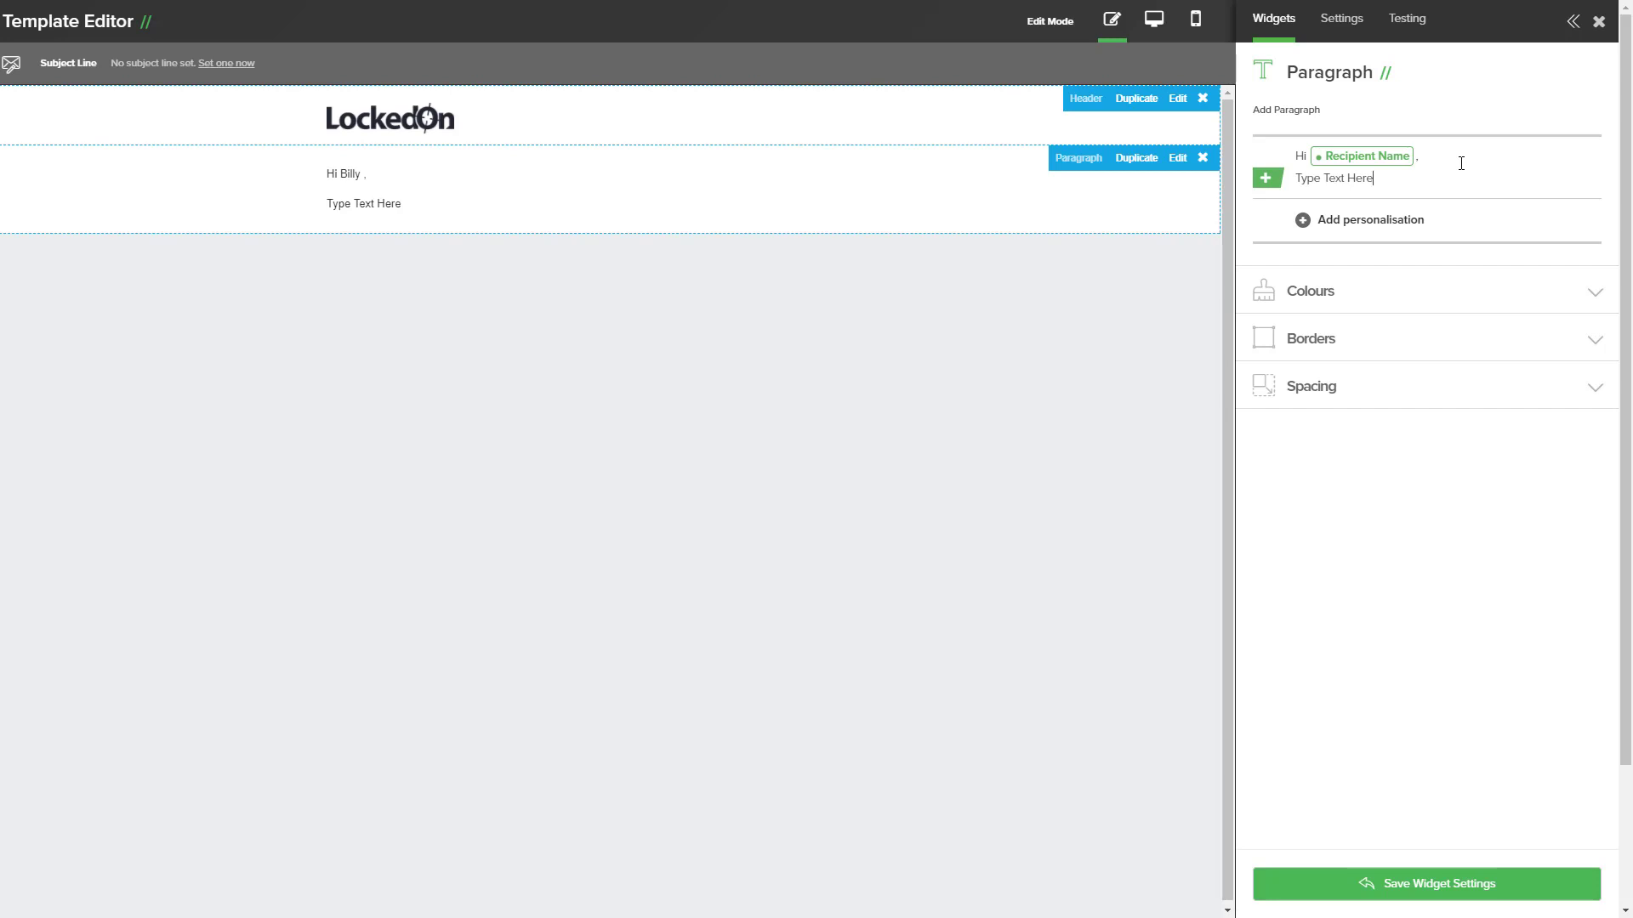
pyautogui.moveTo(1472, 163)
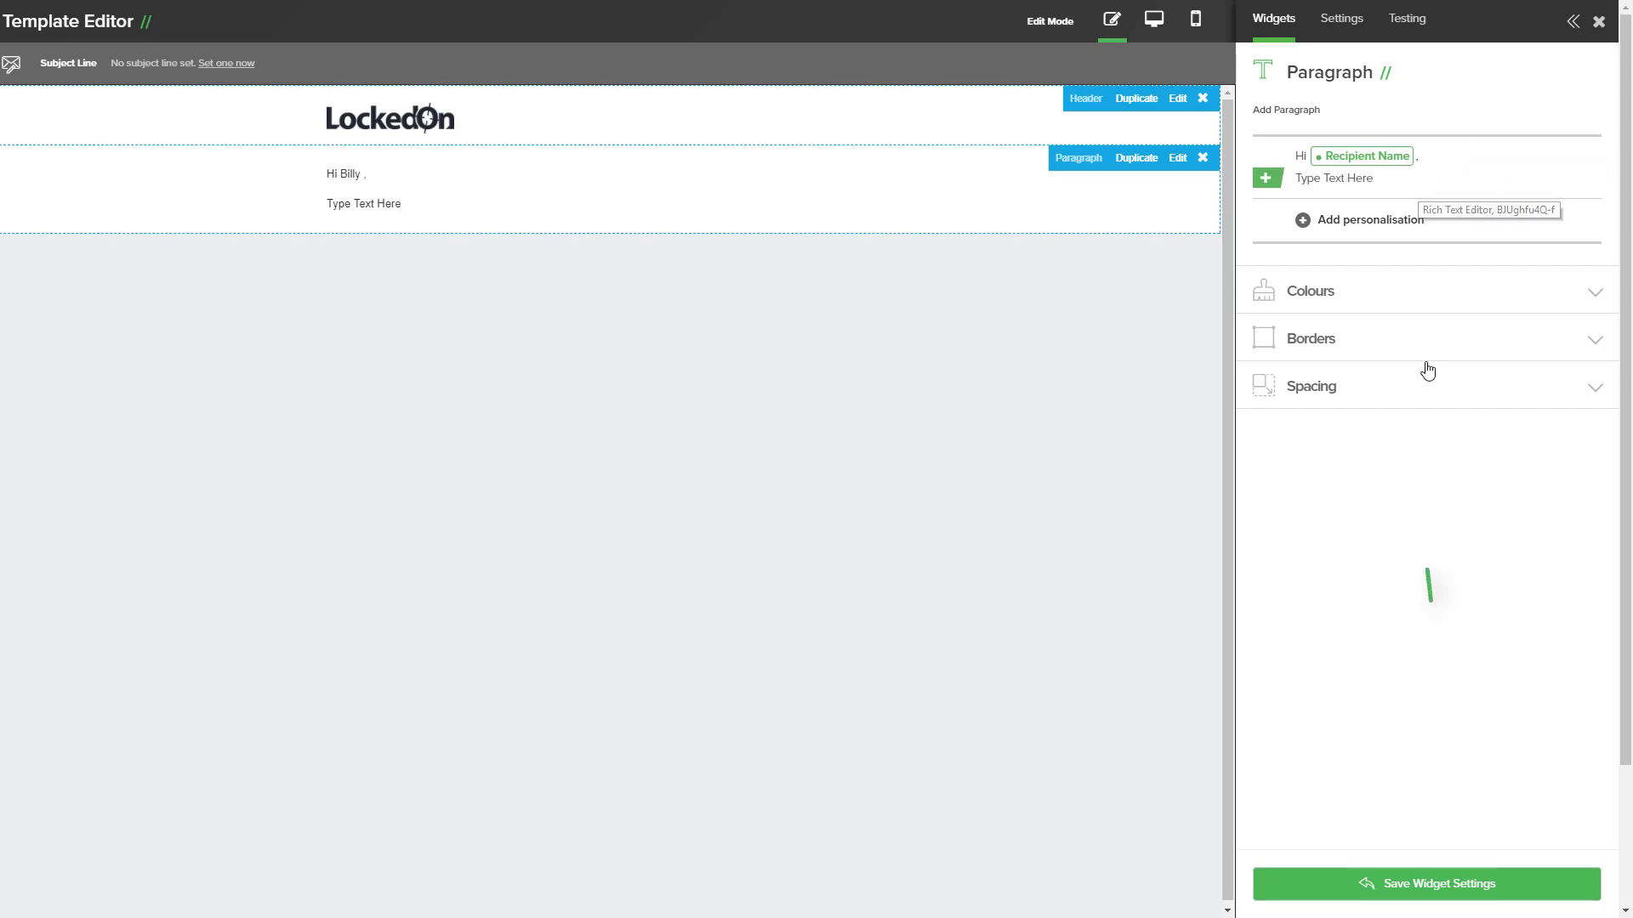
# Save the paragraph widget and preview the email on desktop.
pyautogui.click(1272, 19)
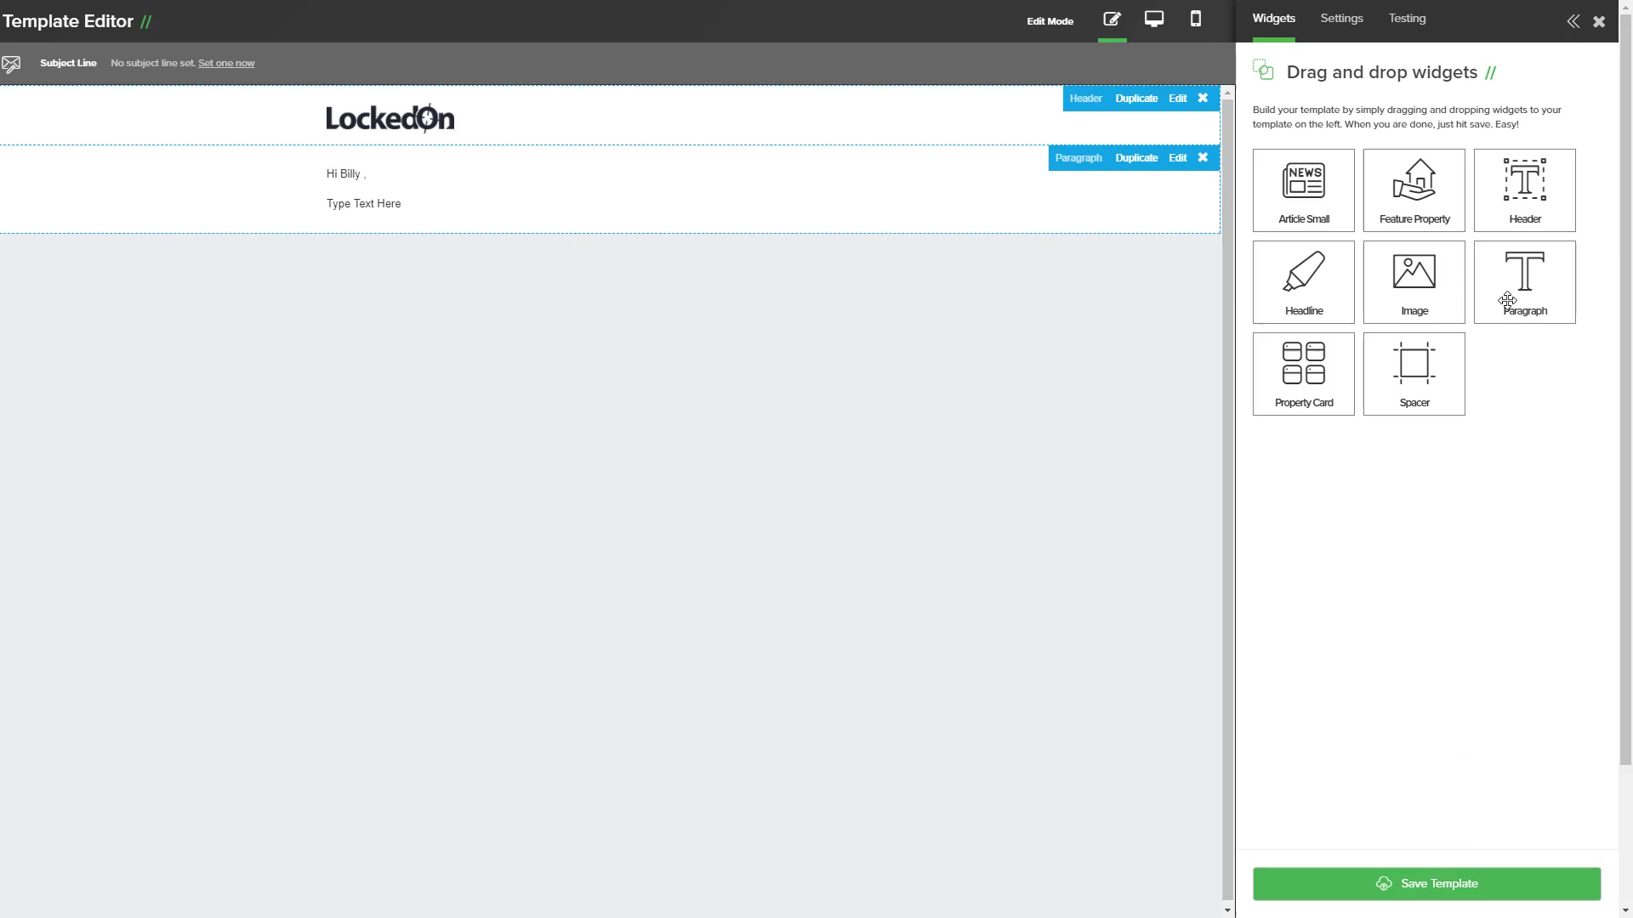
pyautogui.click(1153, 19)
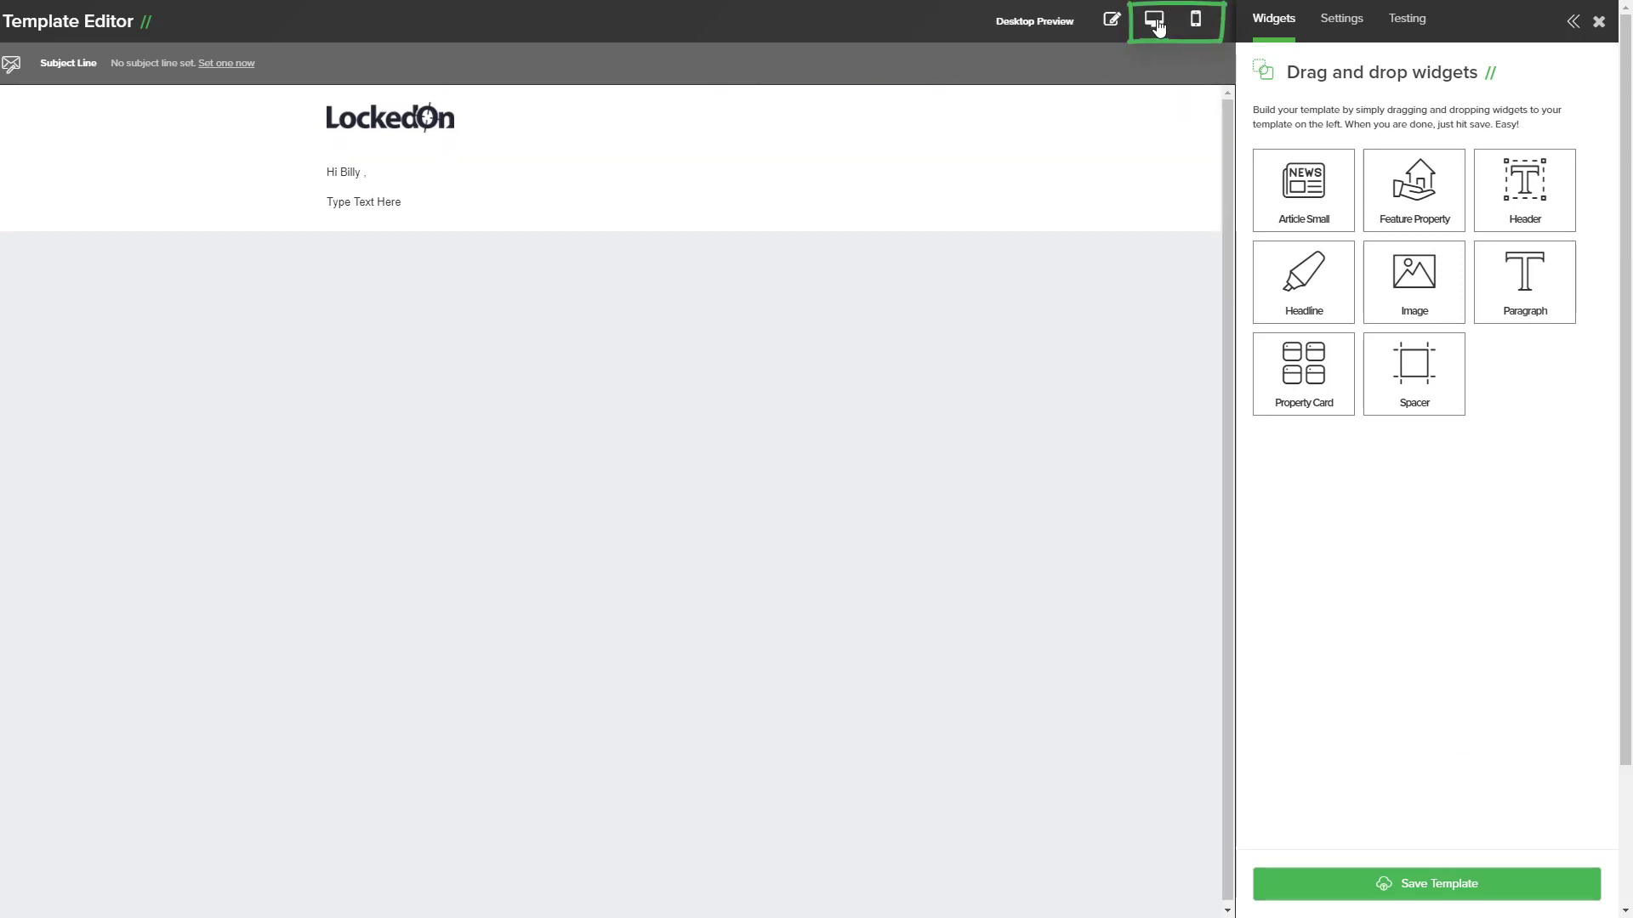
# Save the template and close the editor back to the Engine Room.
pyautogui.click(1195, 19)
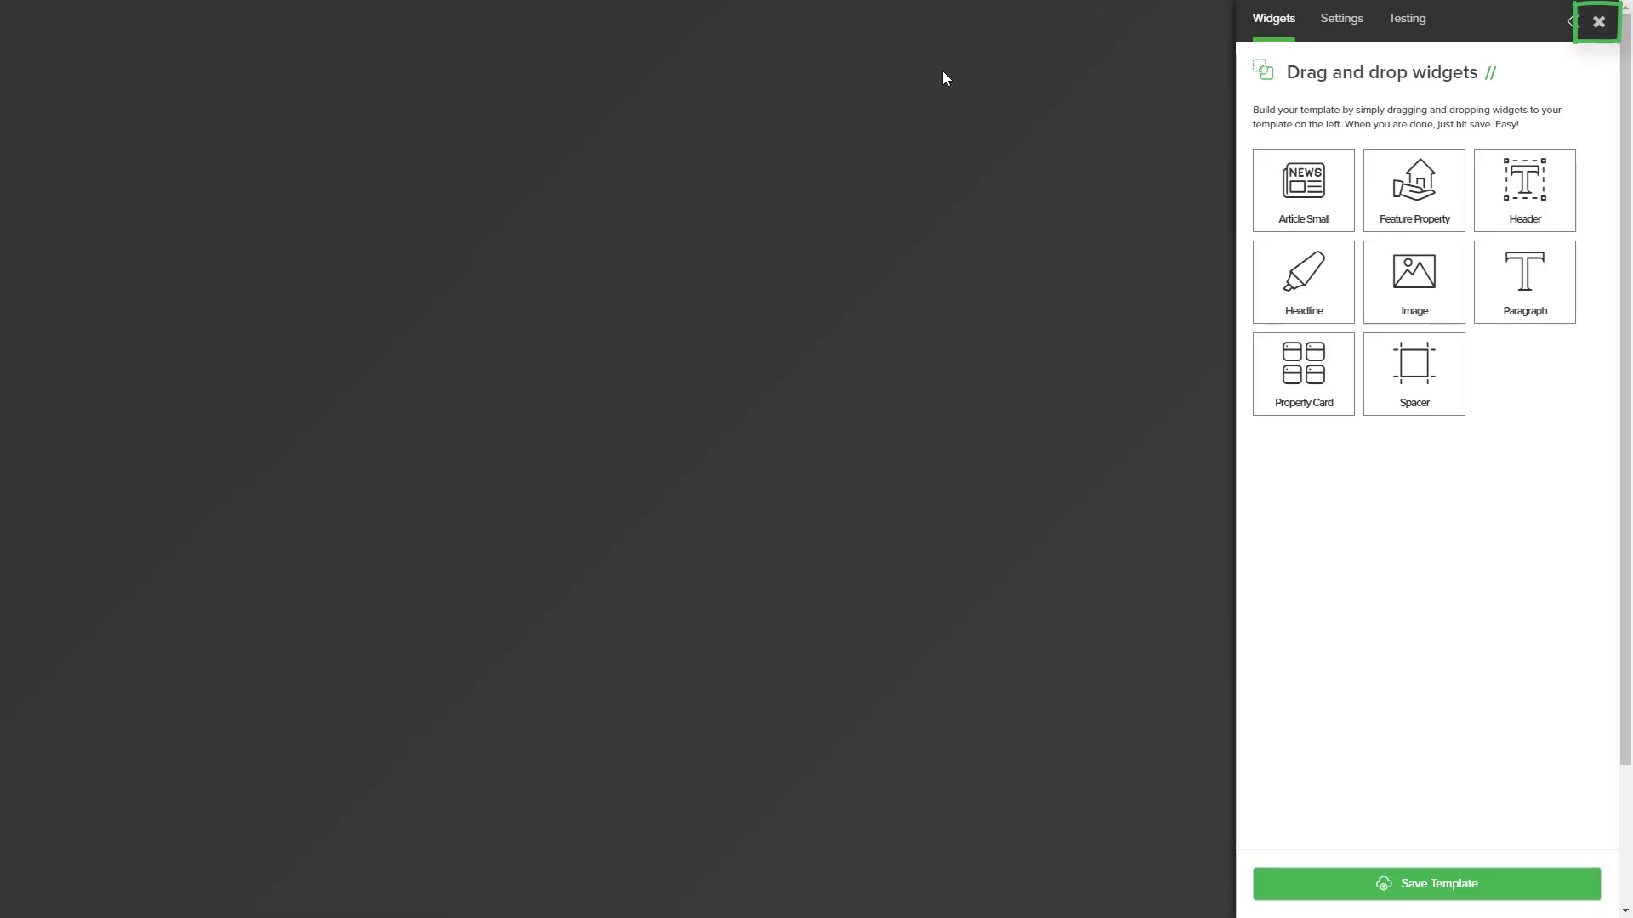
pyautogui.click(1596, 22)
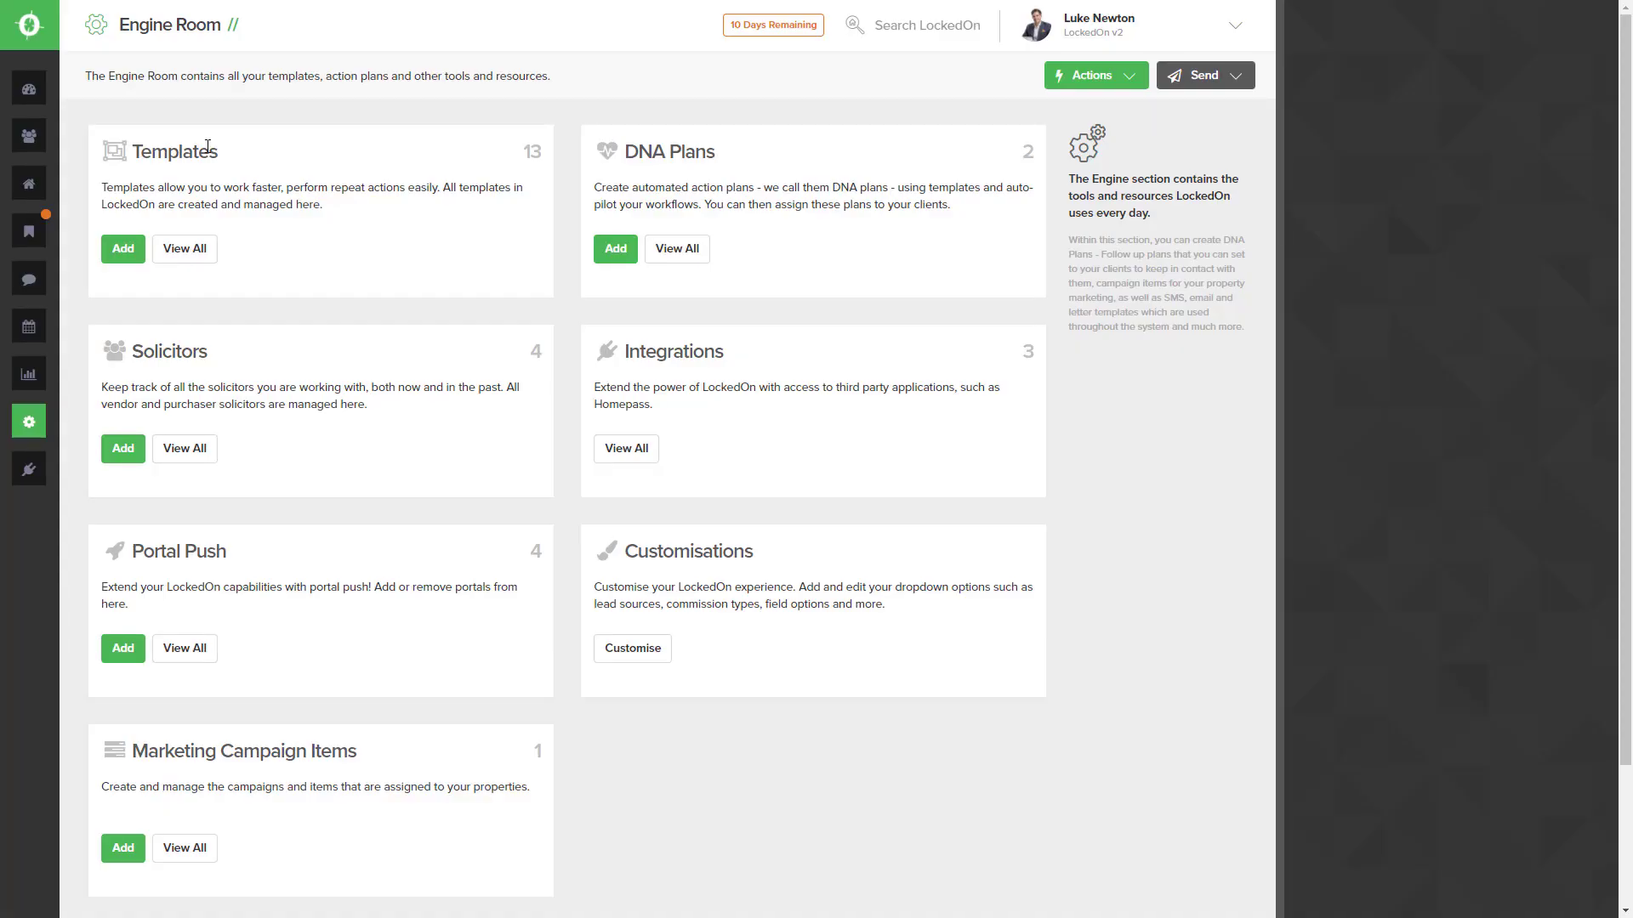
pyautogui.click(28, 87)
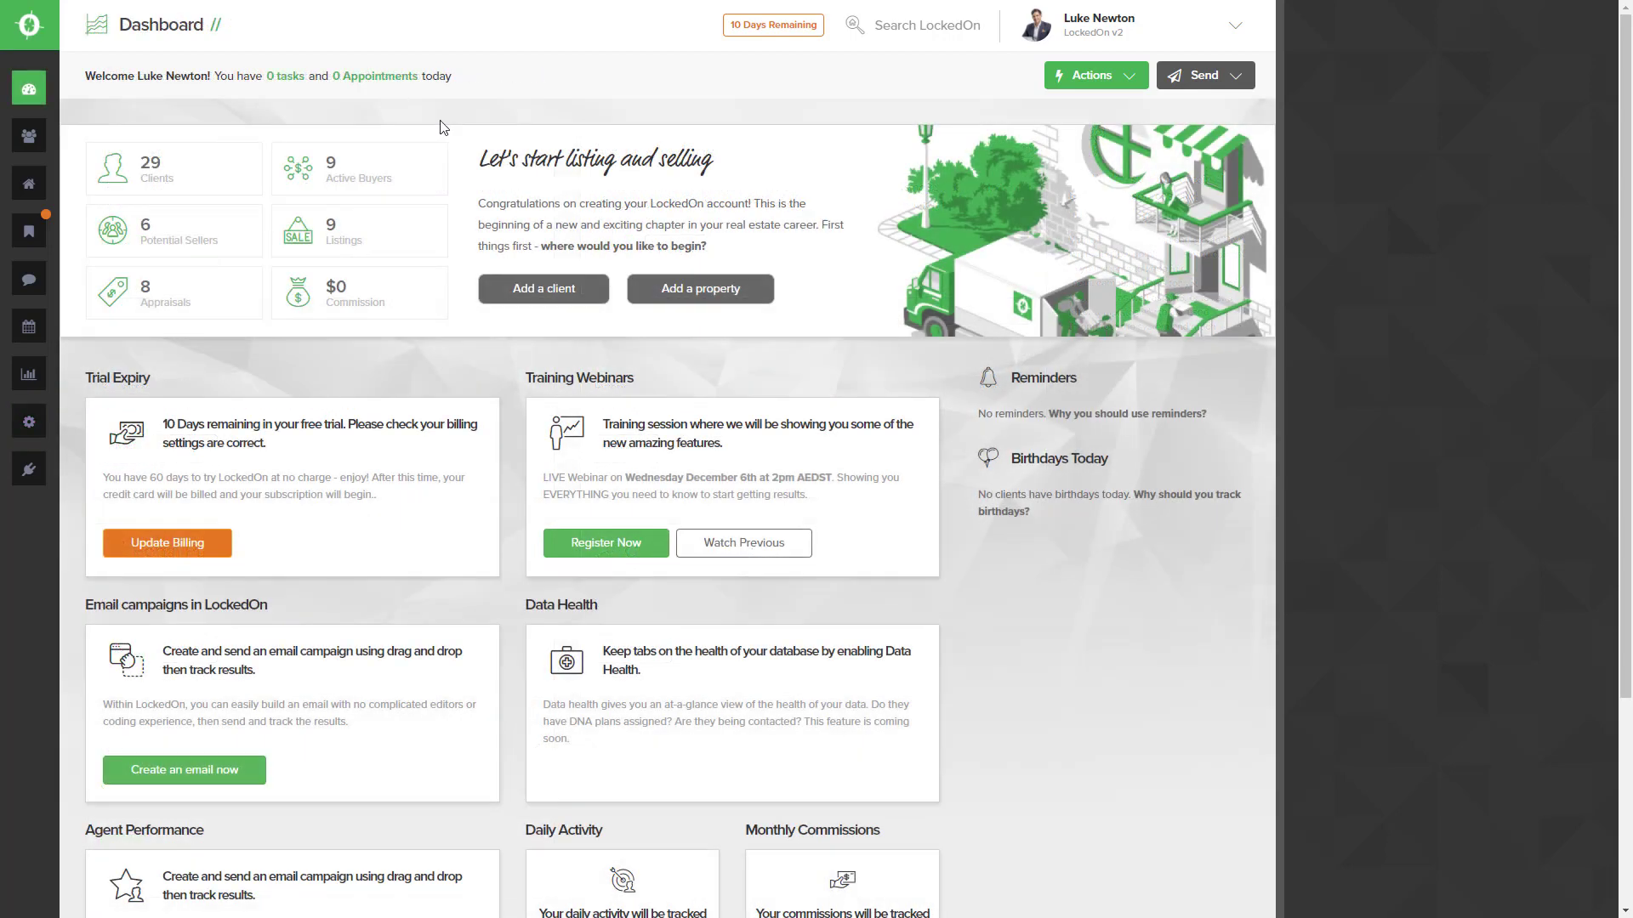
pyautogui.click(28, 134)
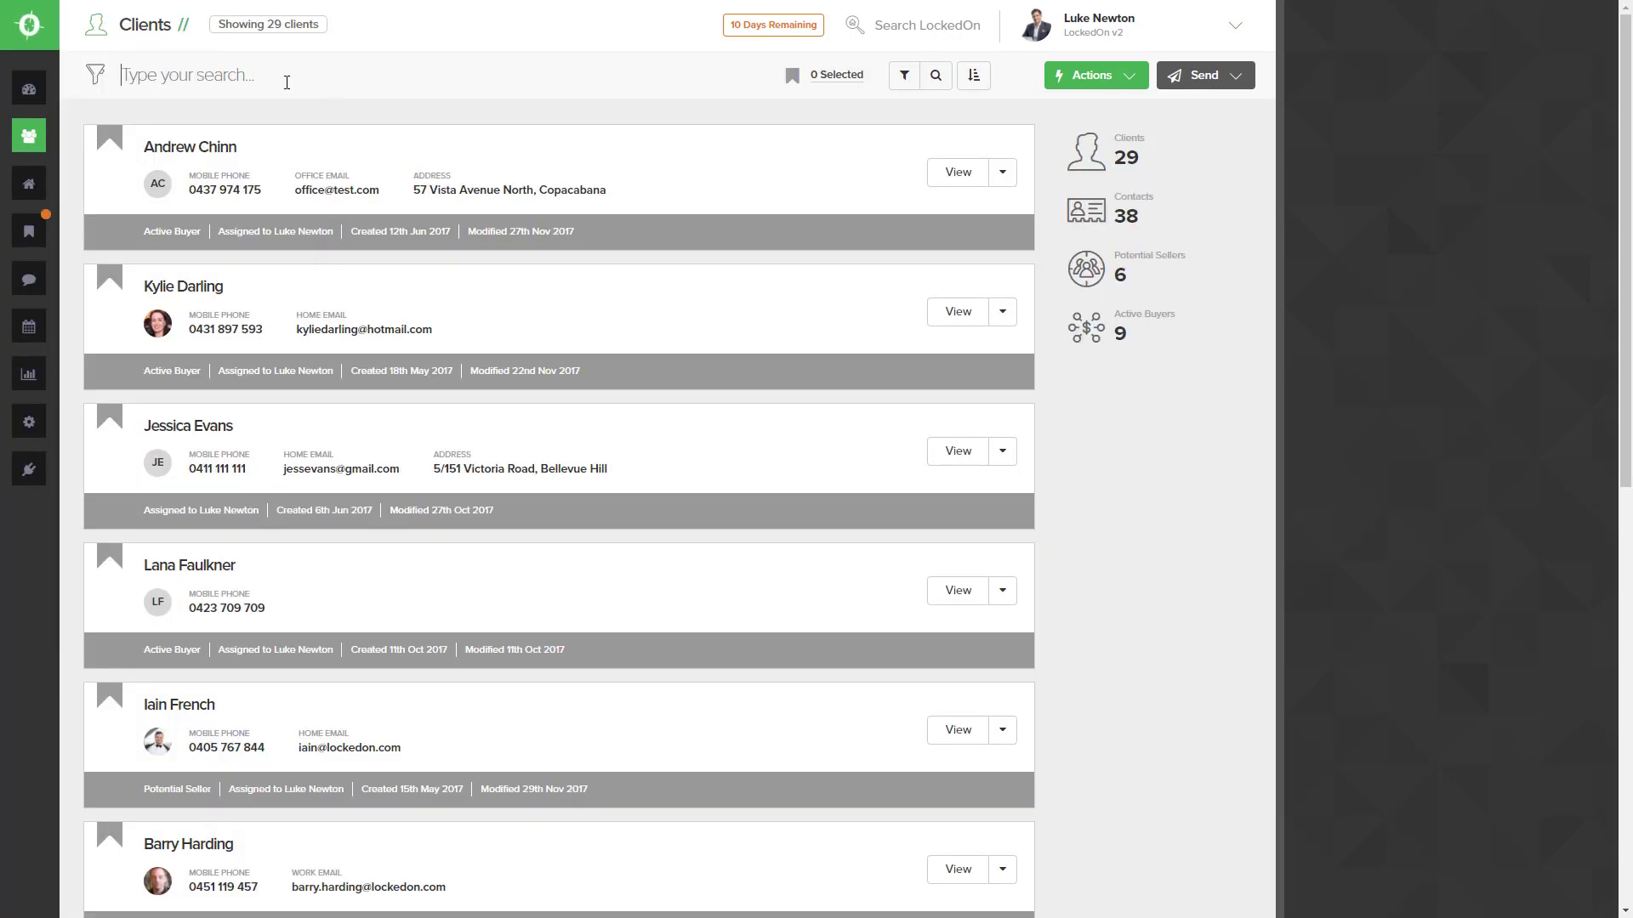
pyautogui.write('Luke New')
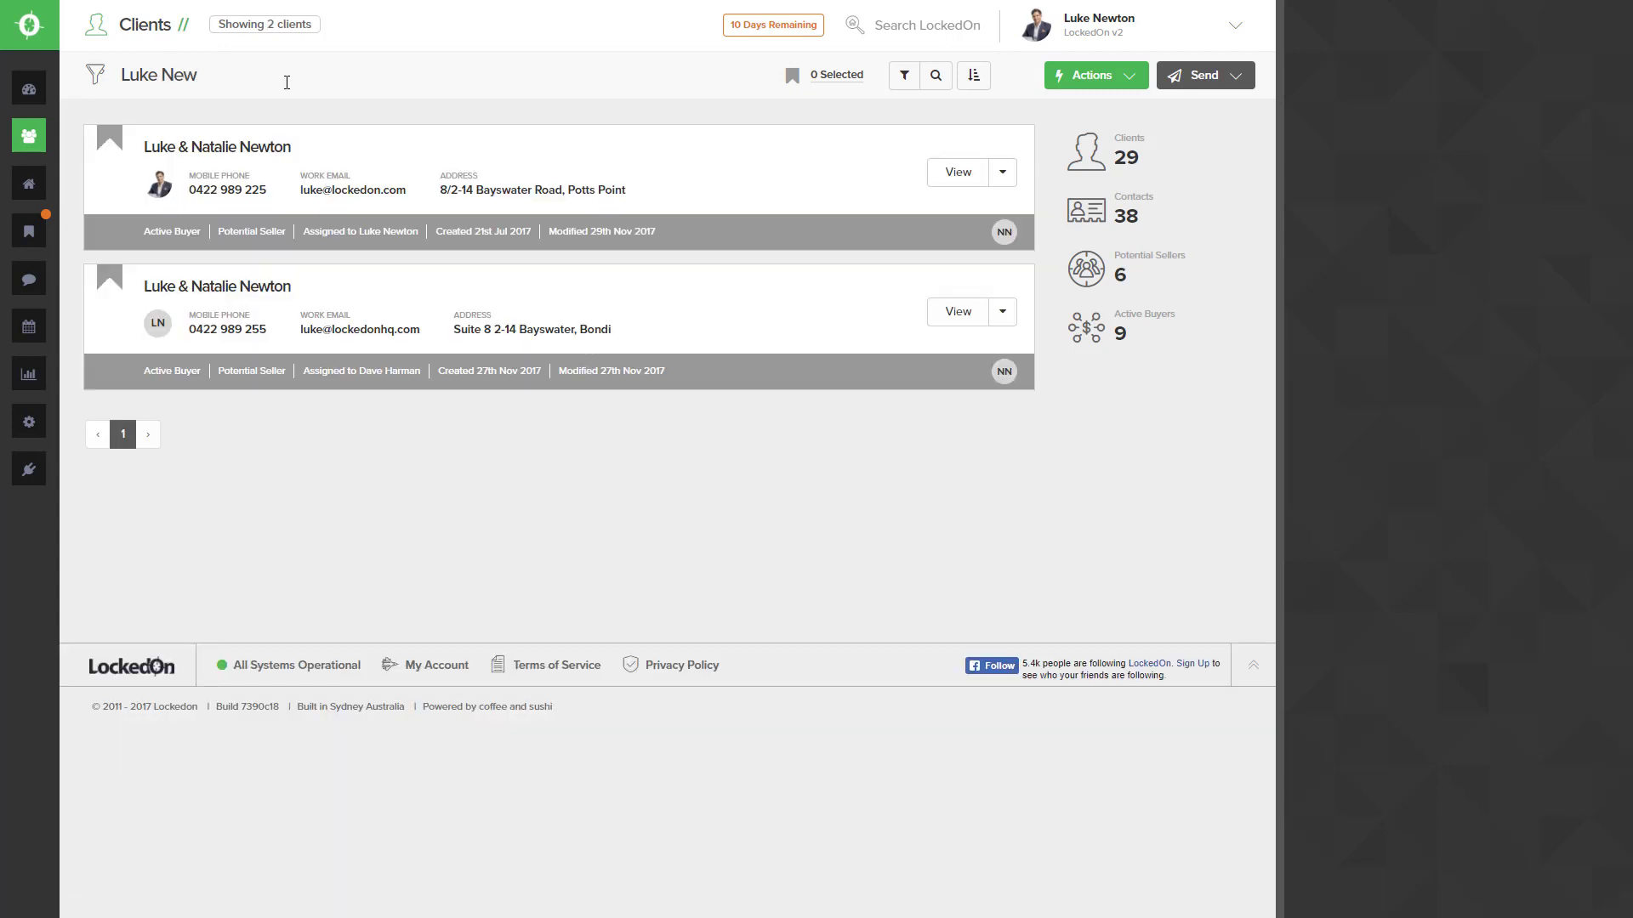
pyautogui.moveTo(237, 154)
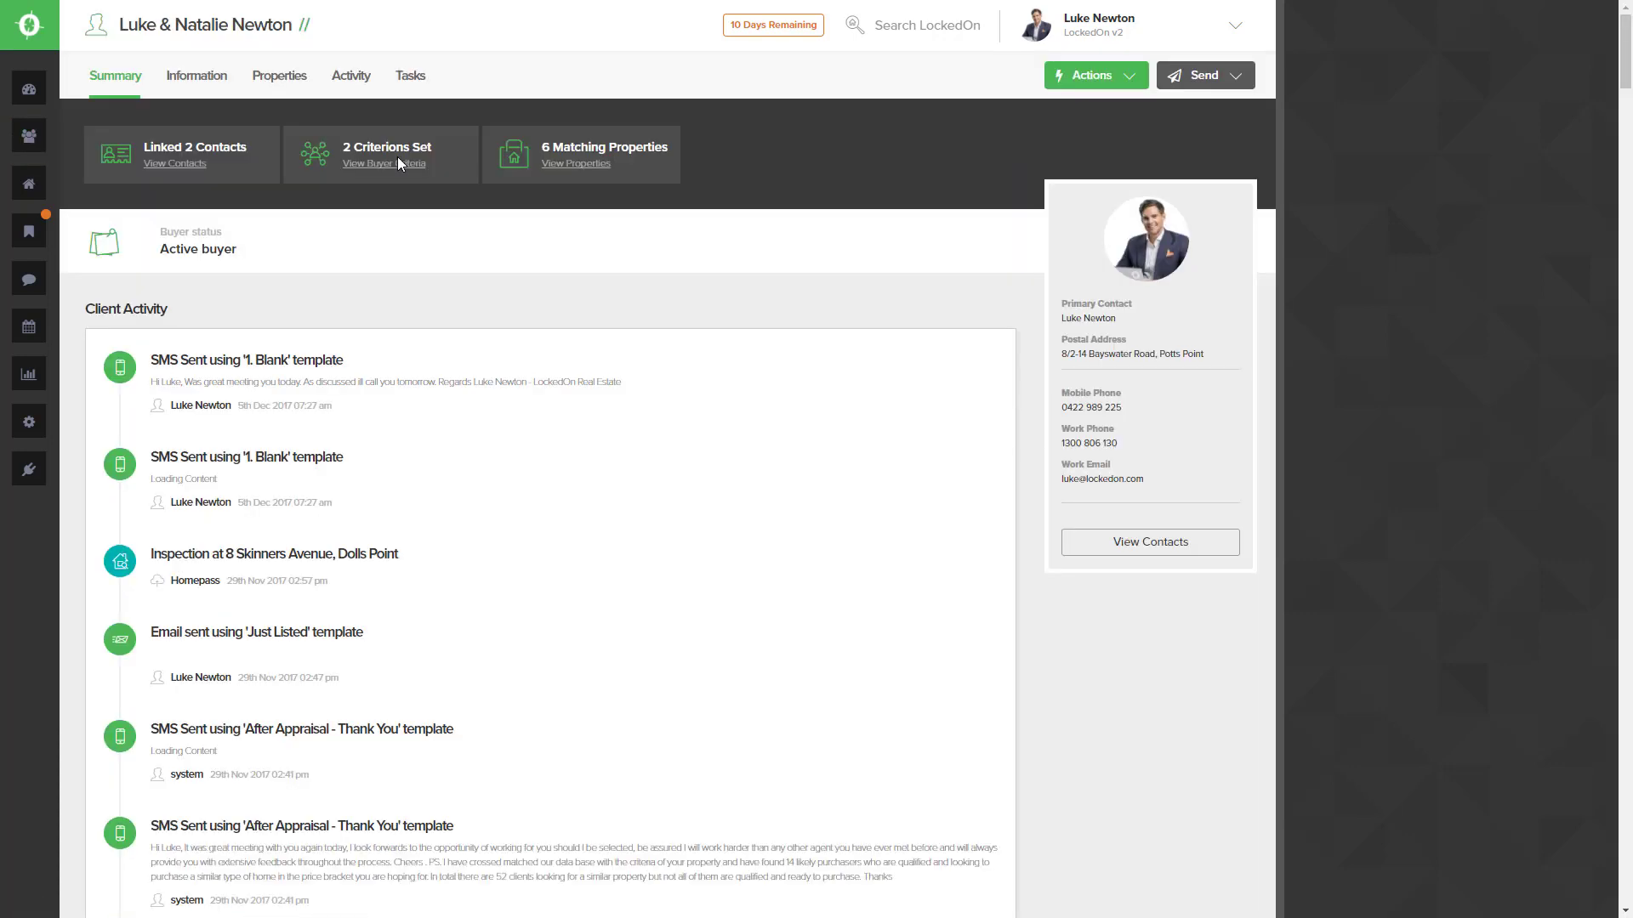
pyautogui.click(1203, 75)
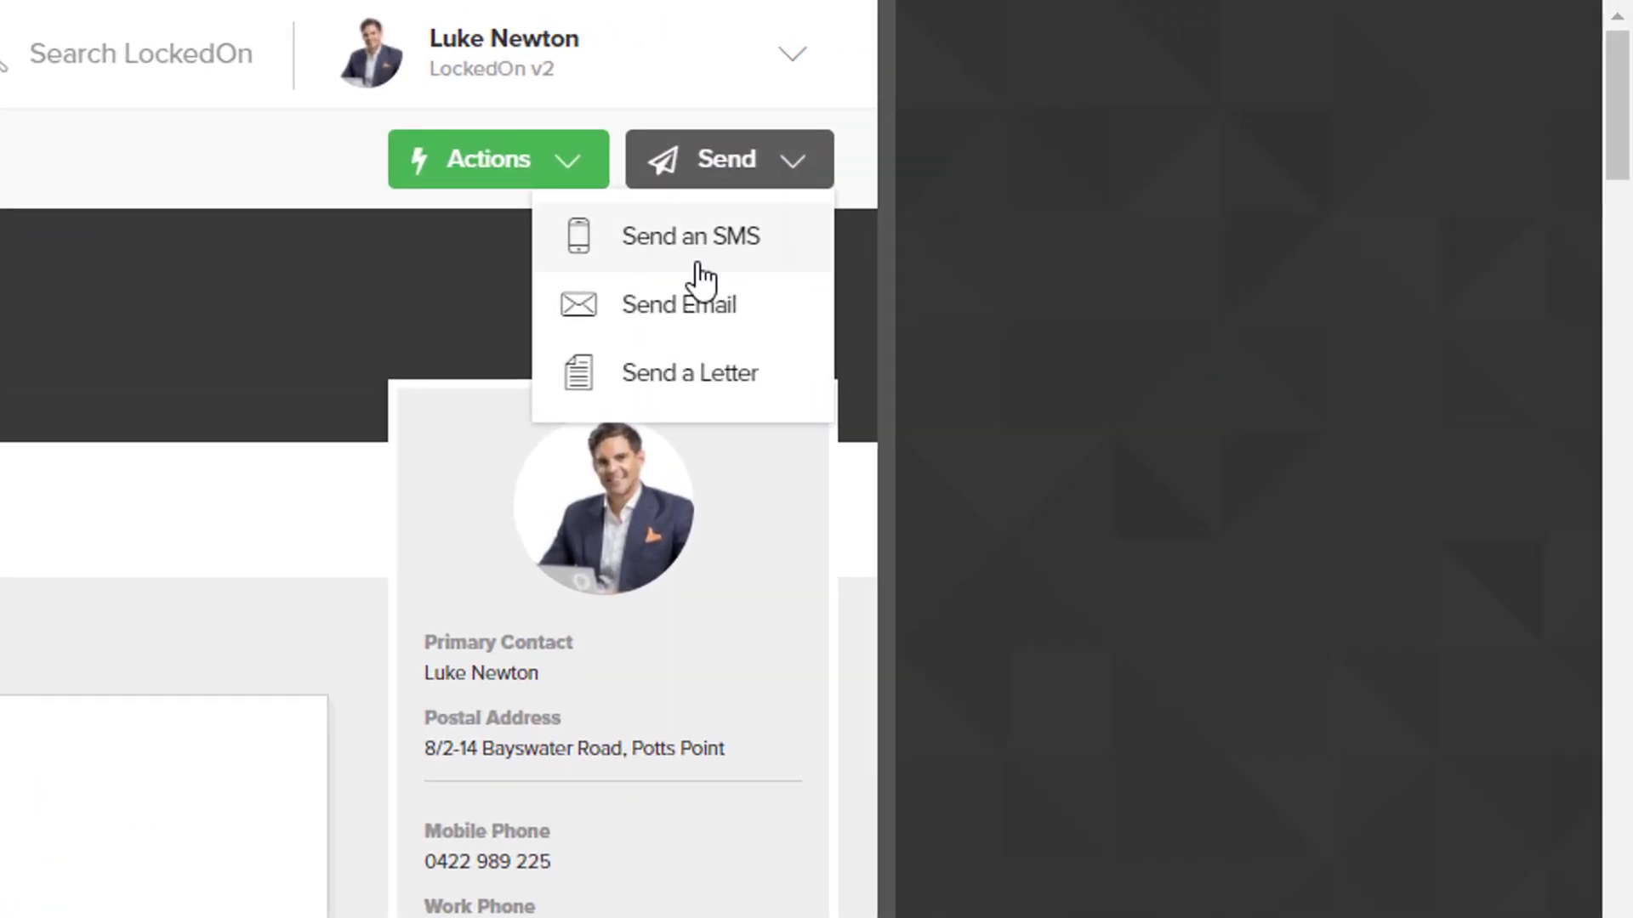
pyautogui.click(676, 305)
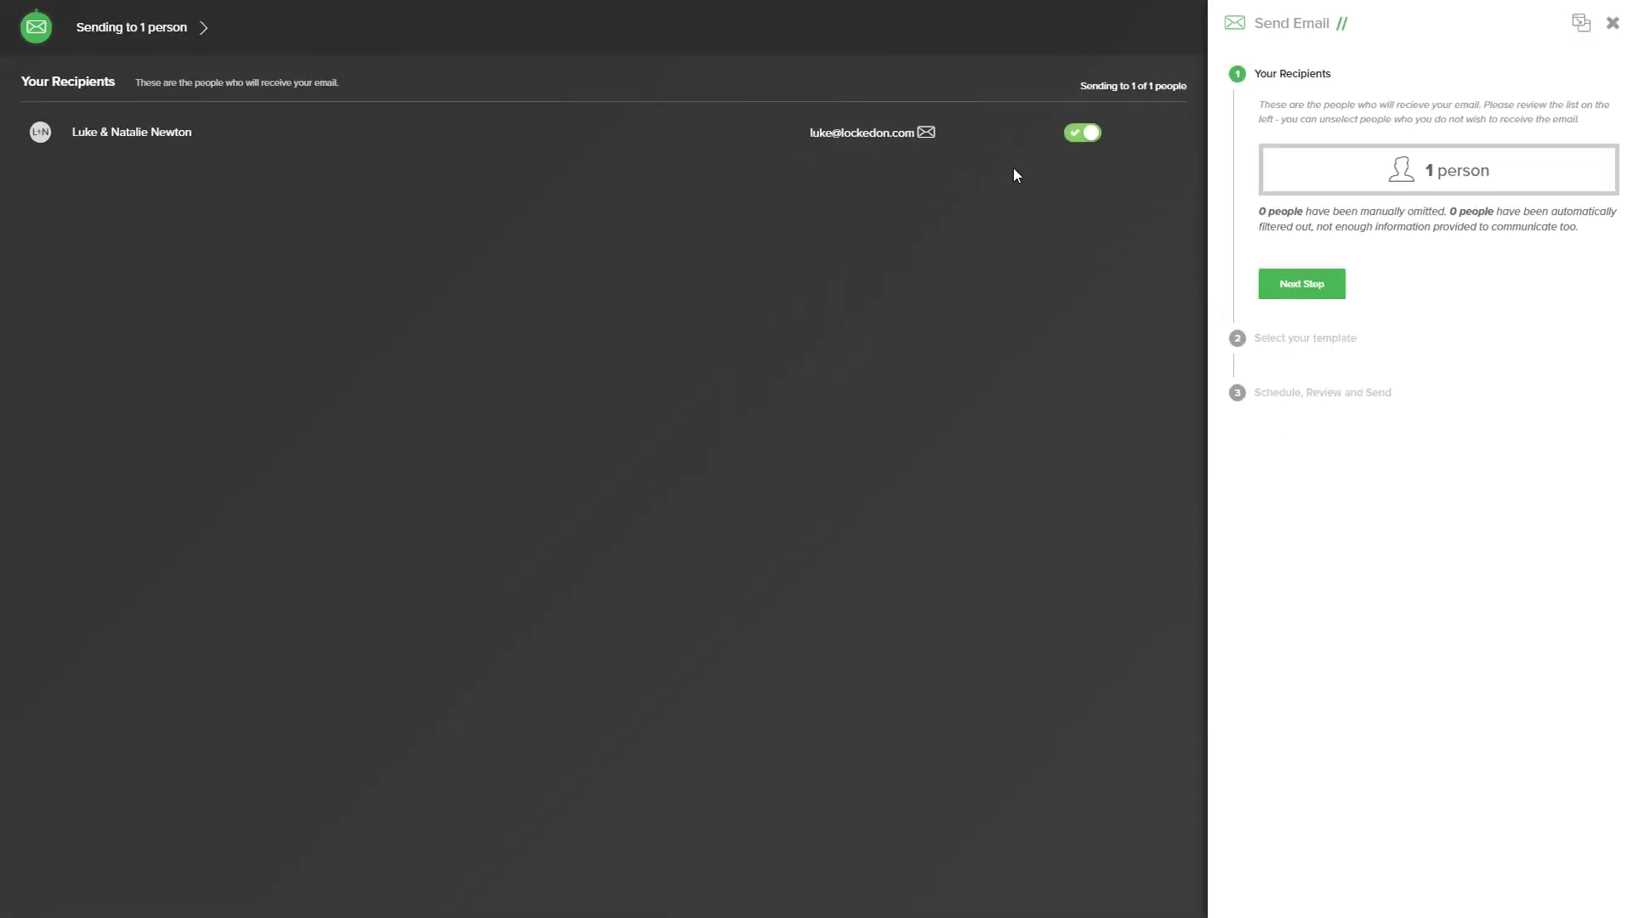
pyautogui.moveTo(1094, 181)
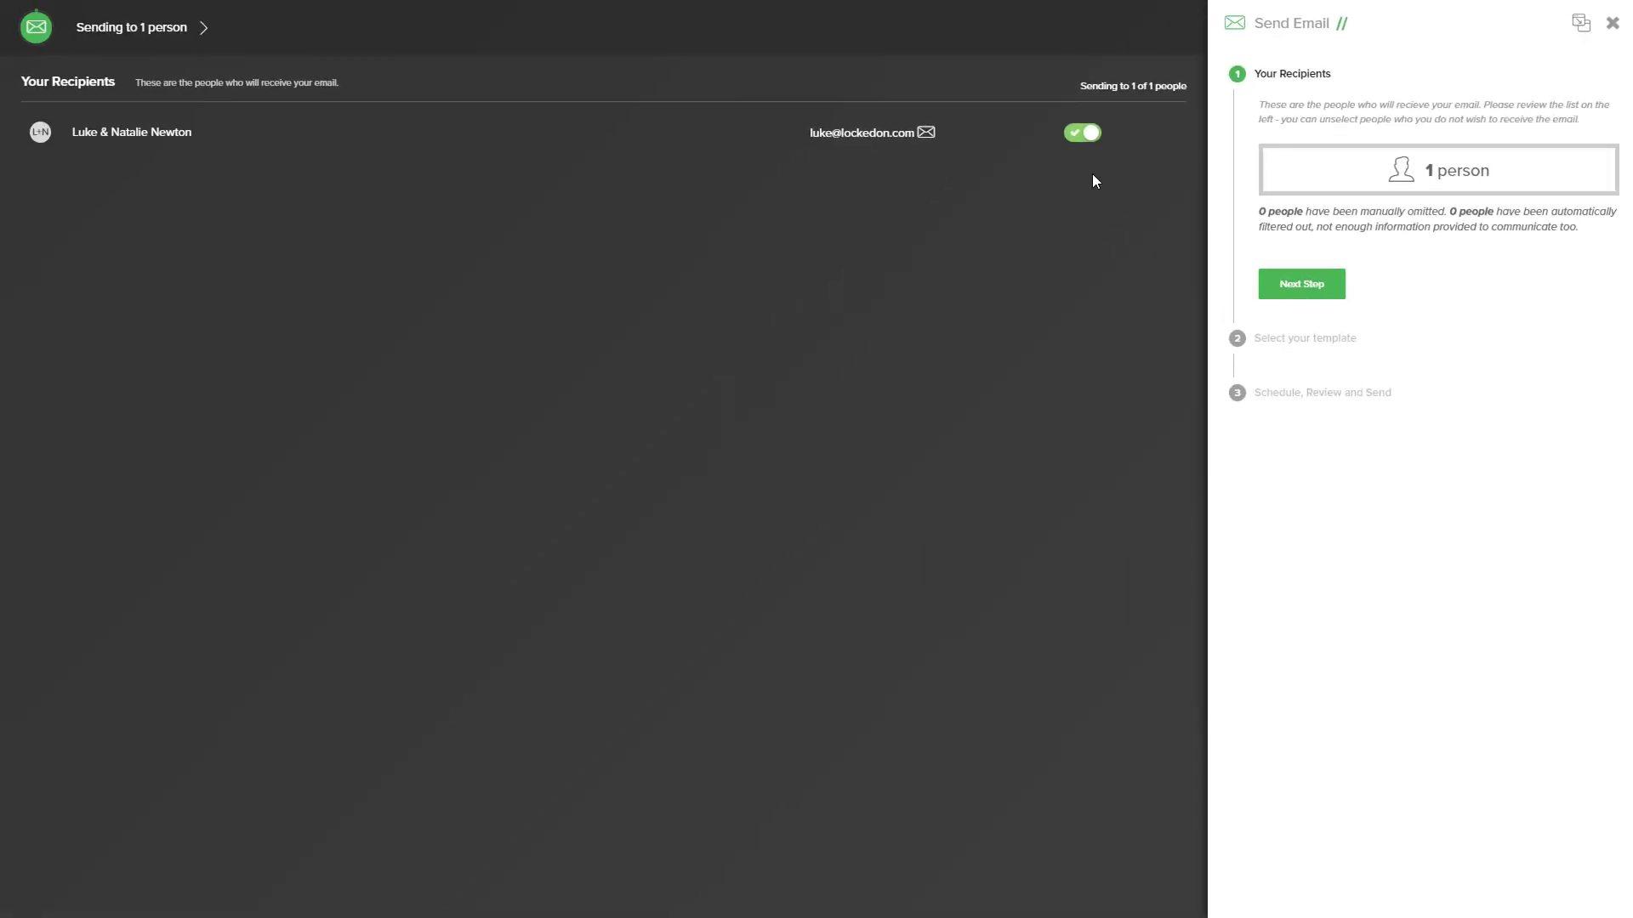
pyautogui.moveTo(1216, 230)
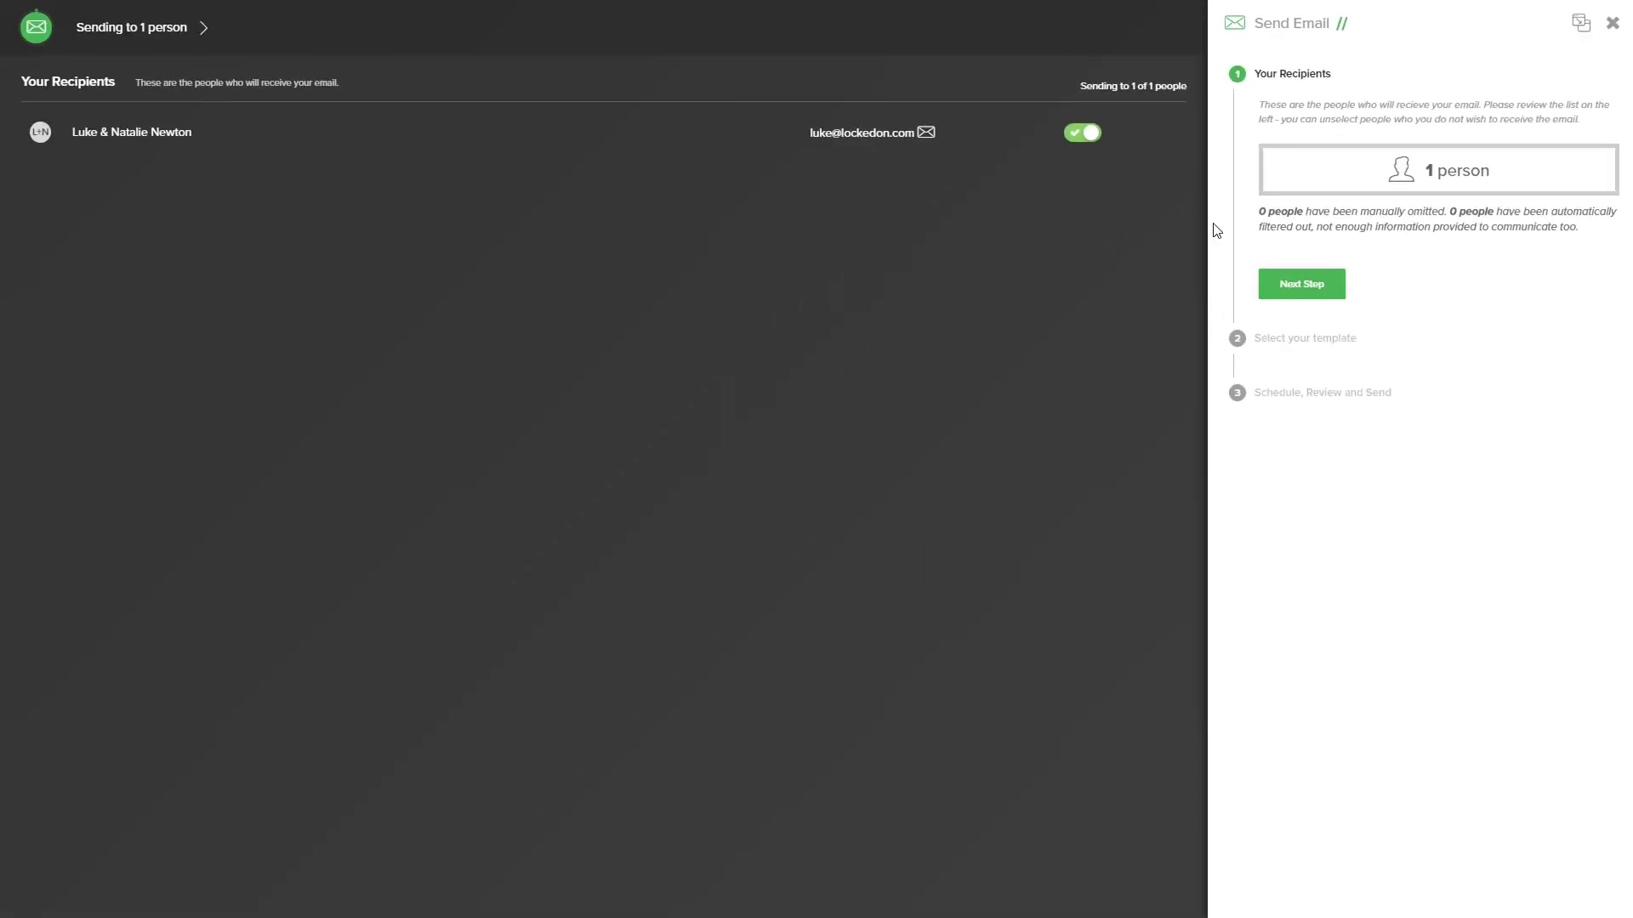
pyautogui.click(1300, 283)
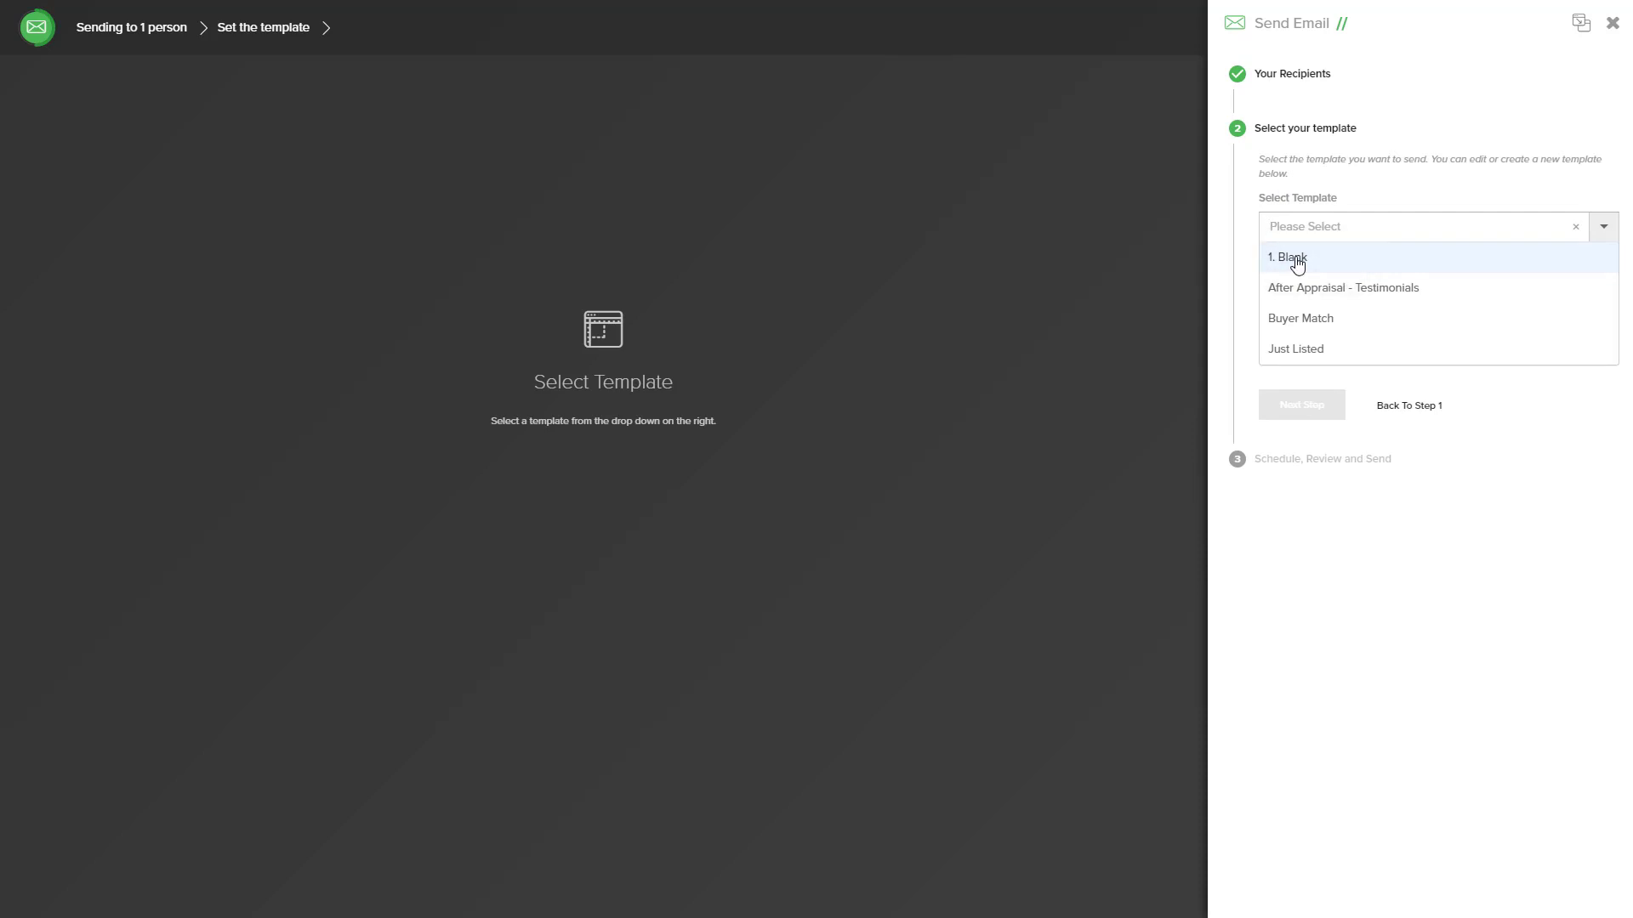
# Choose the '1. Blank' template and open Customise Template.
pyautogui.click(1287, 257)
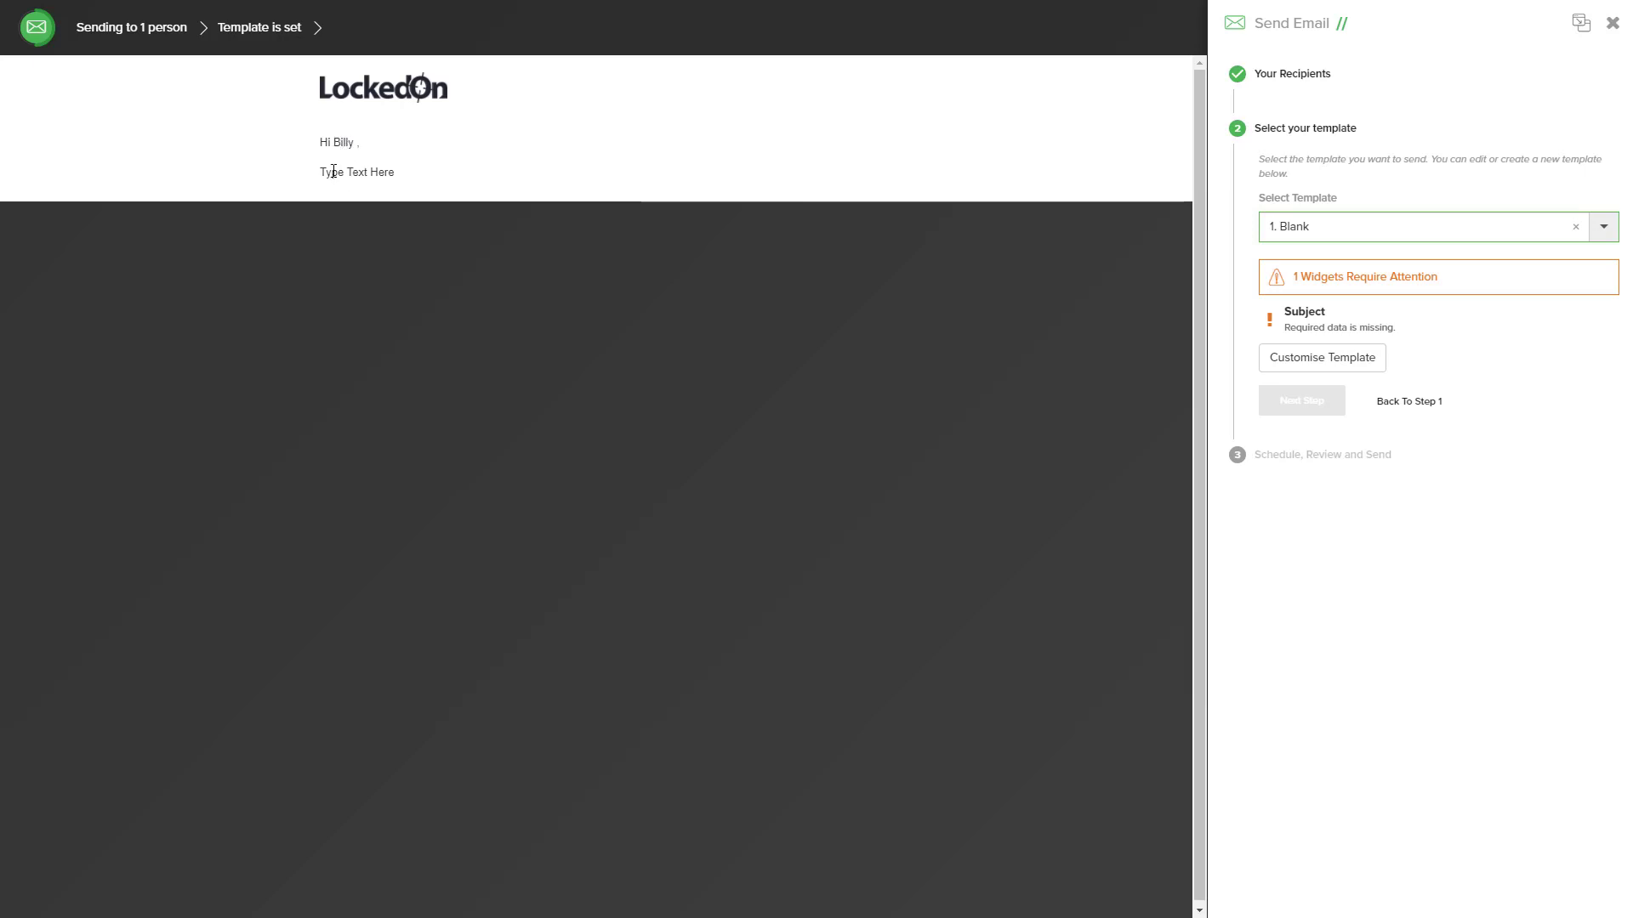
pyautogui.doubleClick(356, 171)
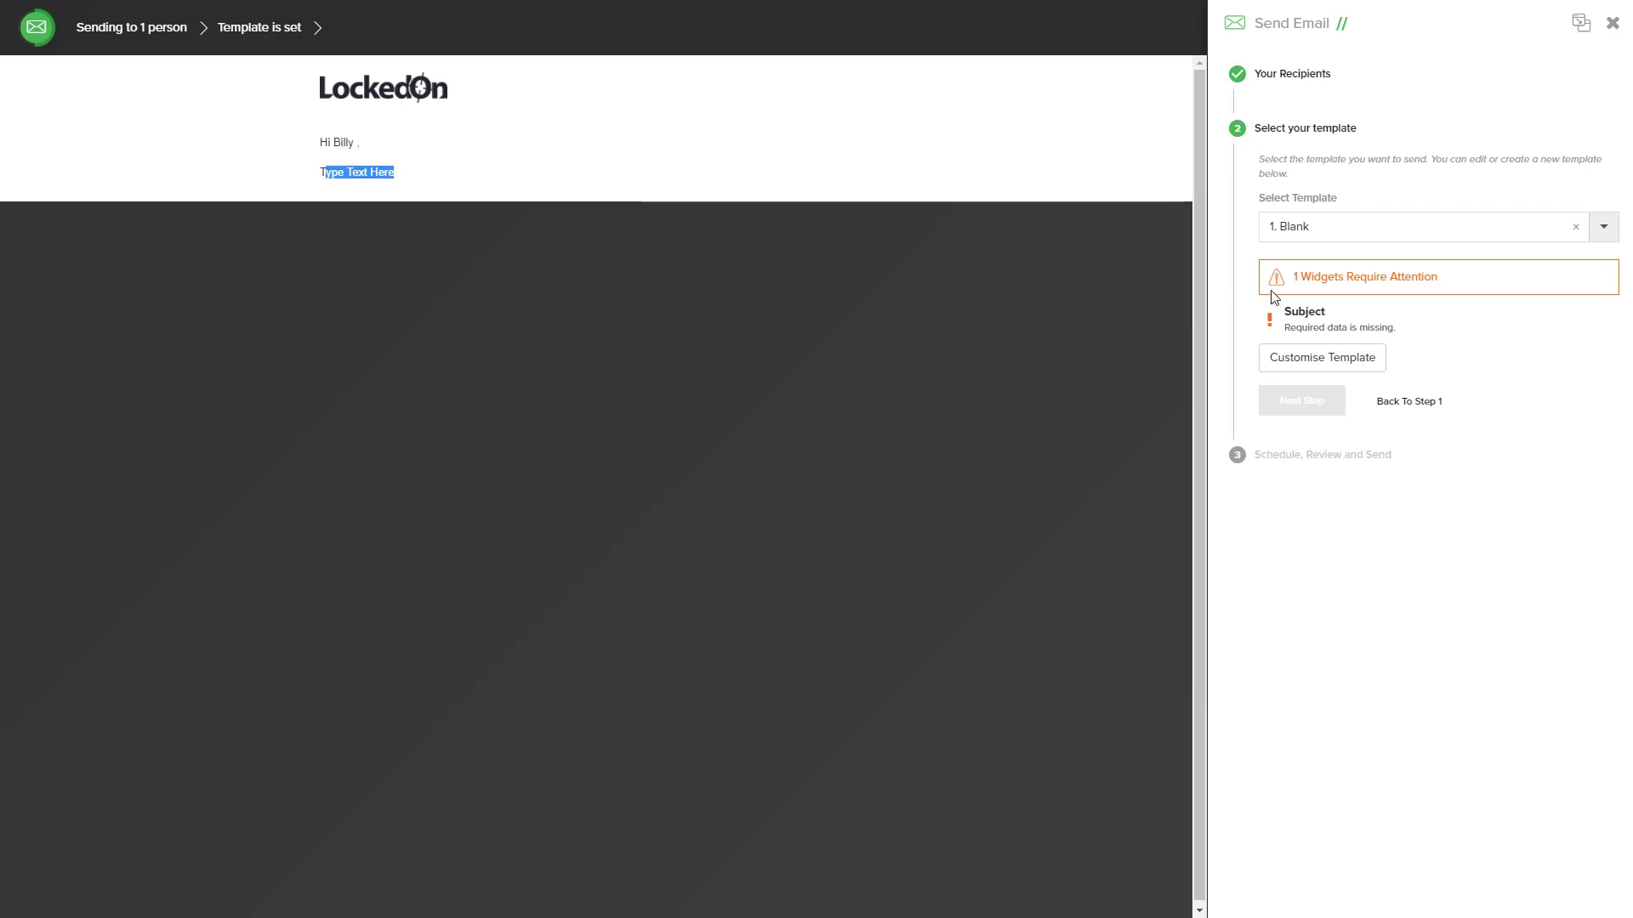
pyautogui.moveTo(1322, 282)
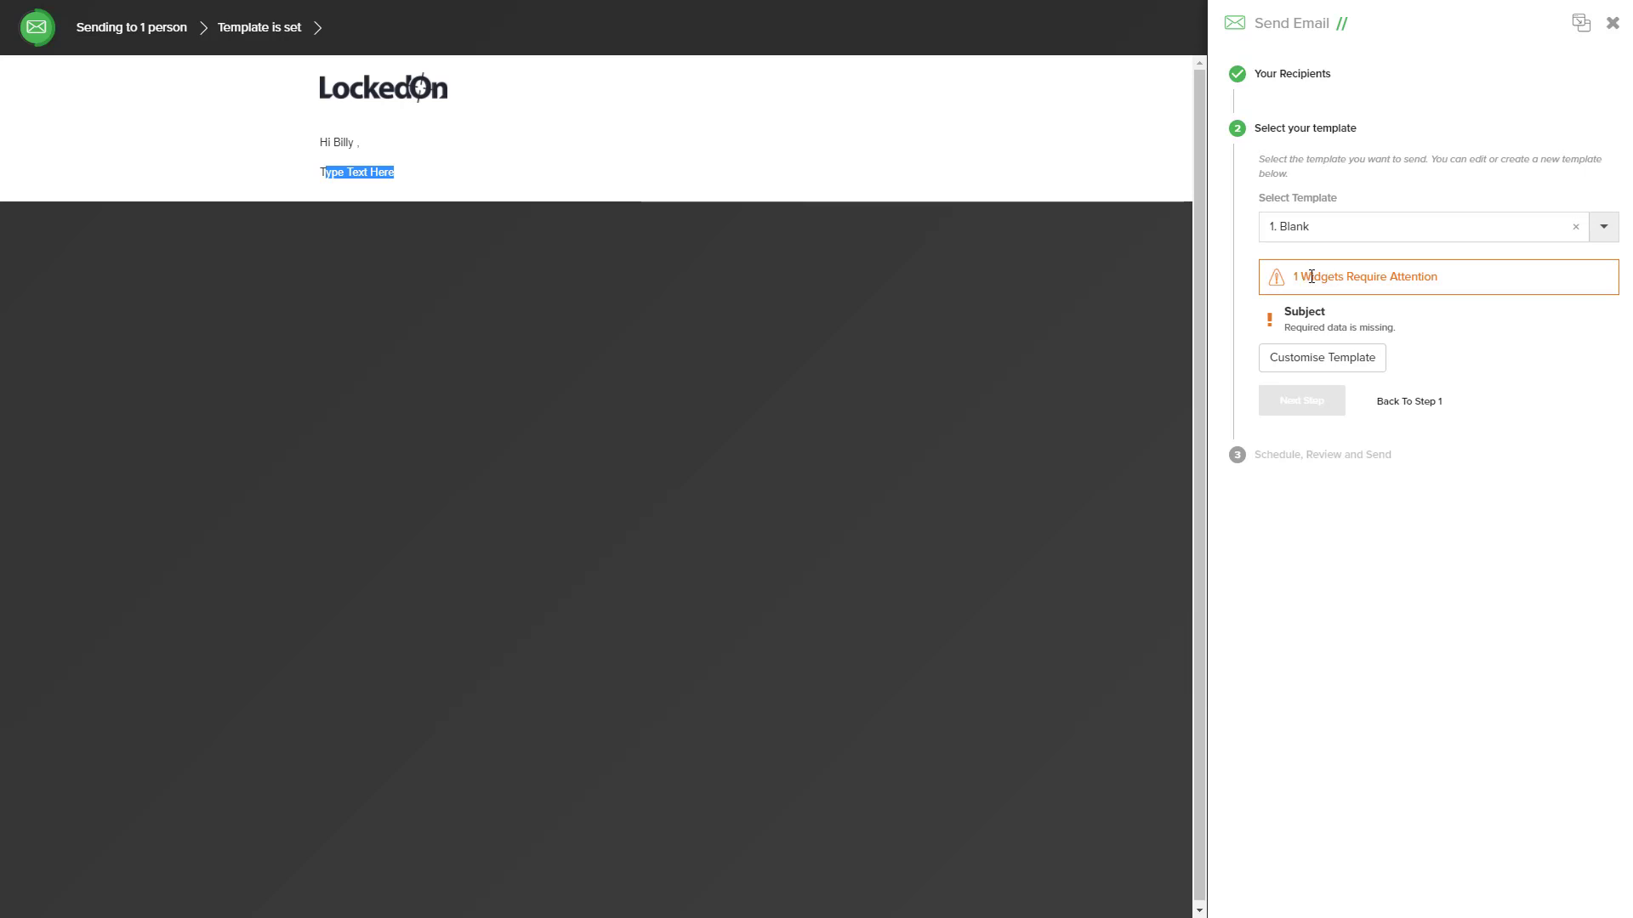
pyautogui.moveTo(1314, 302)
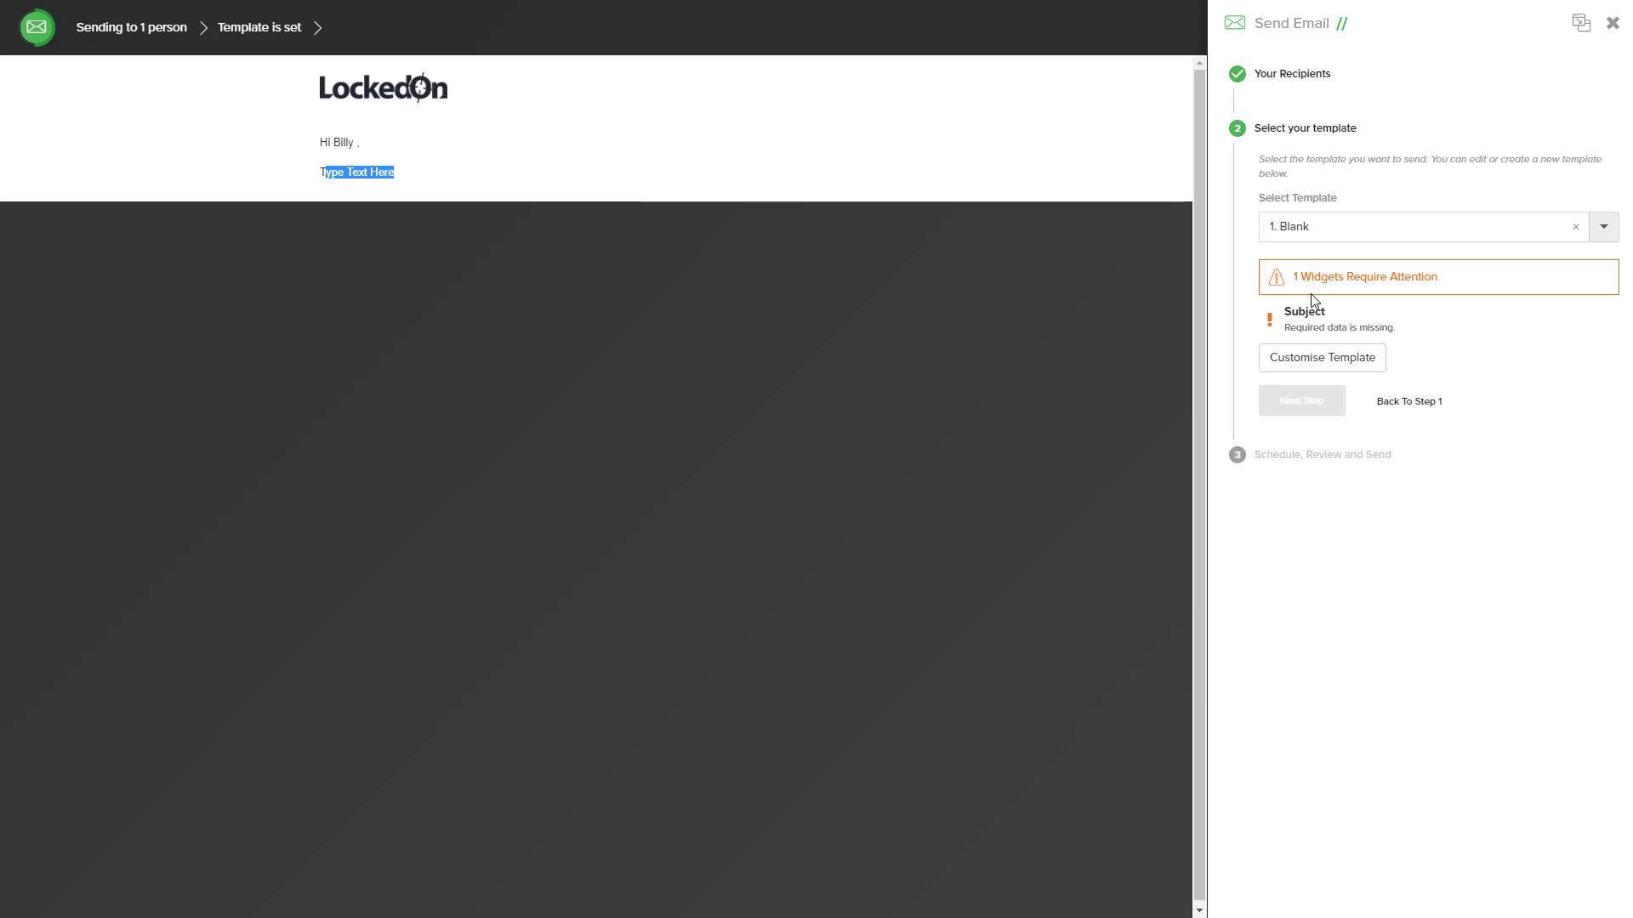
pyautogui.click(1321, 357)
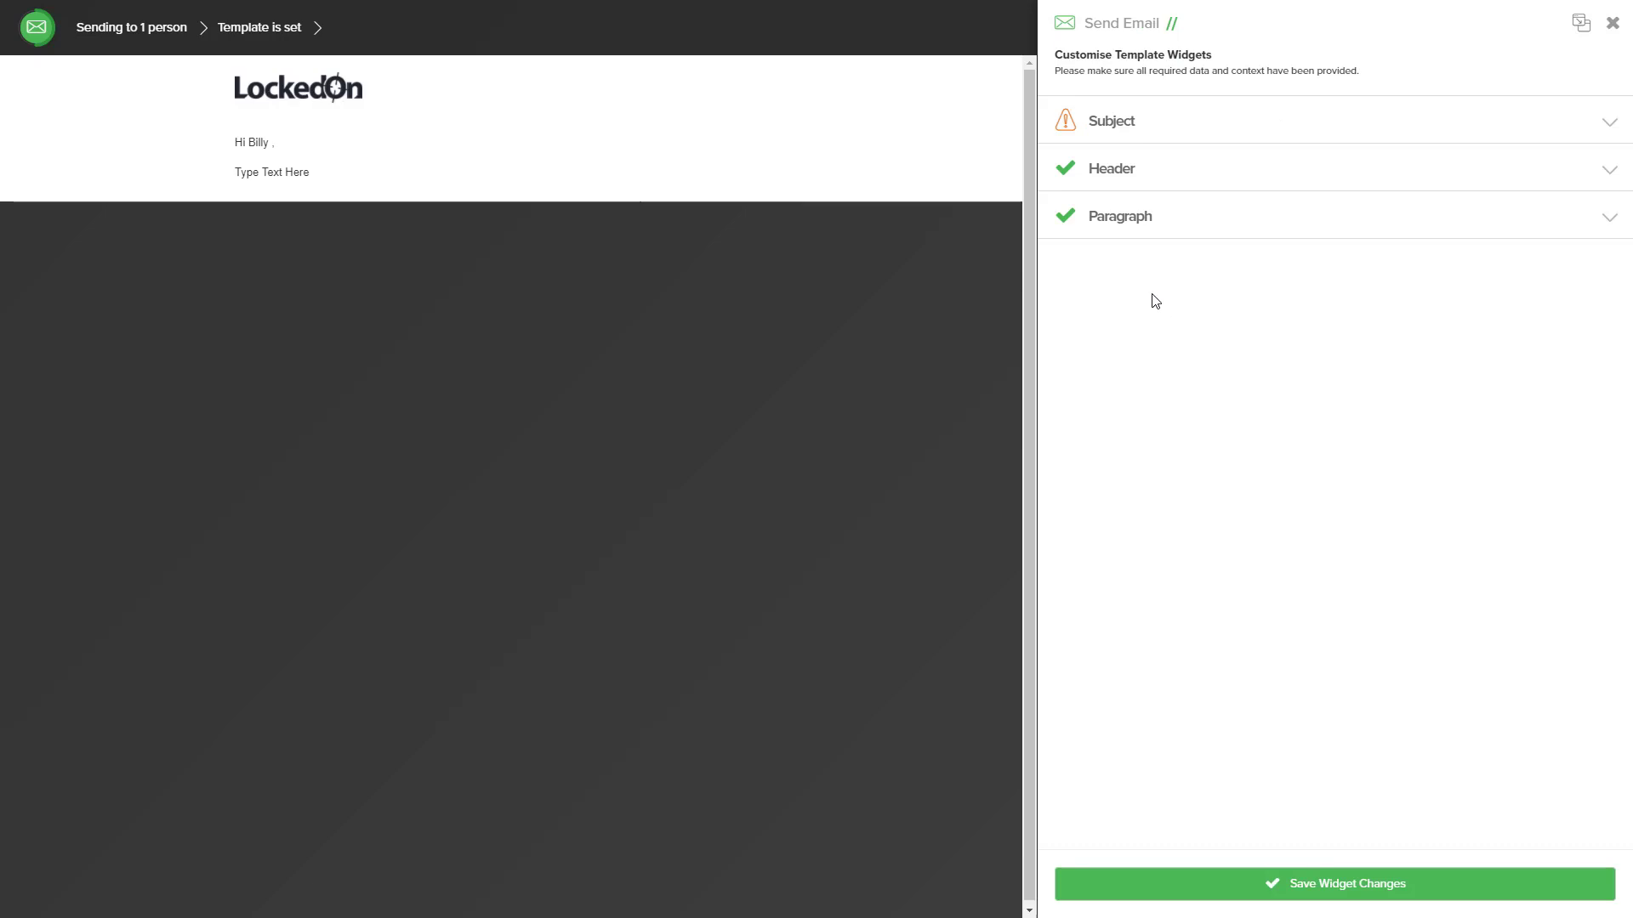
# Enter subject 'Test Email From LockedOn', write the paragraph, and save widget changes.
pyautogui.click(1110, 120)
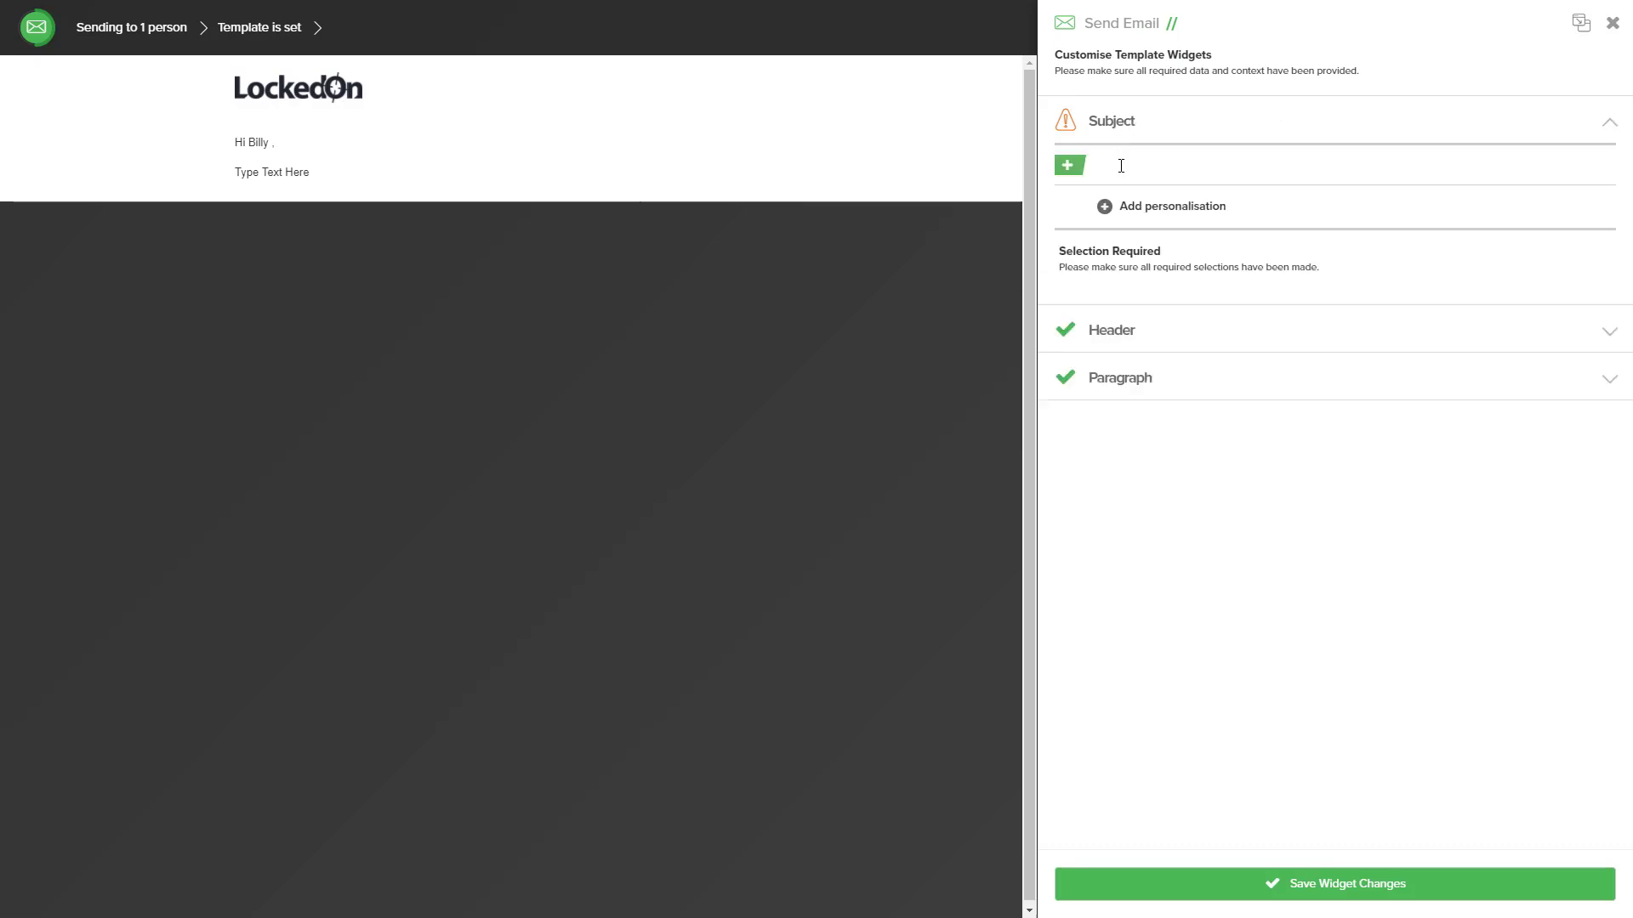
pyautogui.write('Test Email Fro')
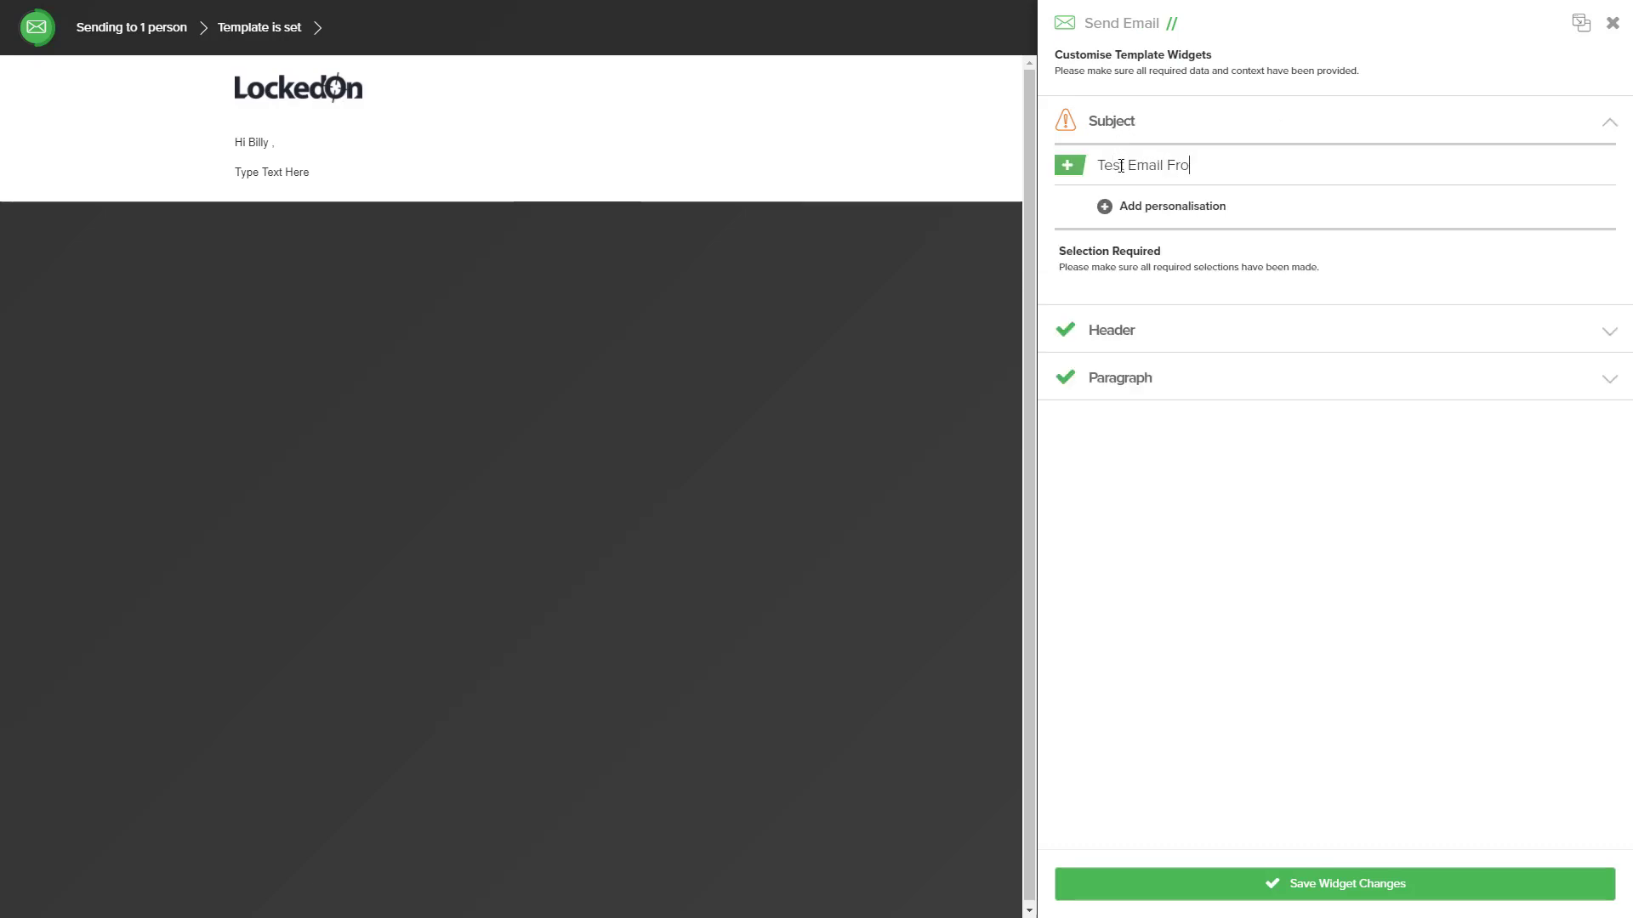
pyautogui.write('m LockeDO')
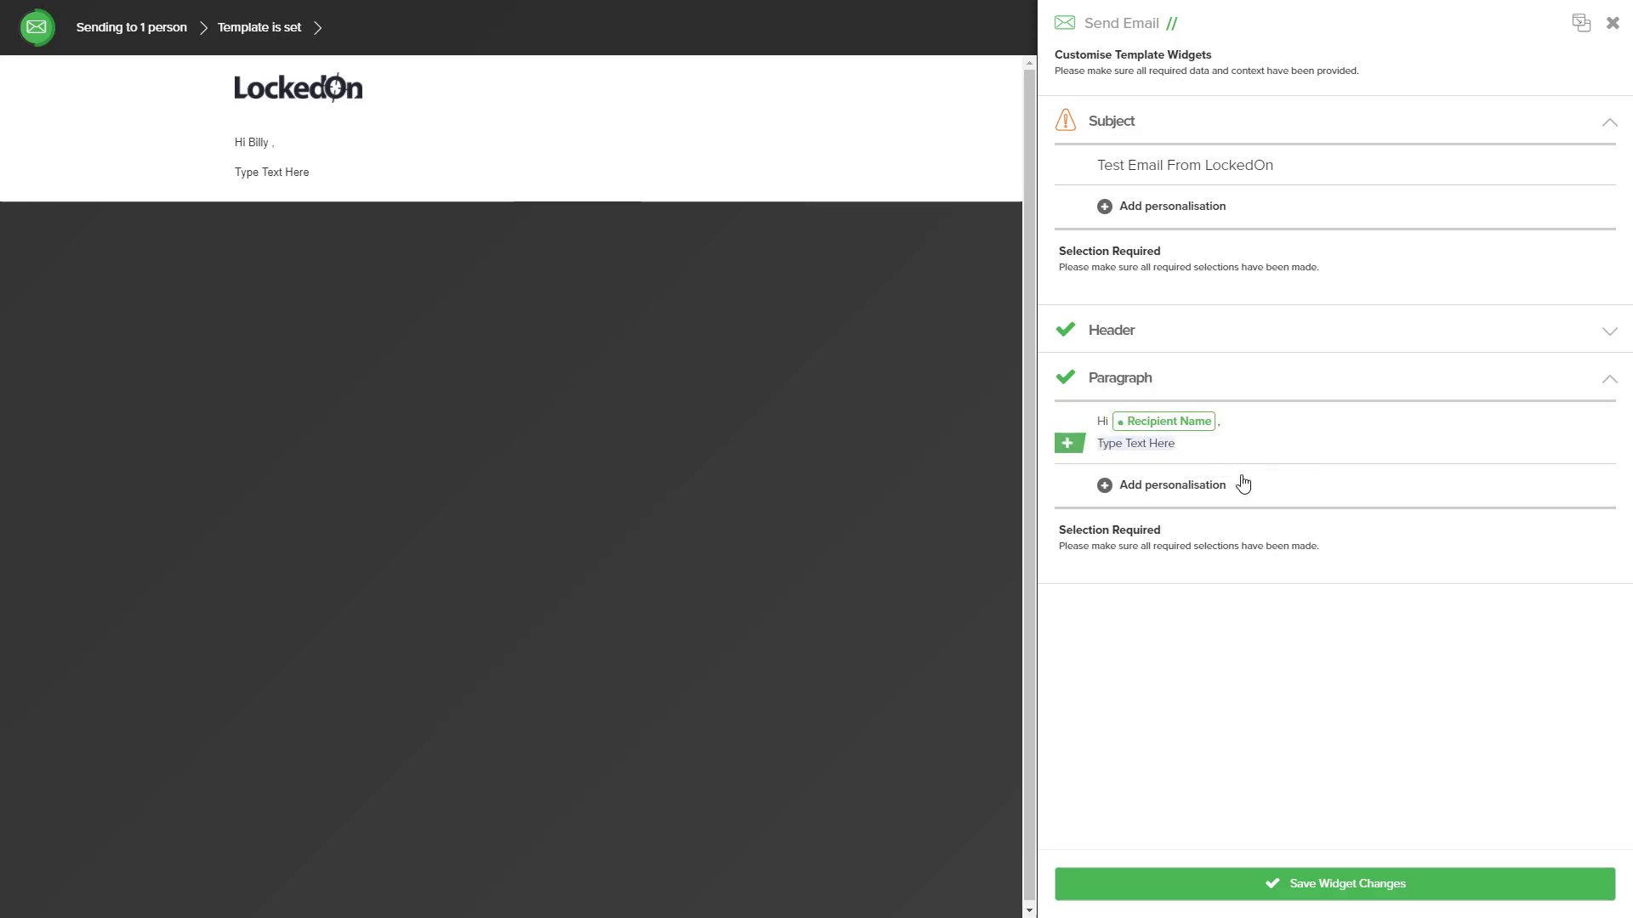
pyautogui.click(1145, 421)
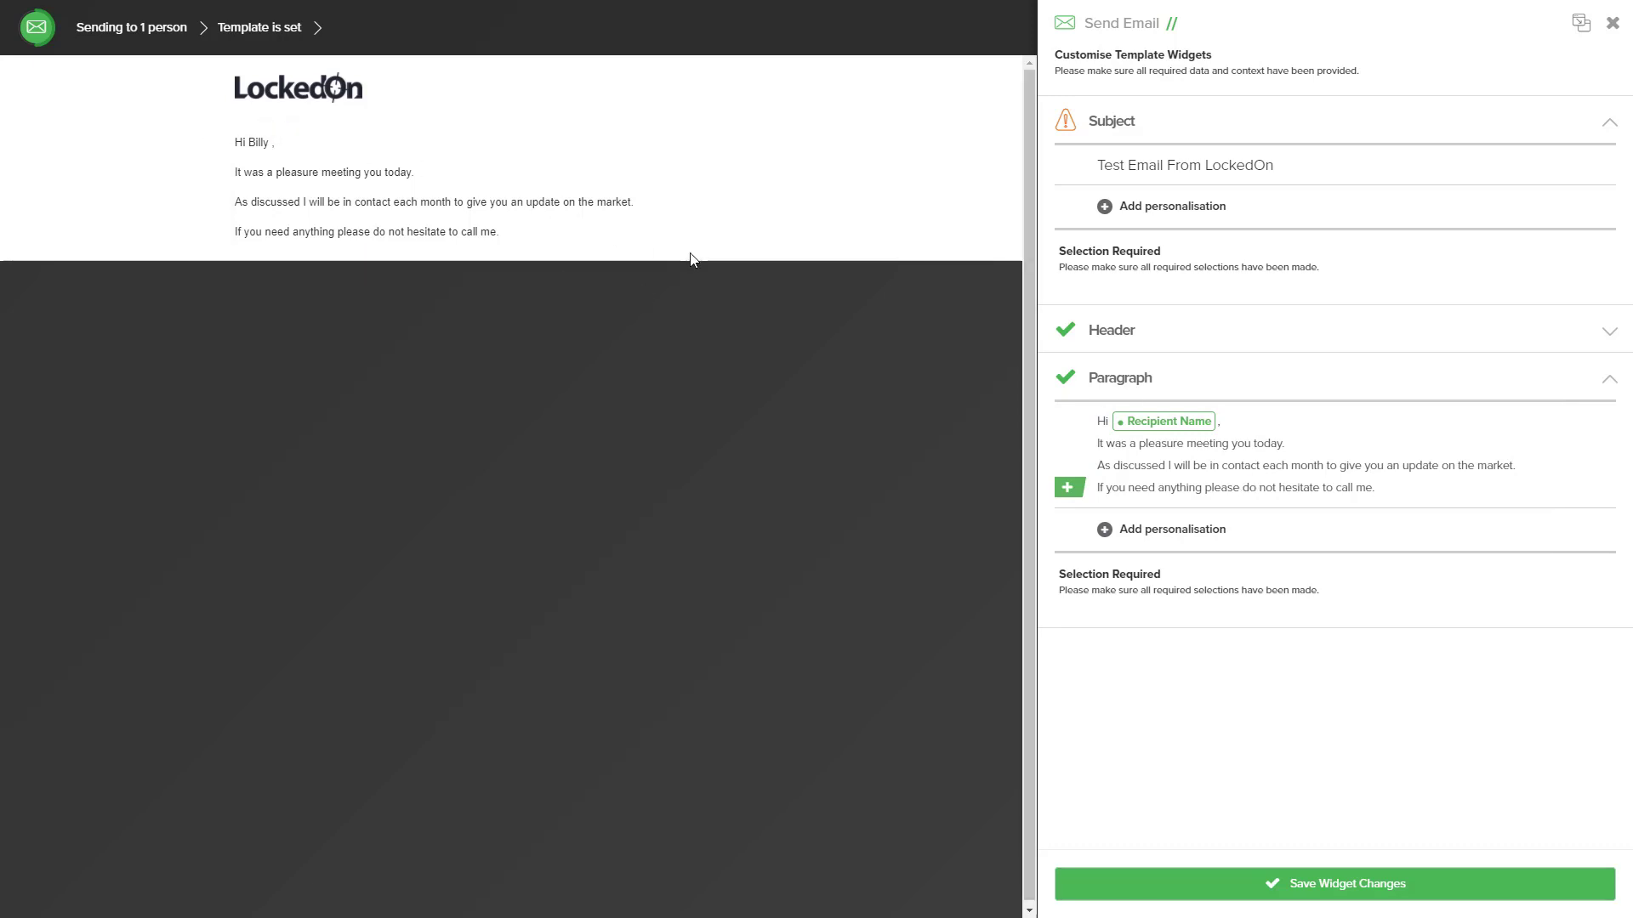
pyautogui.click(1334, 885)
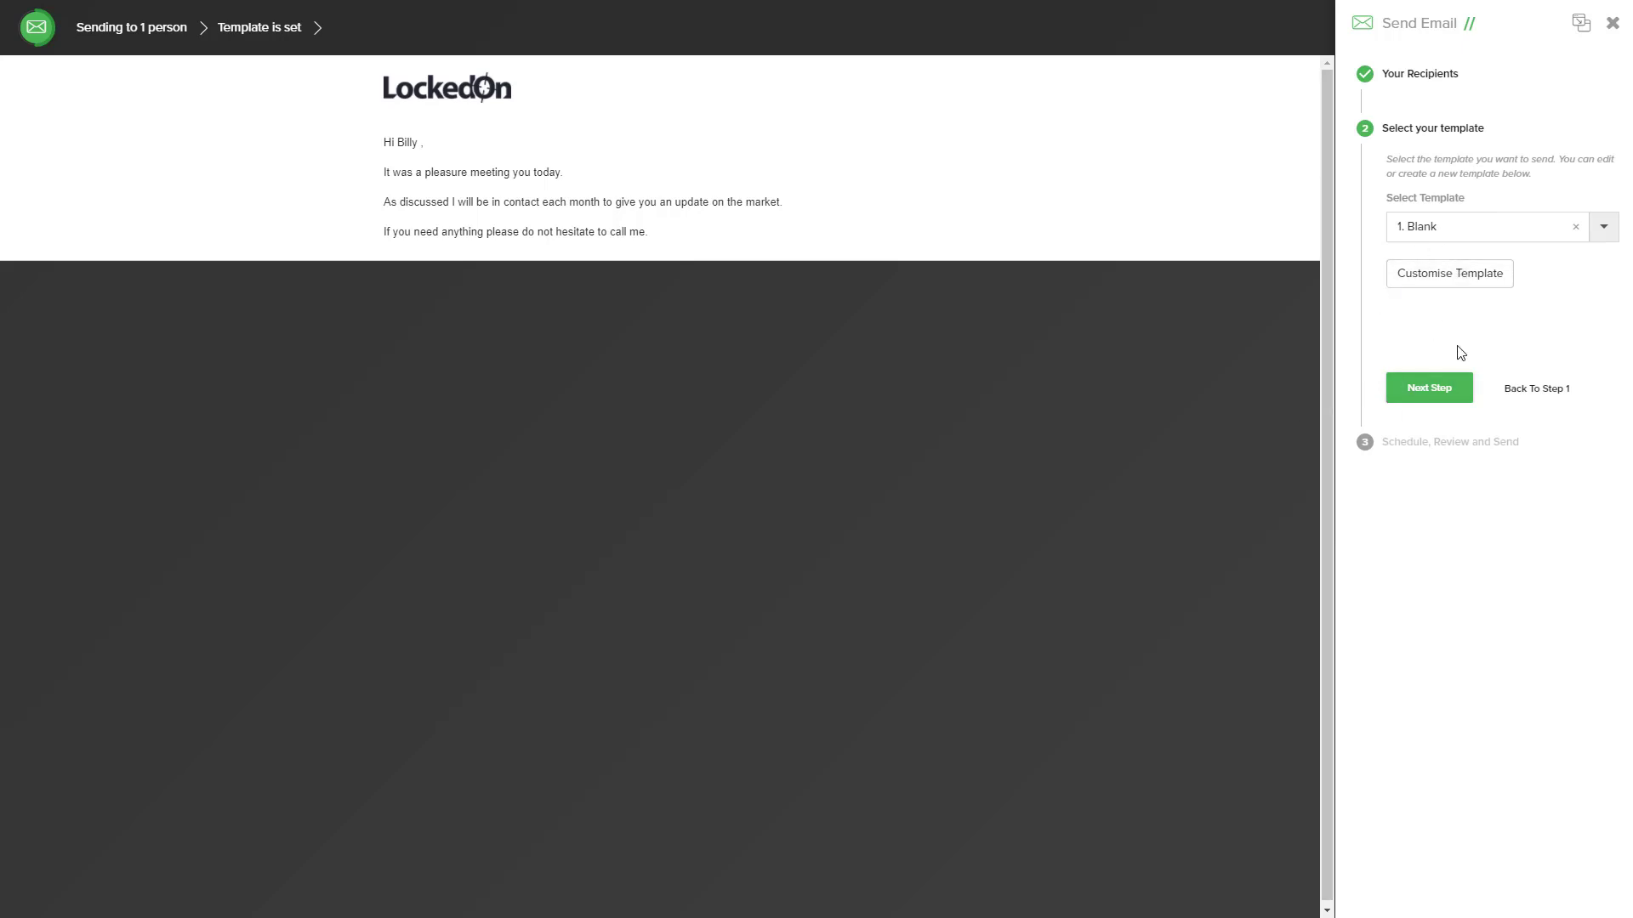
pyautogui.click(1427, 388)
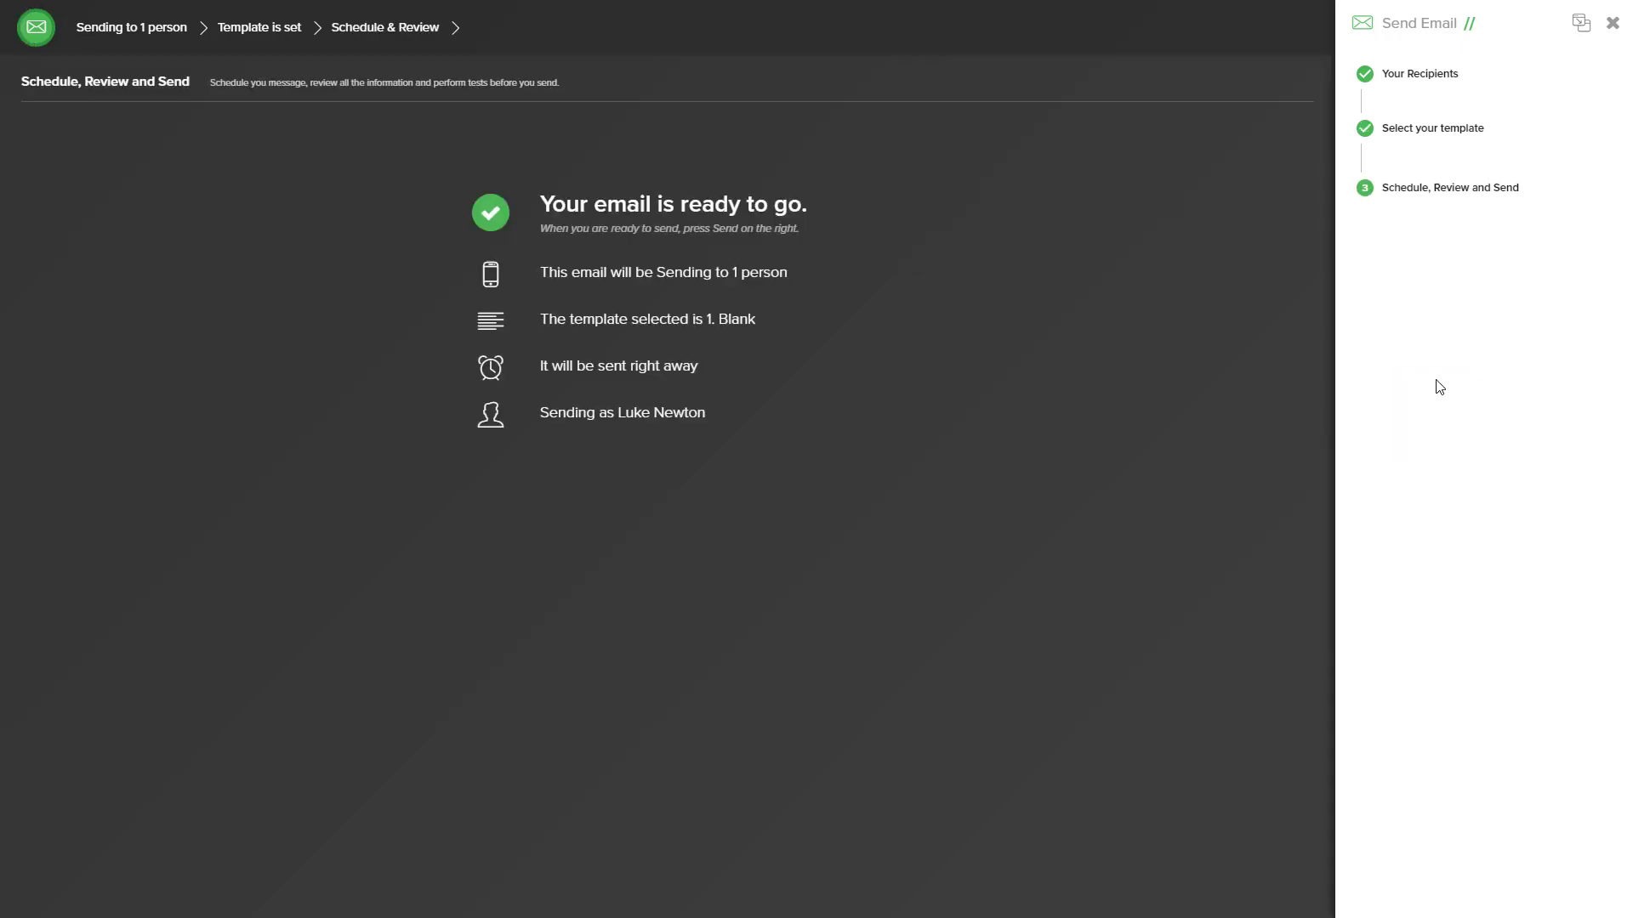
pyautogui.click(1447, 187)
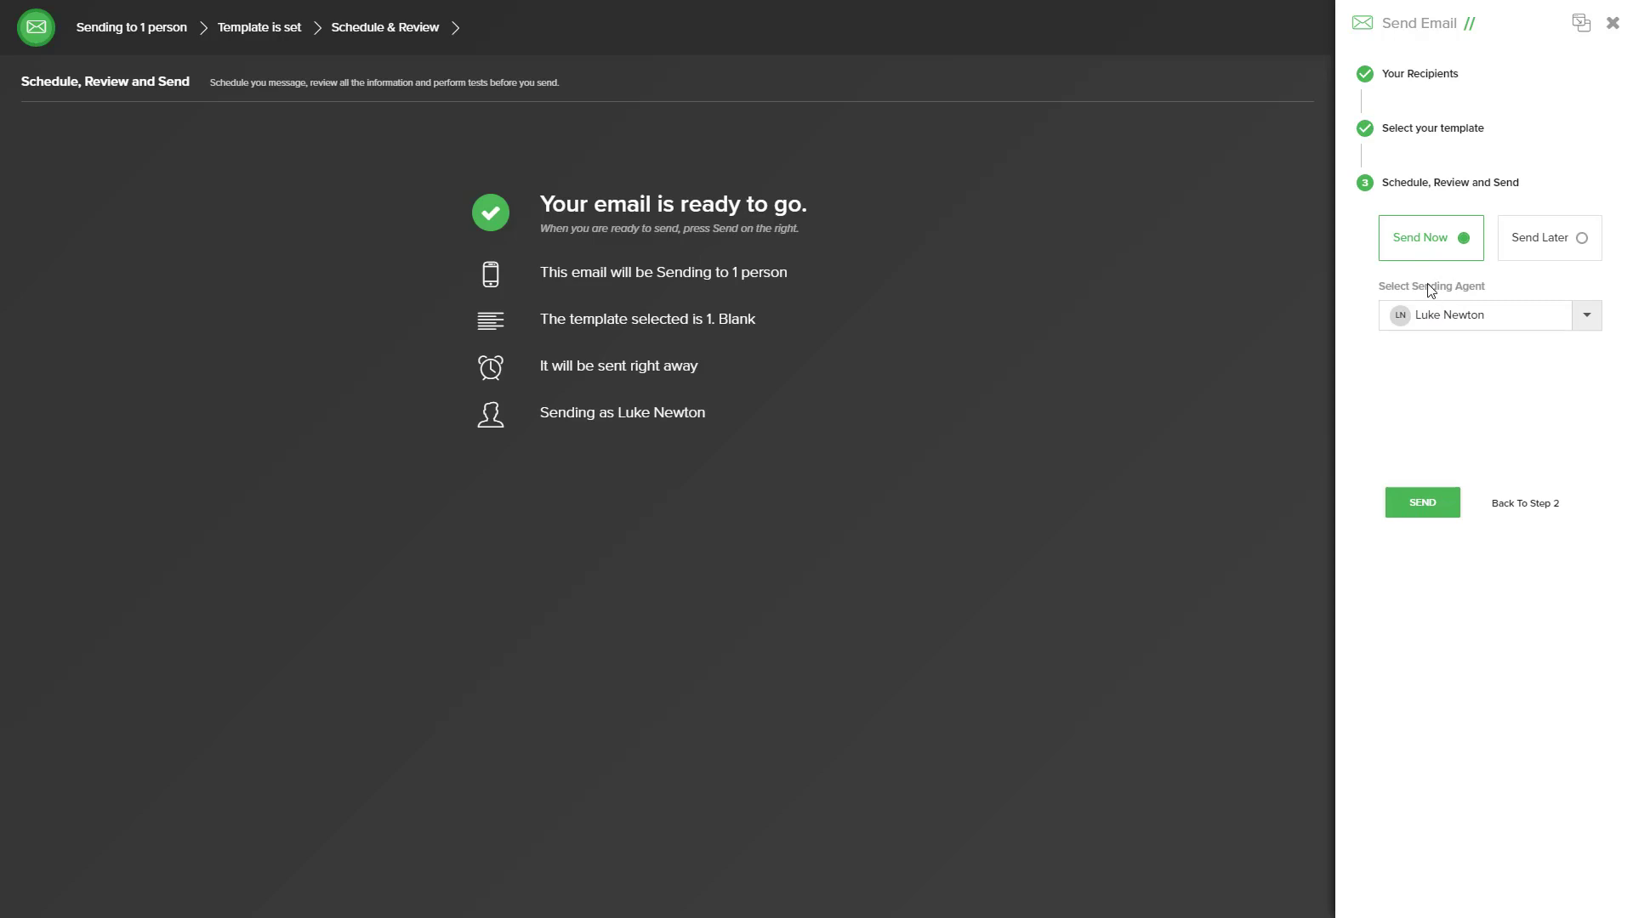
pyautogui.click(1580, 316)
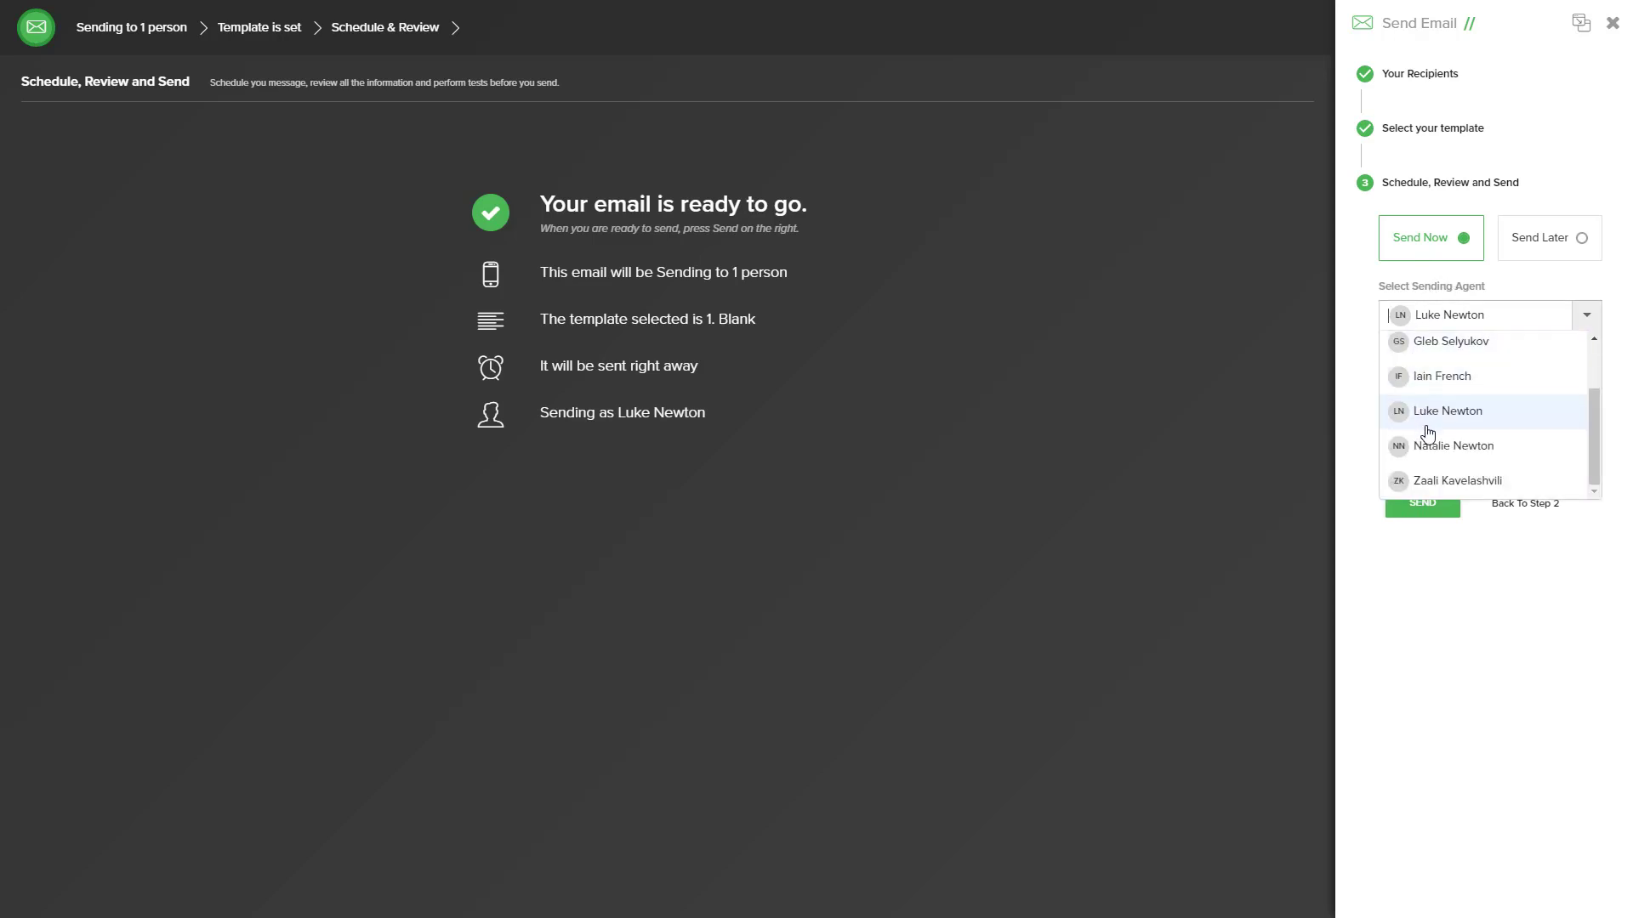
pyautogui.click(1447, 410)
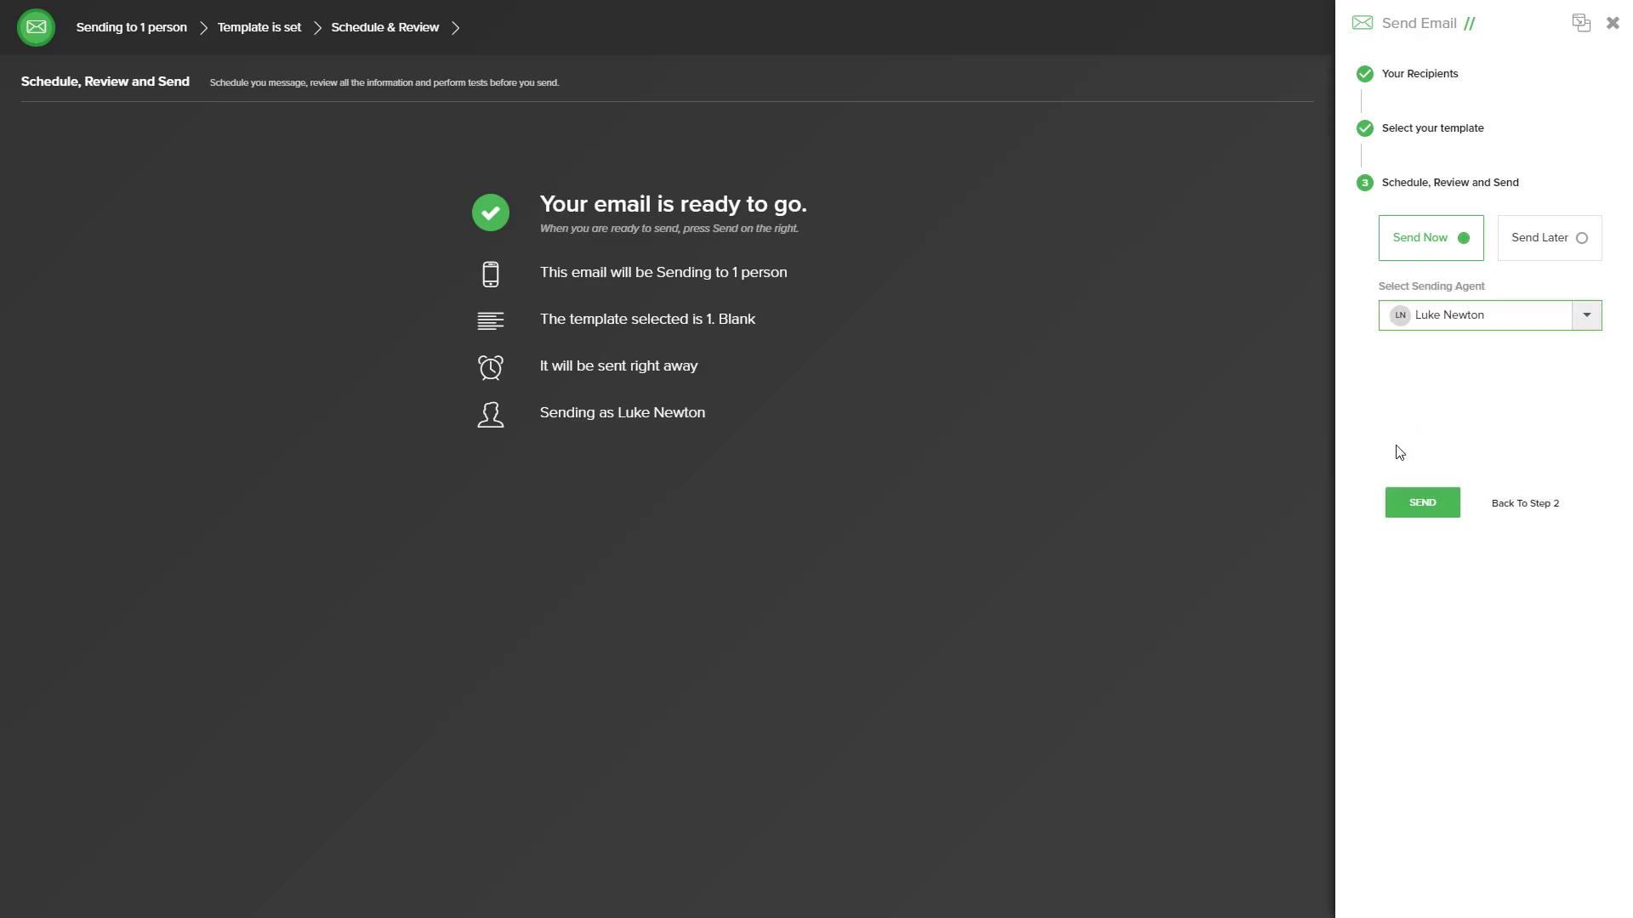
pyautogui.click(1420, 502)
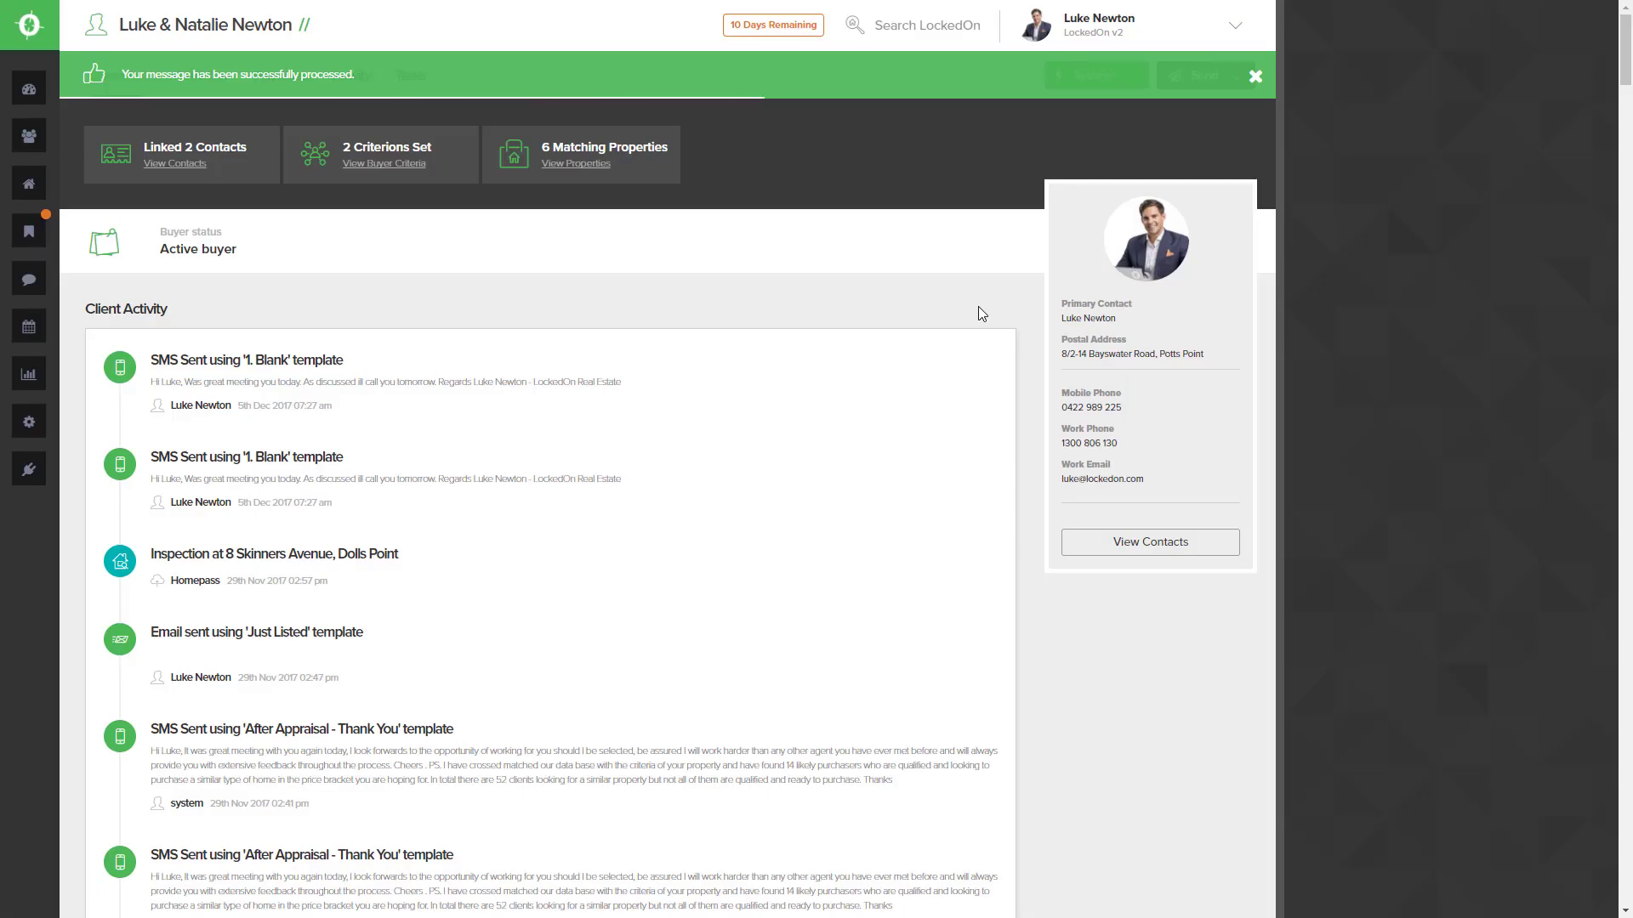
pyautogui.click(1255, 76)
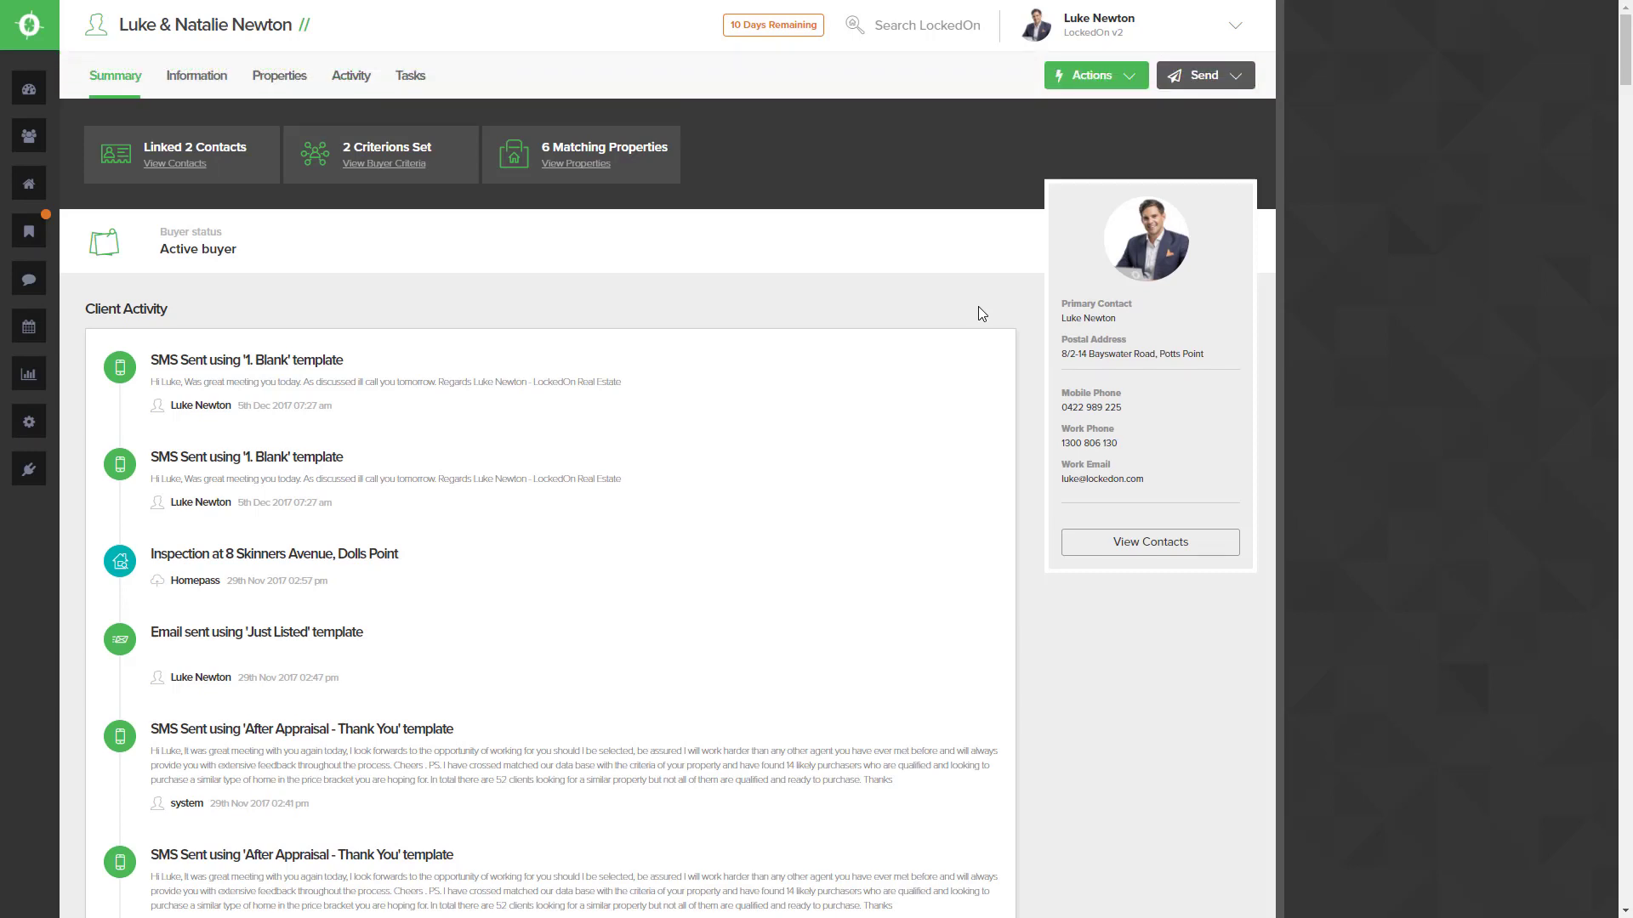